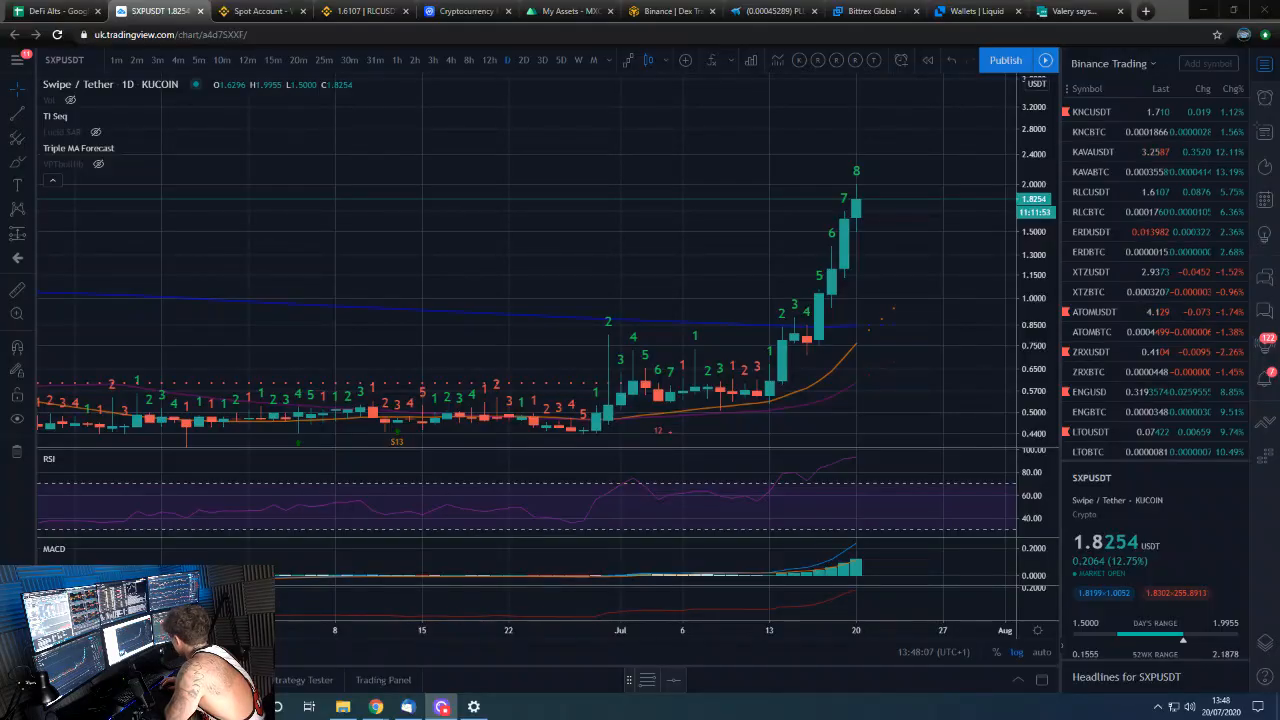
{"action": "mouse_move", "coordinate": [618, 343]}
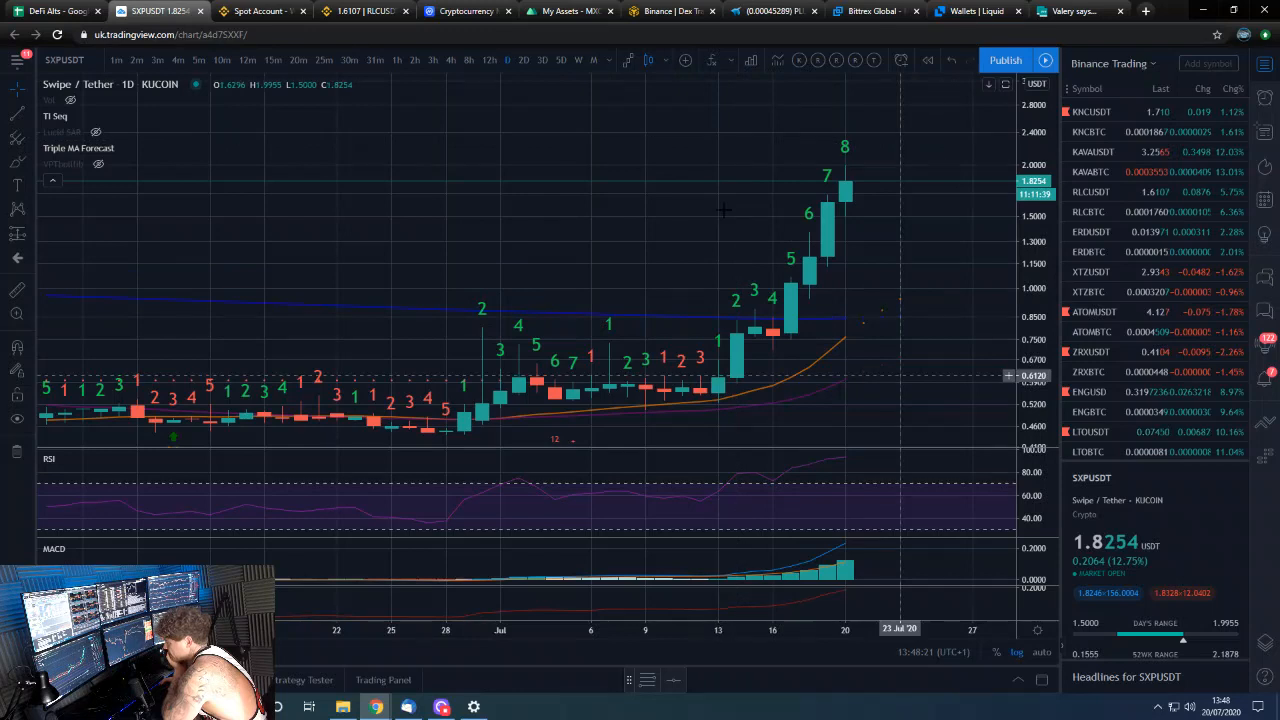
{"action": "mouse_move", "coordinate": [758, 328]}
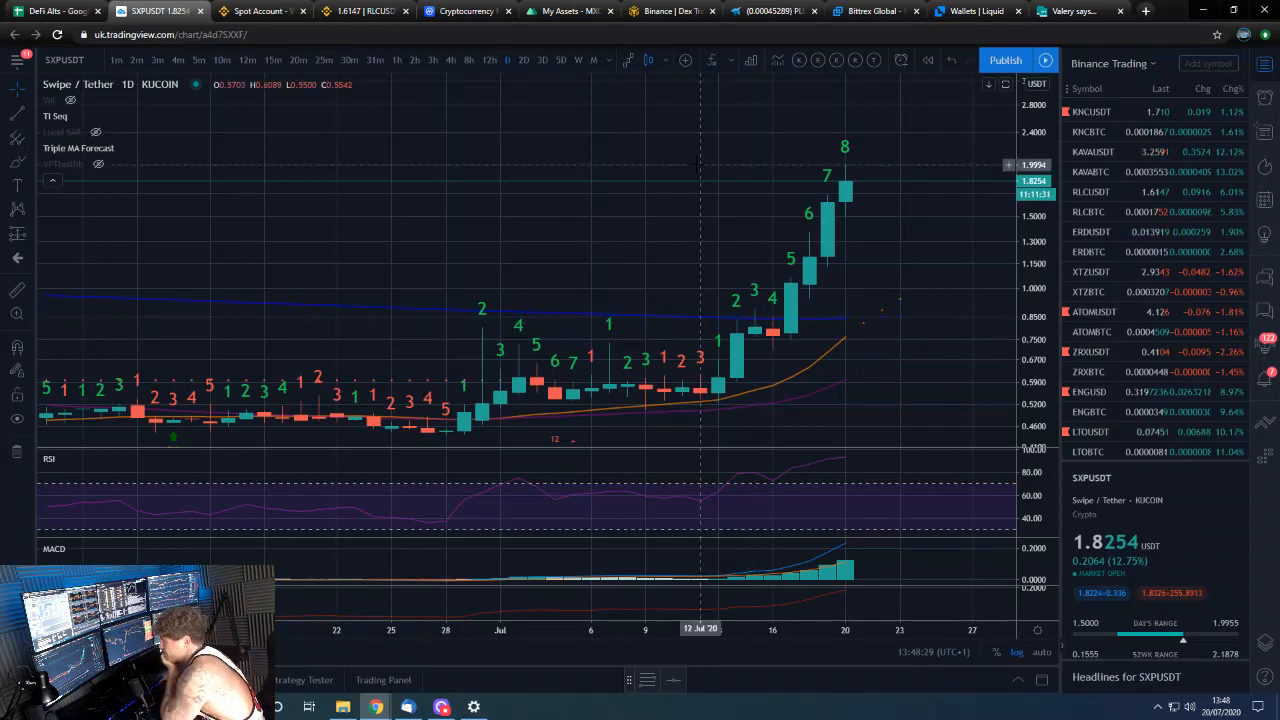
Check open orders, then load the past week's trade history of buys like ATOM, ERD, MANA
{"action": "left_click", "coordinate": [260, 11]}
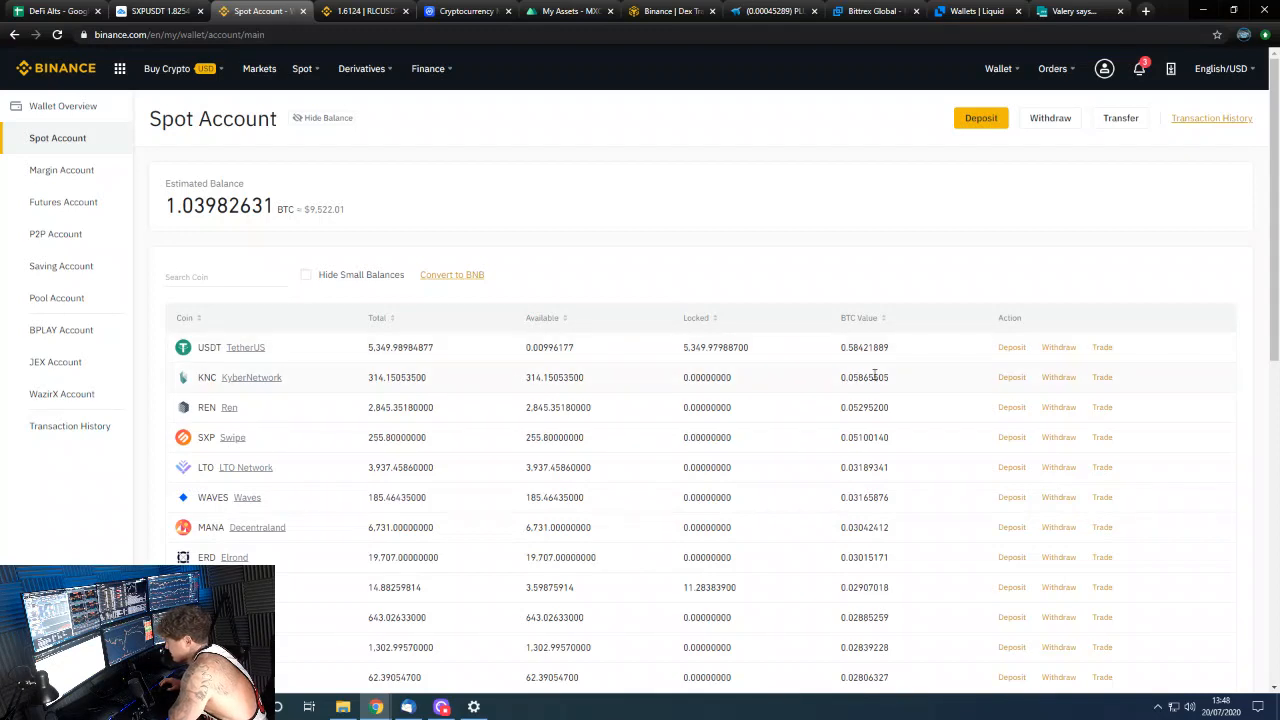
{"action": "mouse_move", "coordinate": [863, 370]}
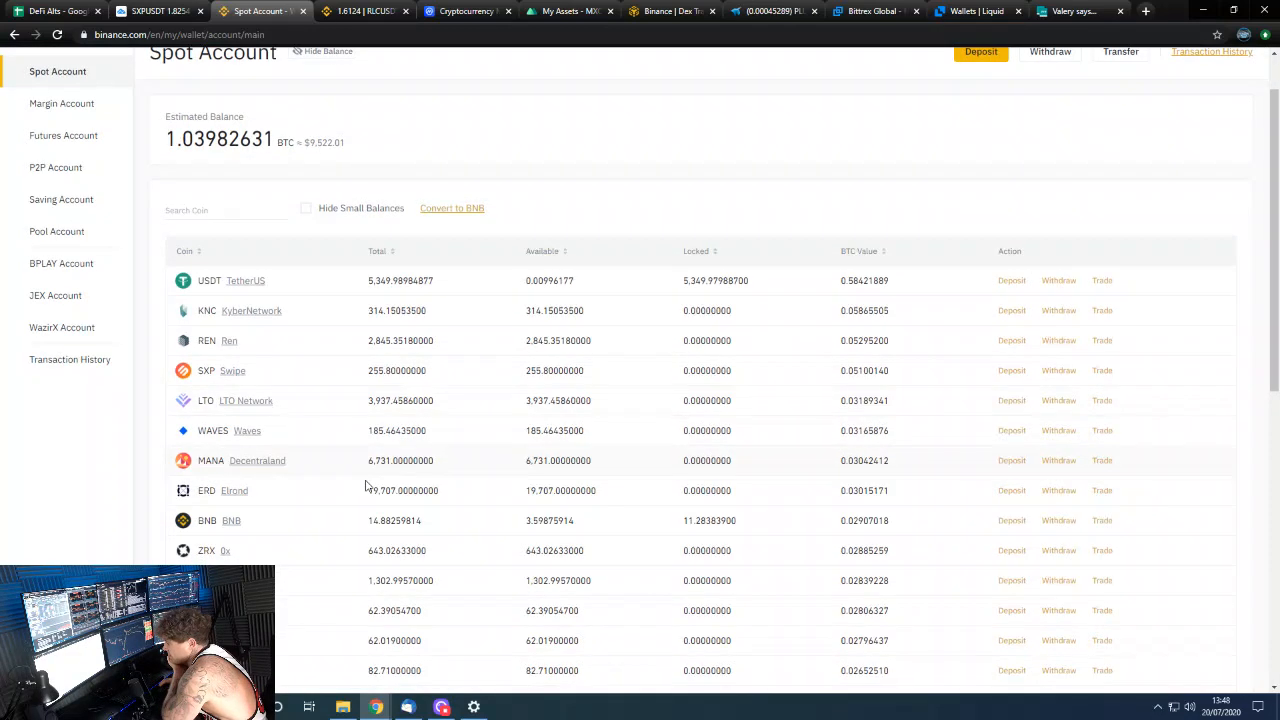
{"action": "left_click", "coordinate": [998, 68]}
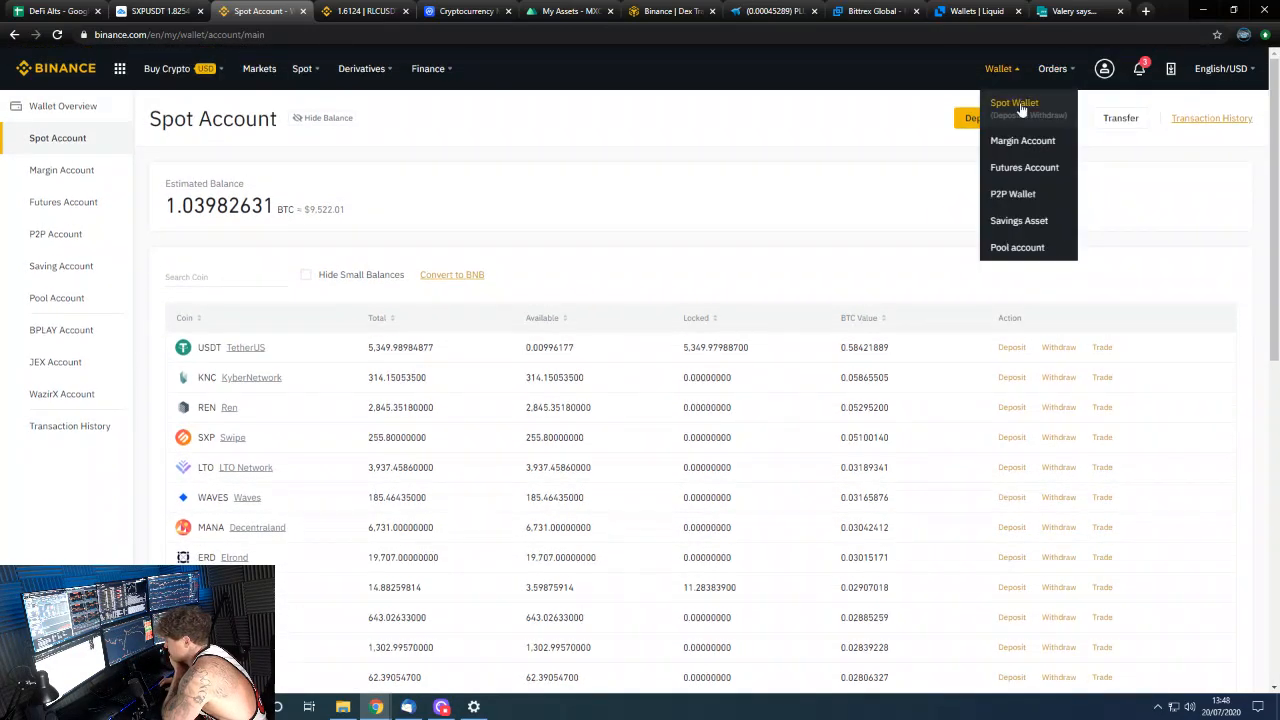
{"action": "left_click", "coordinate": [1014, 103]}
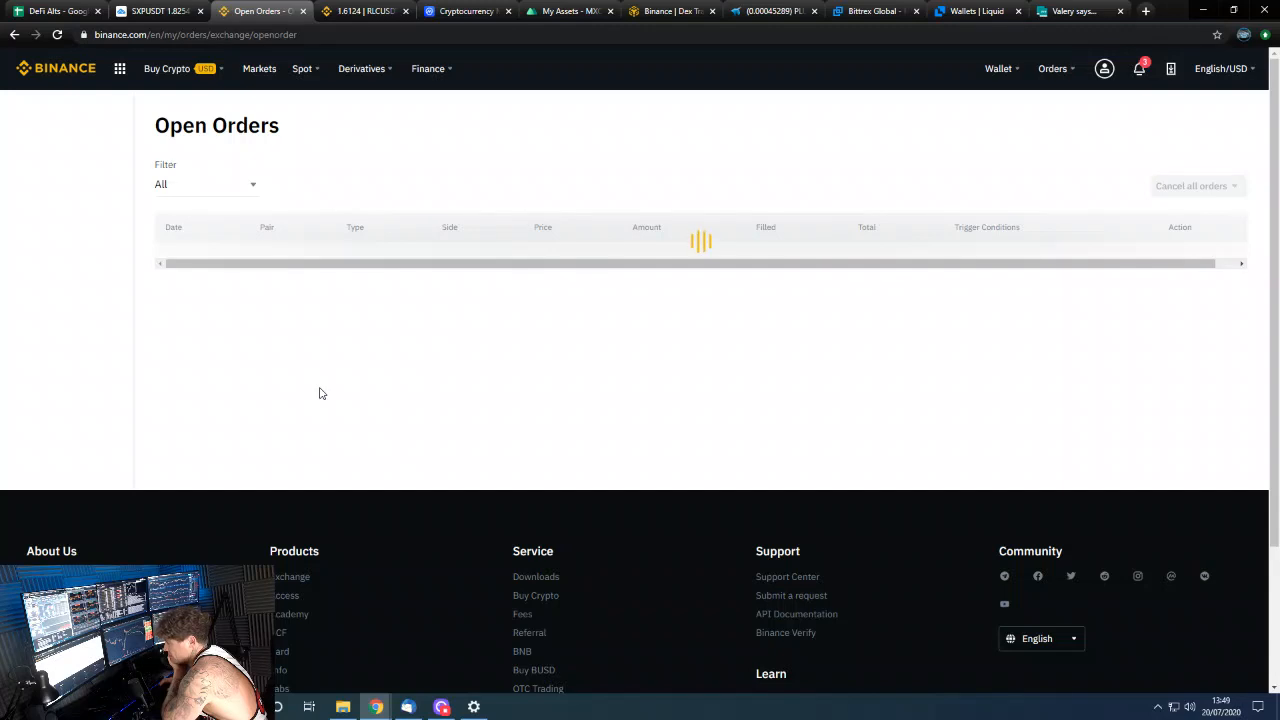
{"action": "left_click", "coordinate": [58, 202]}
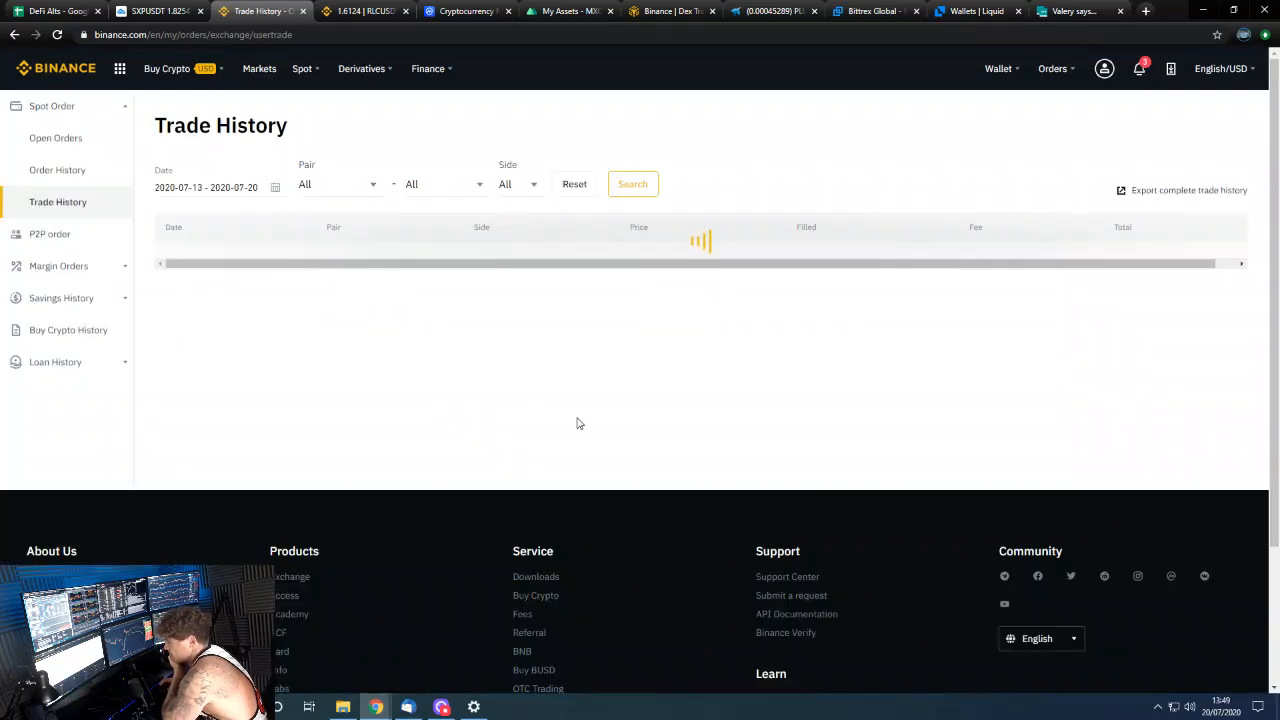
{"action": "mouse_move", "coordinate": [627, 394]}
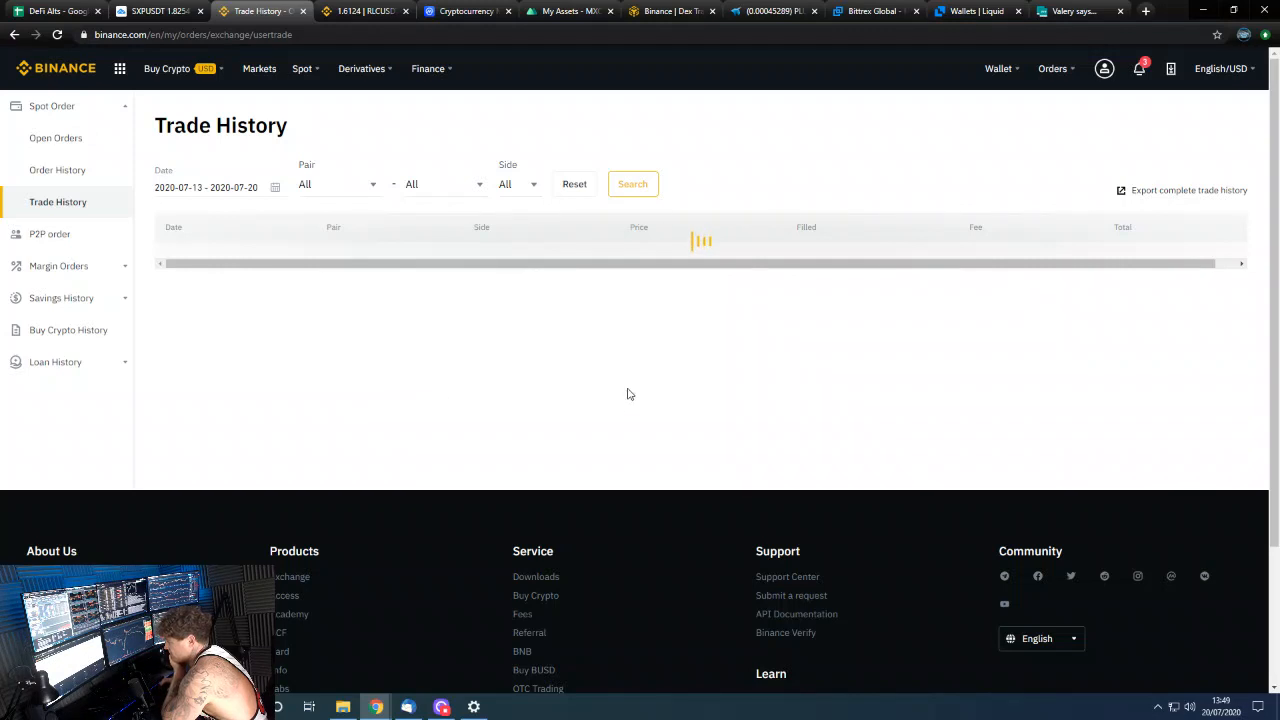
{"action": "left_click", "coordinate": [632, 183]}
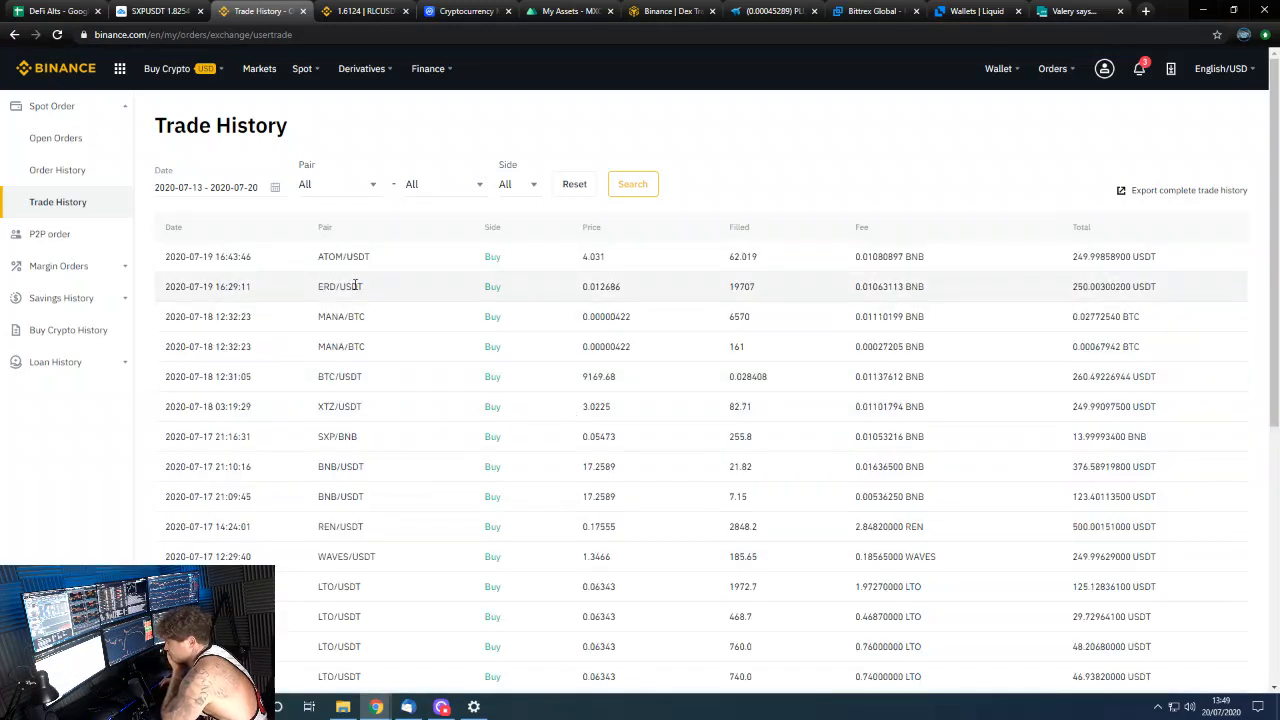
{"action": "mouse_move", "coordinate": [335, 305]}
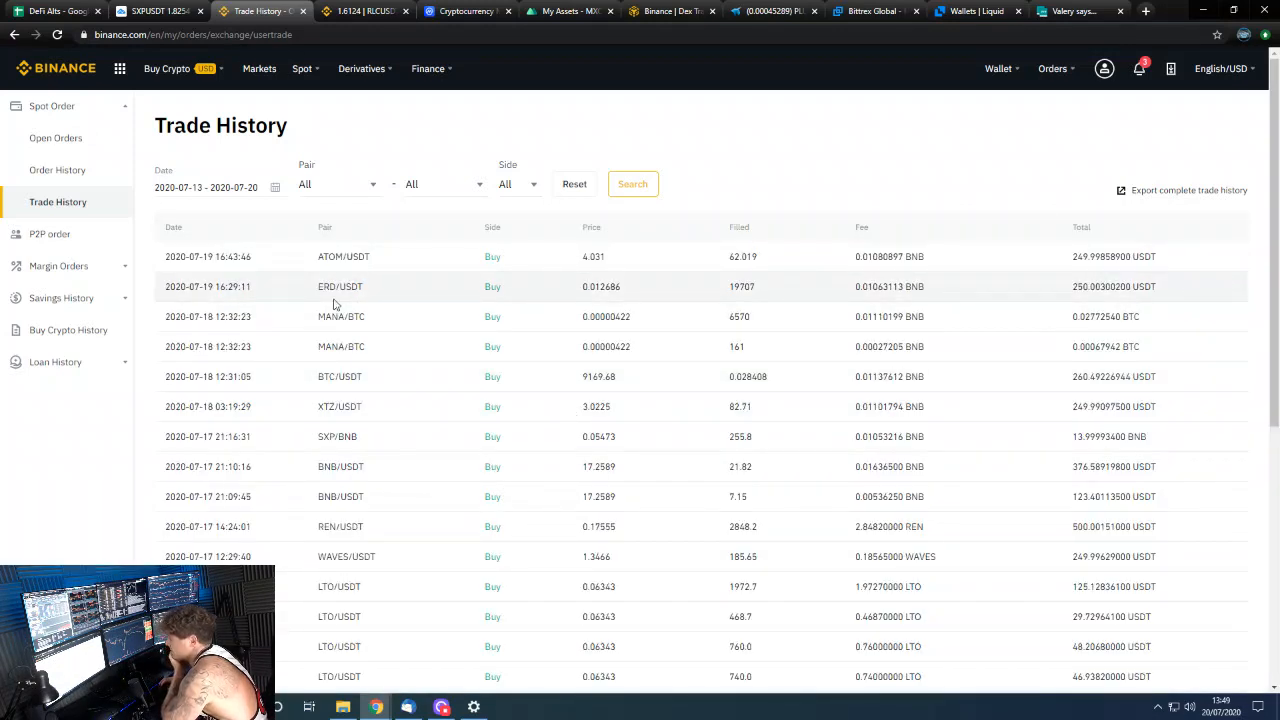
{"action": "mouse_move", "coordinate": [332, 285]}
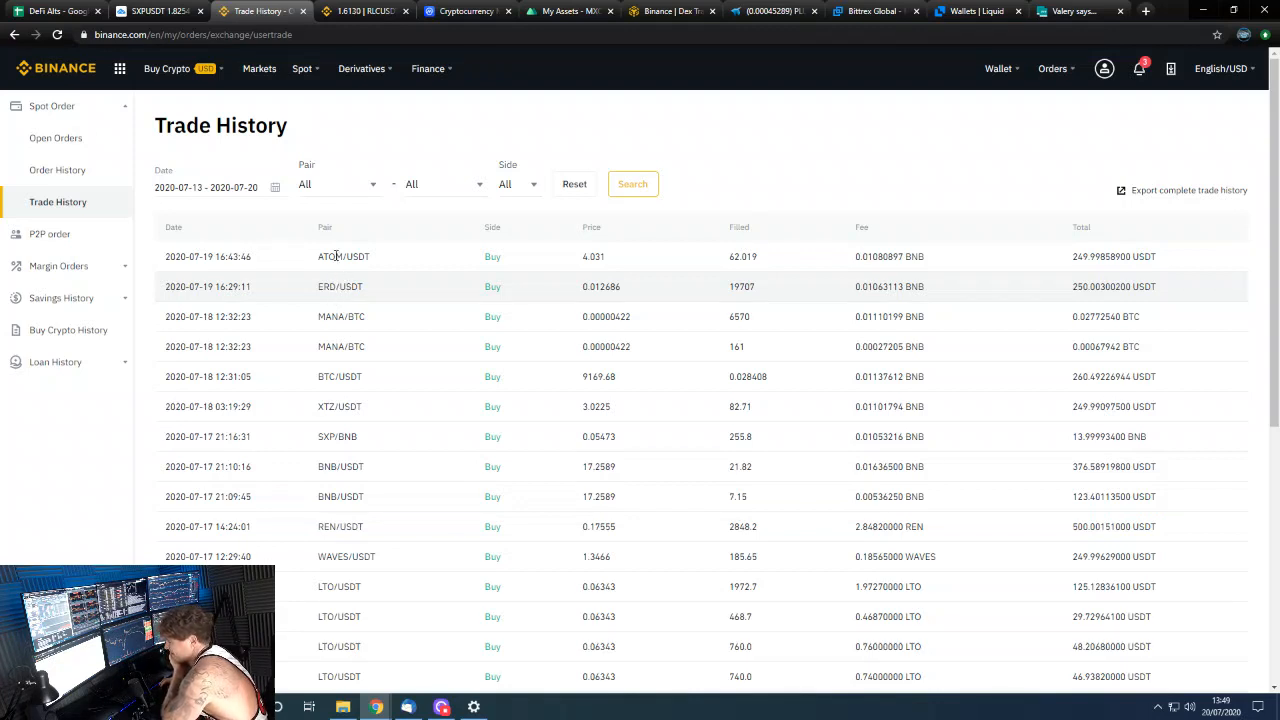
{"action": "mouse_move", "coordinate": [190, 180]}
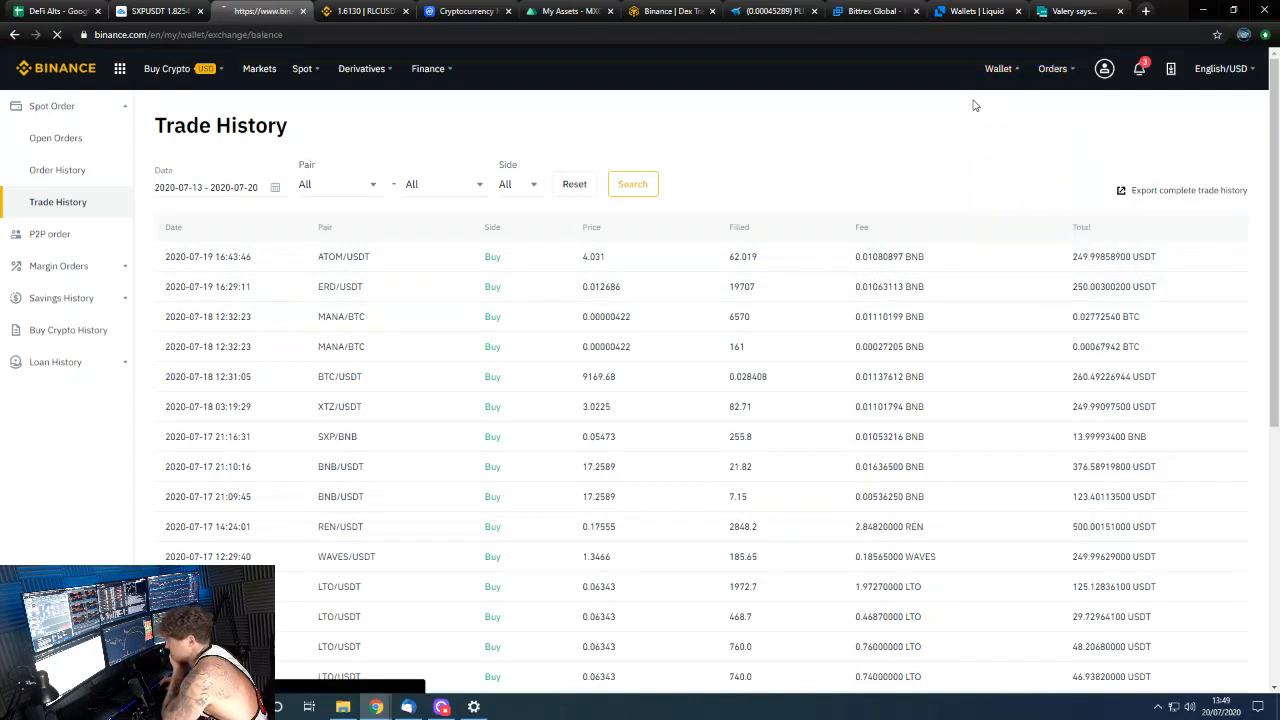
Switch to the RLC/USDT spot page showing its daily chart and 24 open orders
{"action": "left_click", "coordinate": [365, 11]}
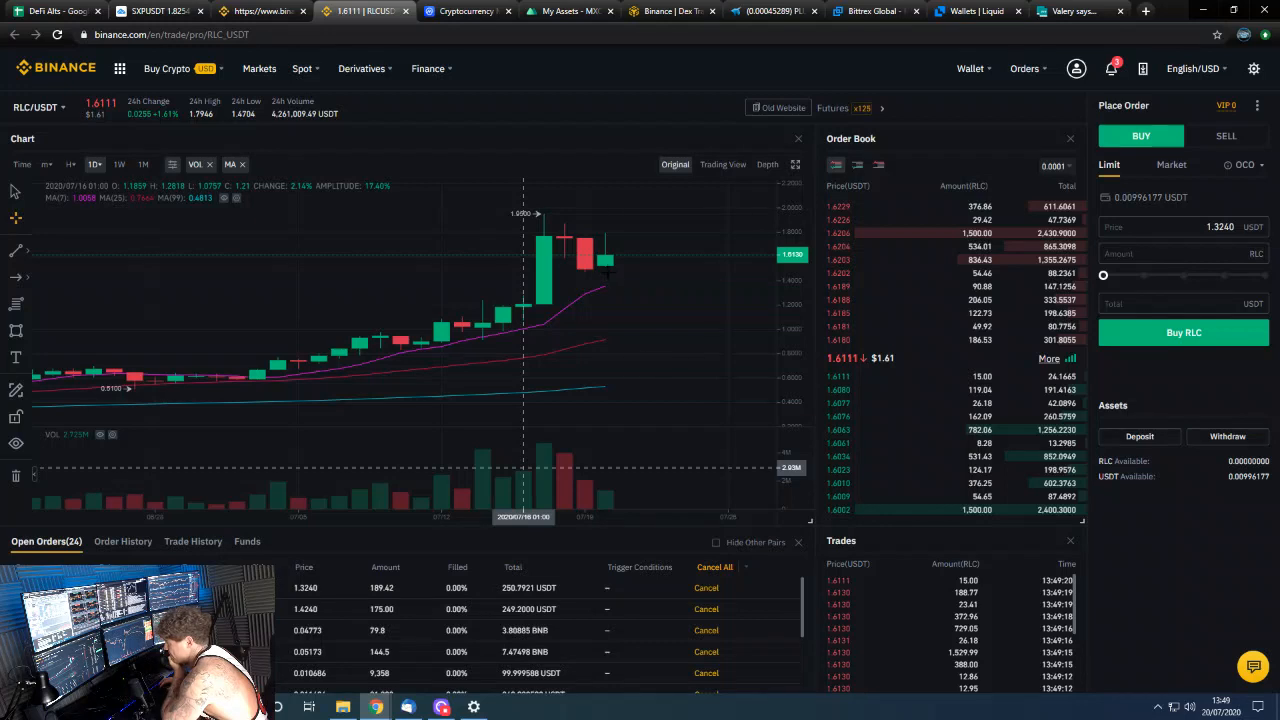
{"action": "mouse_move", "coordinate": [605, 270]}
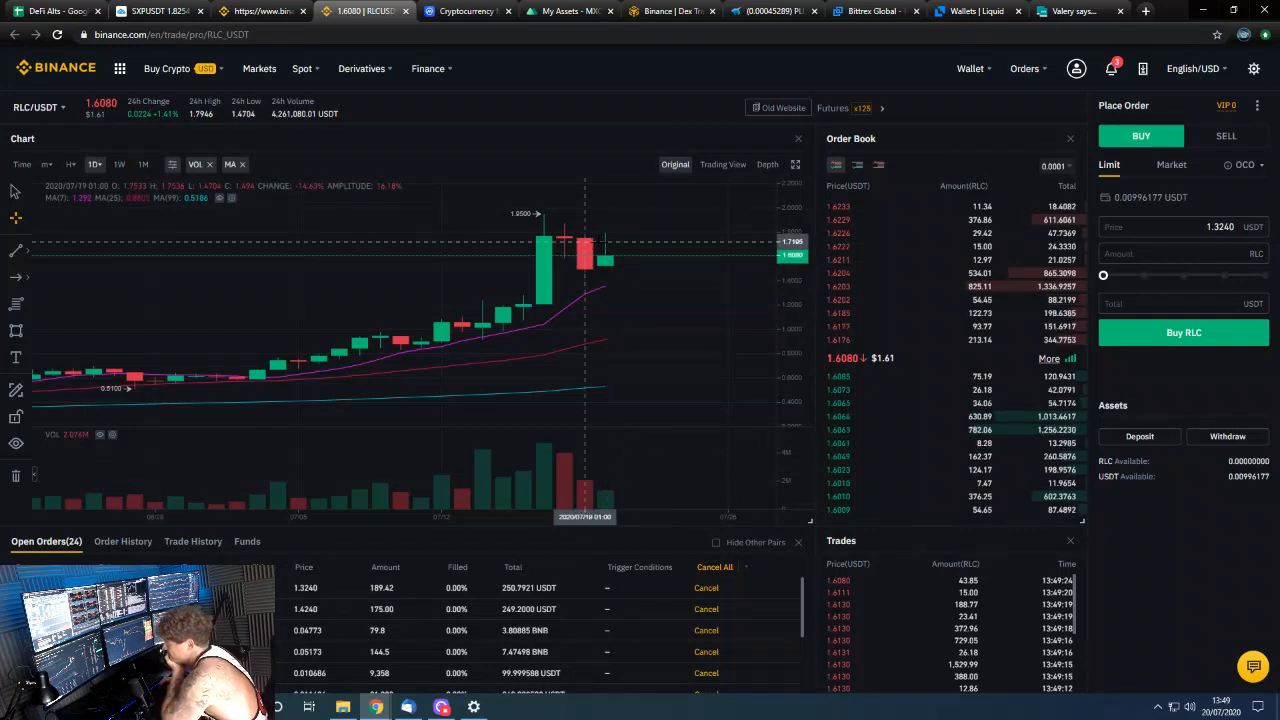
{"action": "mouse_move", "coordinate": [645, 303]}
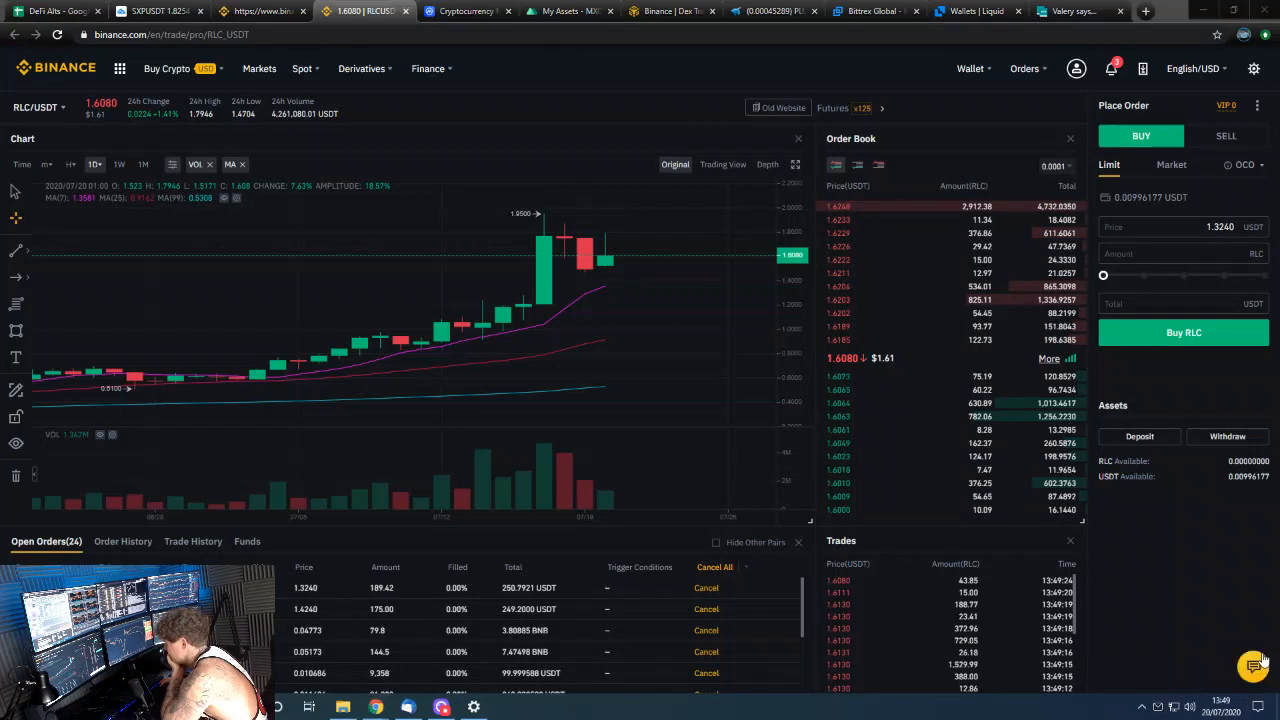
{"action": "mouse_move", "coordinate": [544, 340]}
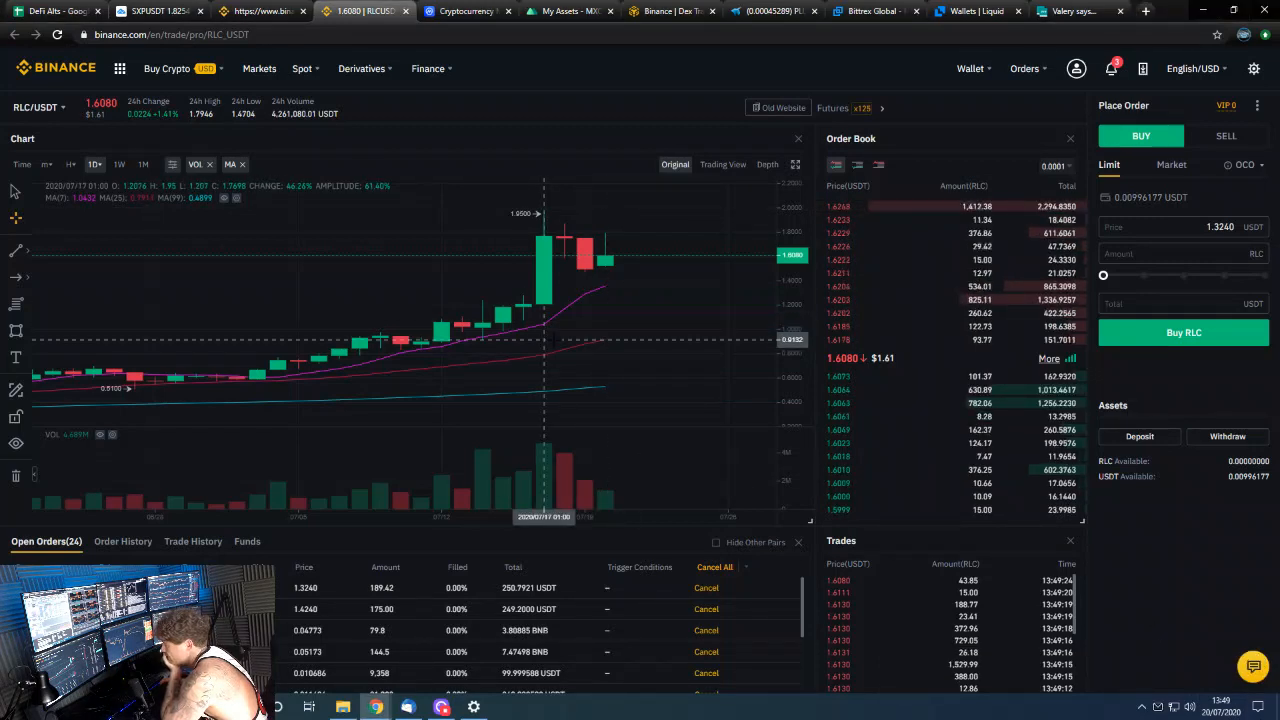
{"action": "mouse_move", "coordinate": [605, 290]}
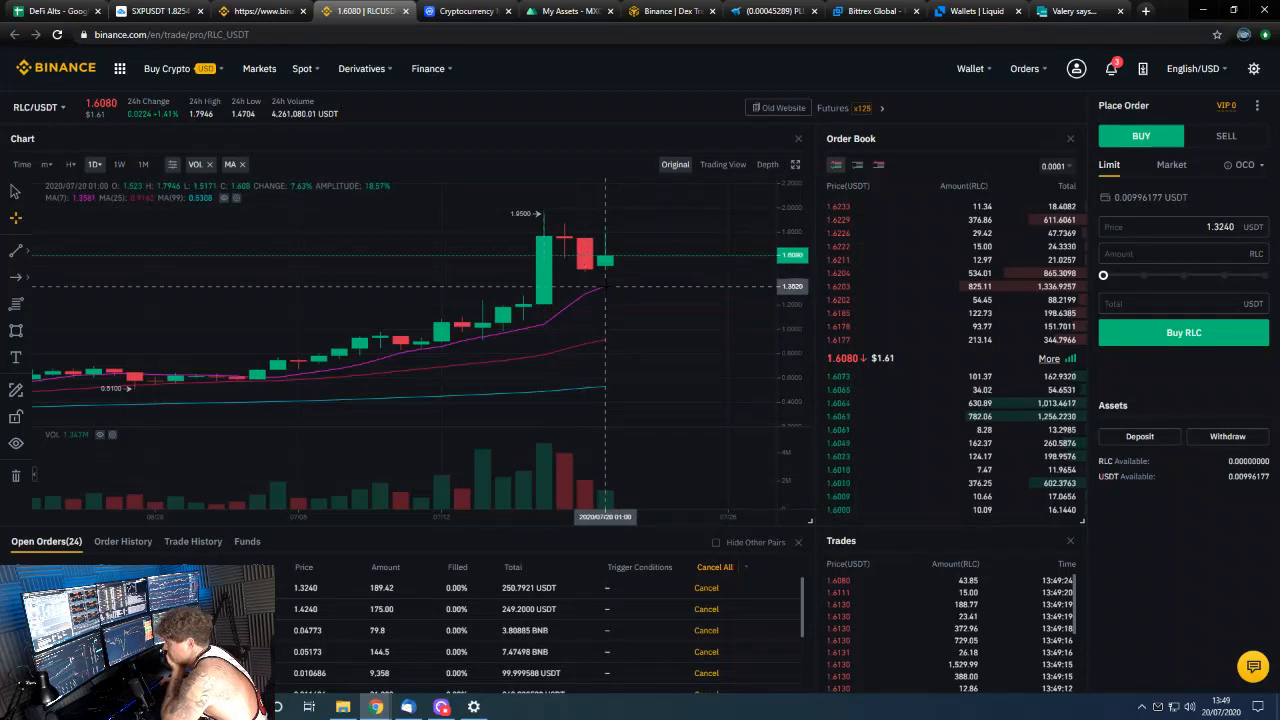
{"action": "mouse_move", "coordinate": [585, 290]}
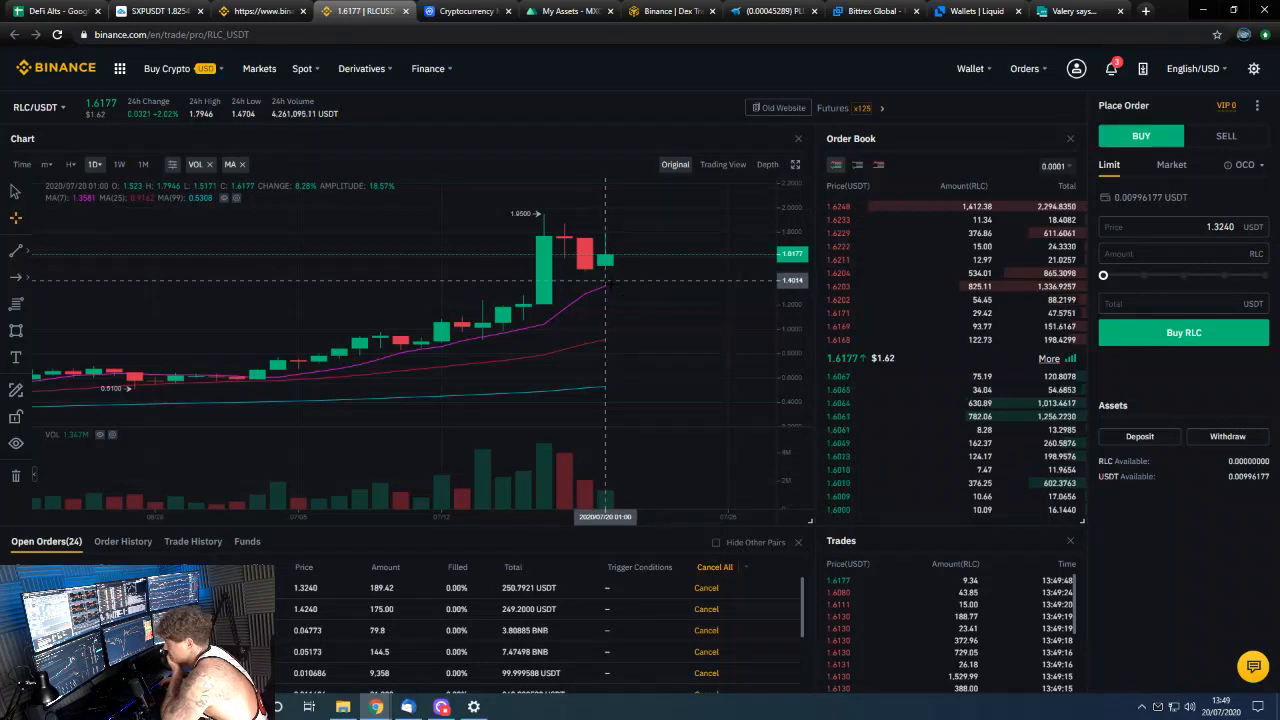
{"action": "mouse_move", "coordinate": [483, 270]}
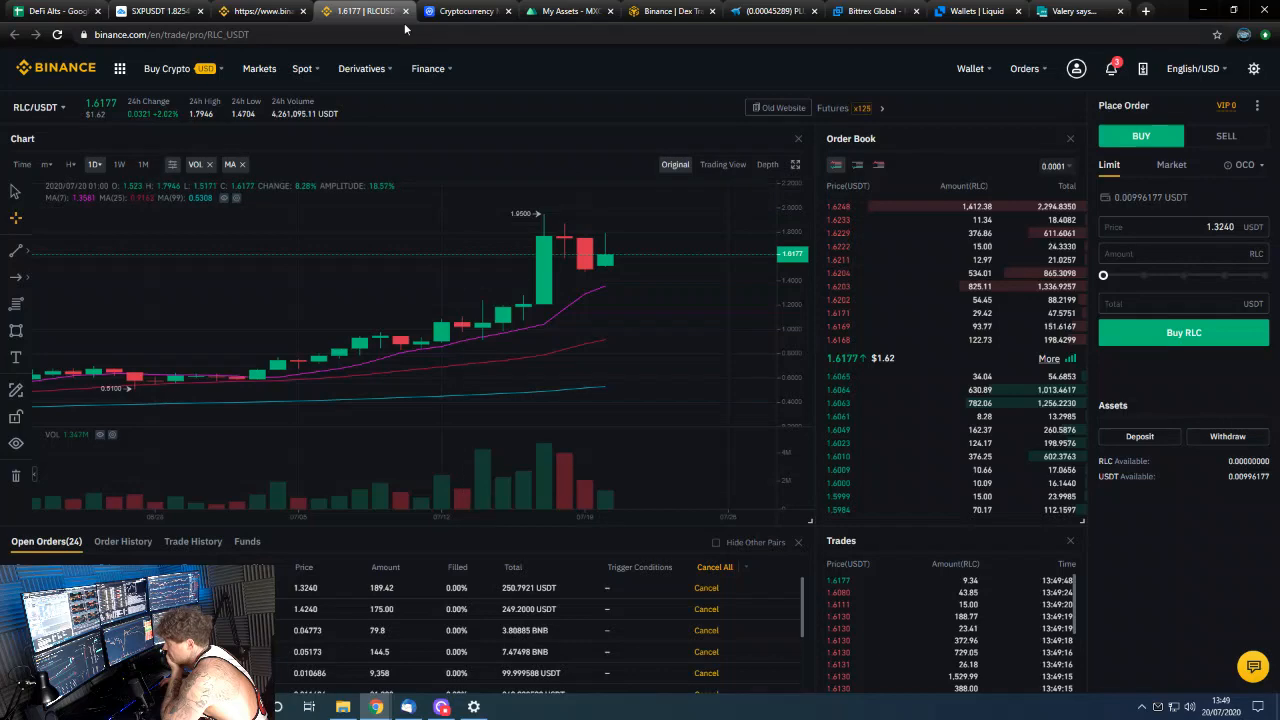
Open the RLCUSDT chart, sketch a rising-lows trend line, and switch to 4h candles
{"action": "left_click", "coordinate": [155, 11]}
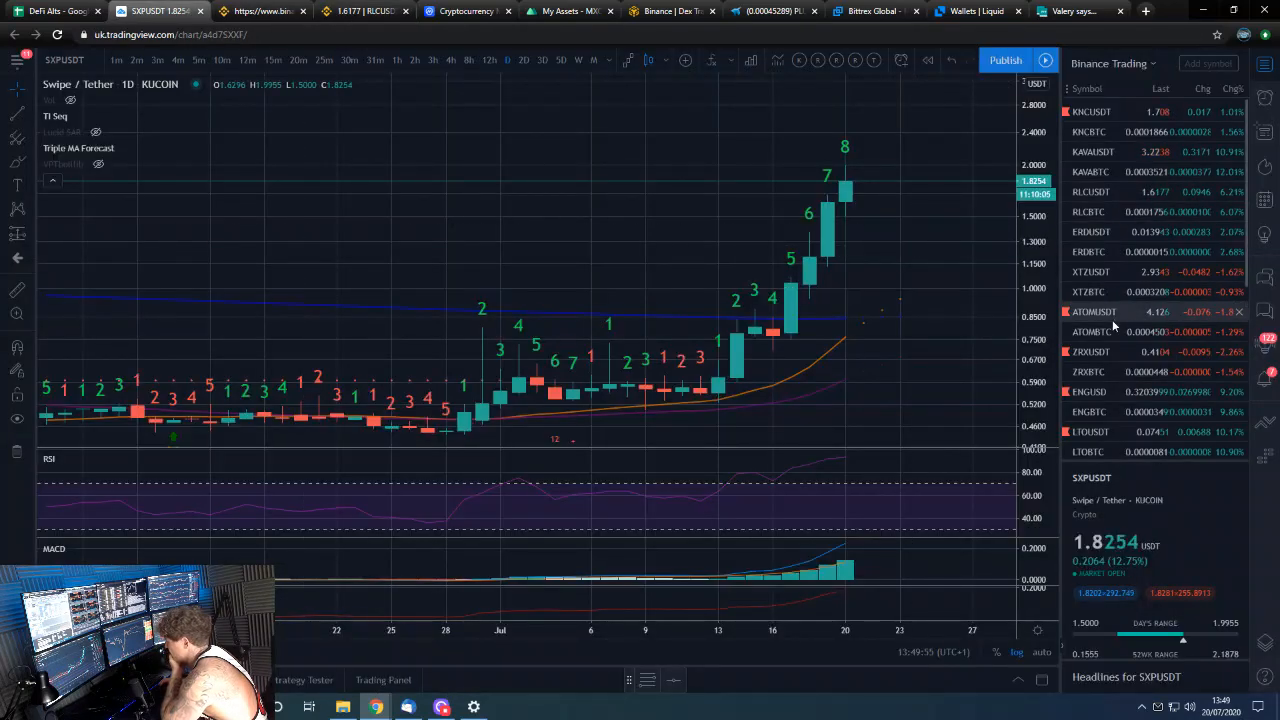
{"action": "scroll", "scroll_direction": "down", "scroll_amount": 3}
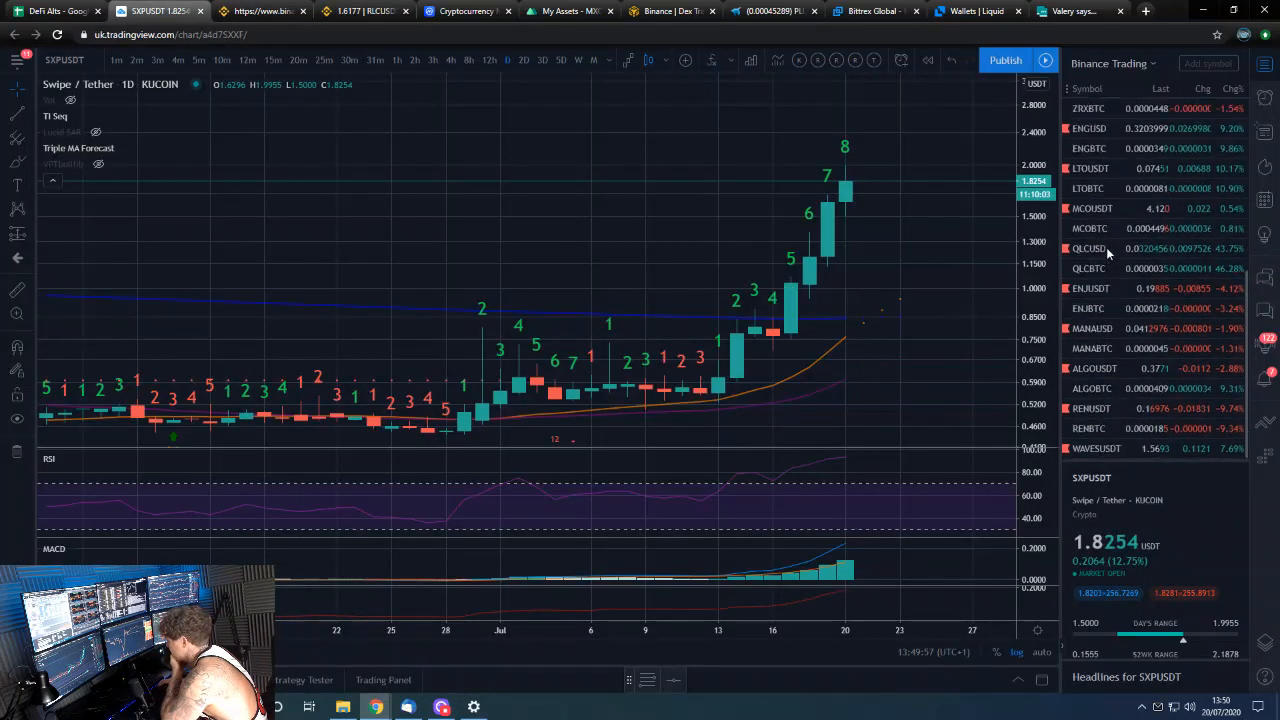
{"action": "left_click", "coordinate": [1090, 192]}
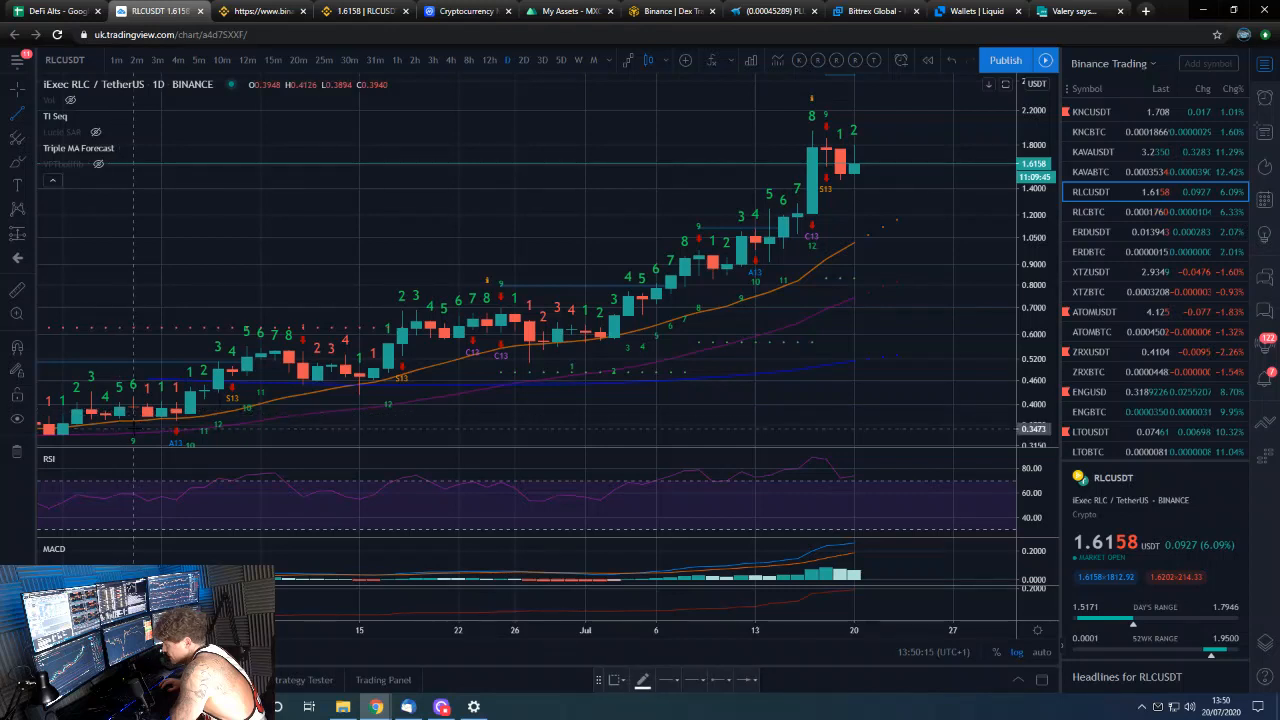
{"action": "left_click_drag", "start_coordinate": [133, 428], "coordinate": [853, 290]}
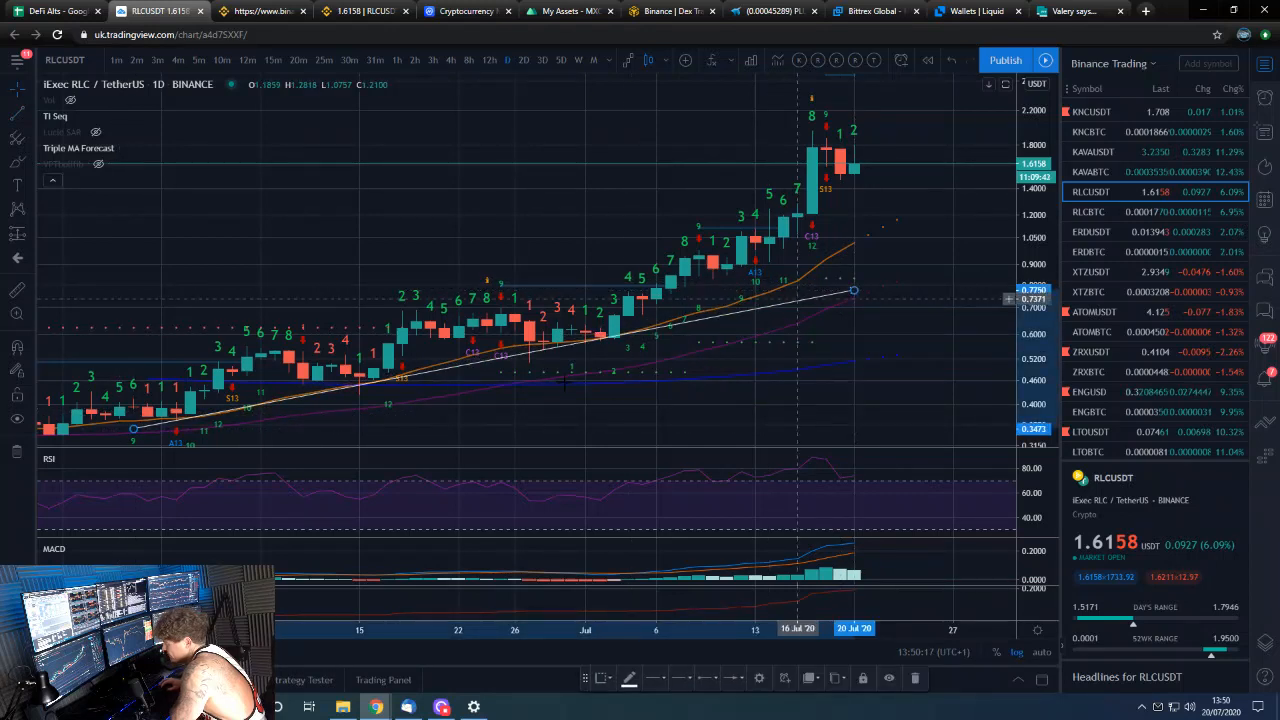
{"action": "mouse_move", "coordinate": [585, 353]}
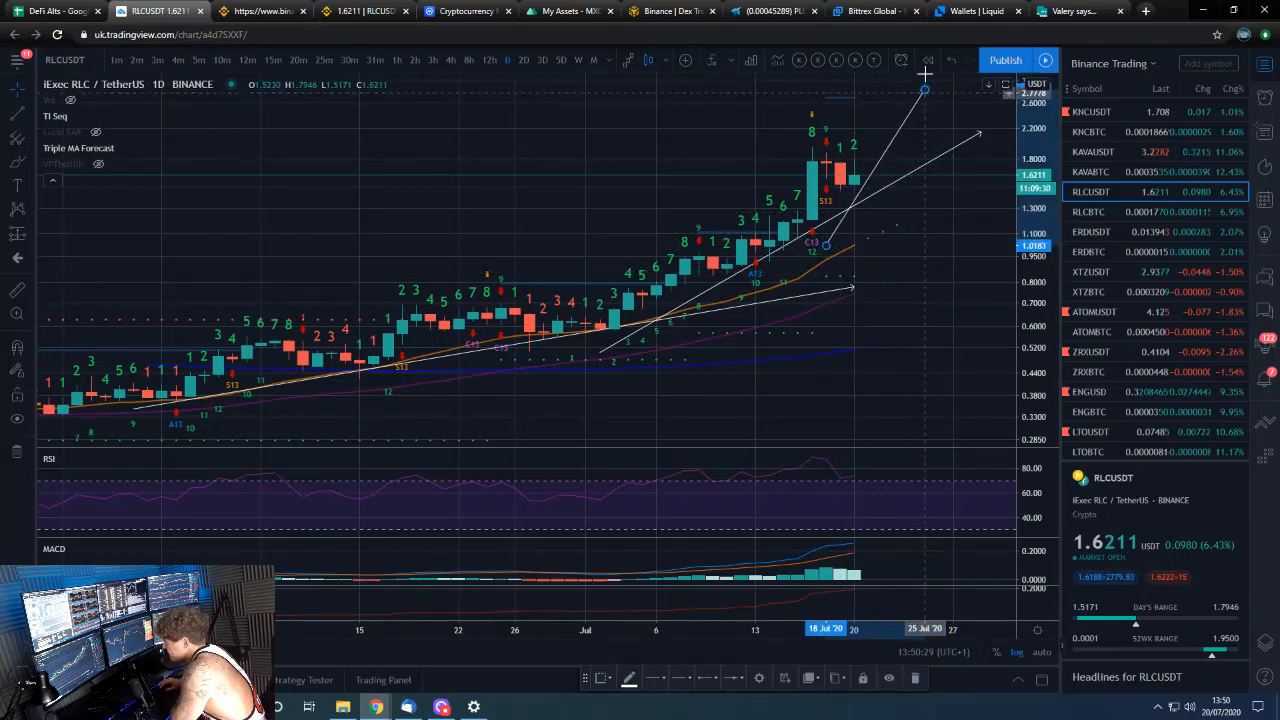
{"action": "mouse_move", "coordinate": [928, 208]}
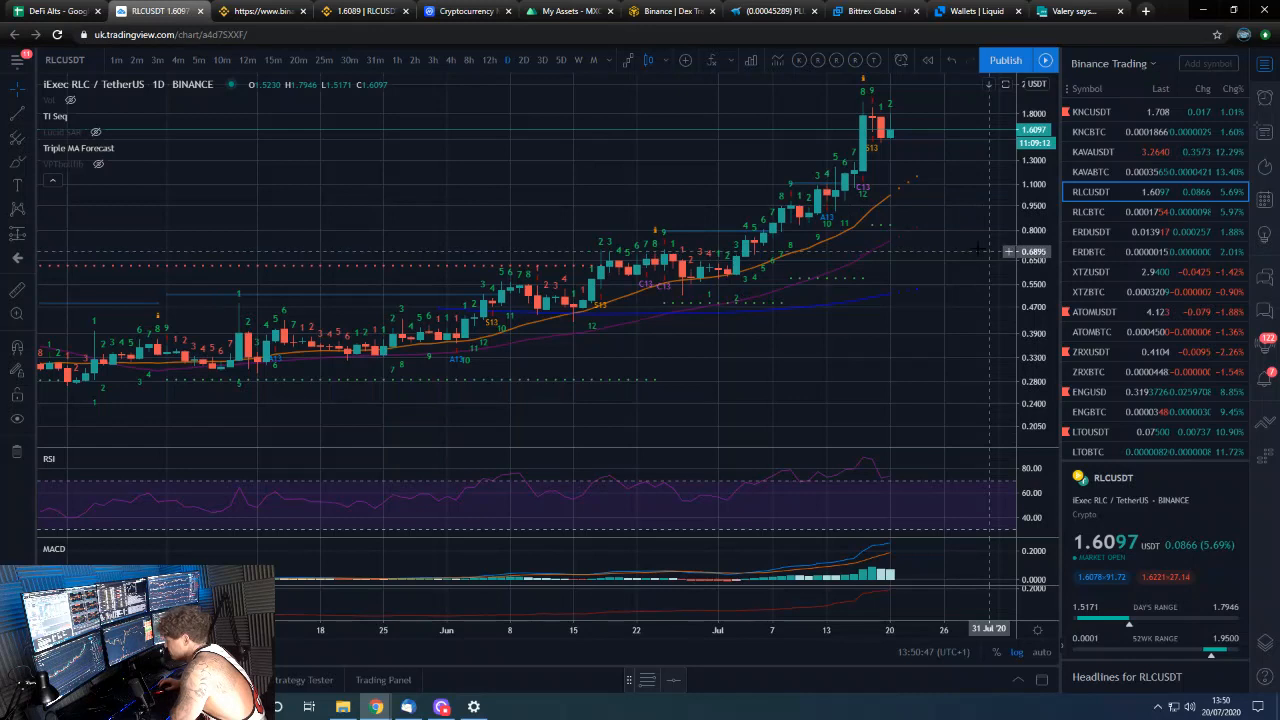
{"action": "mouse_move", "coordinate": [878, 140]}
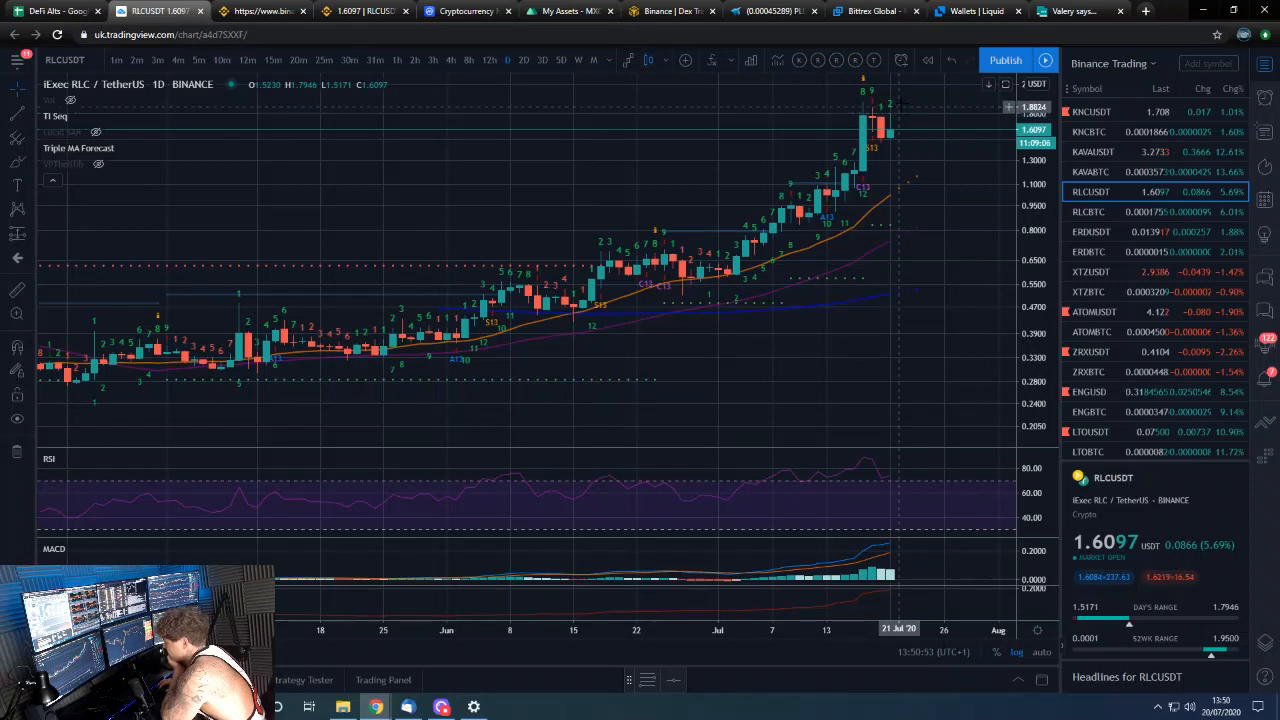
{"action": "mouse_move", "coordinate": [908, 145]}
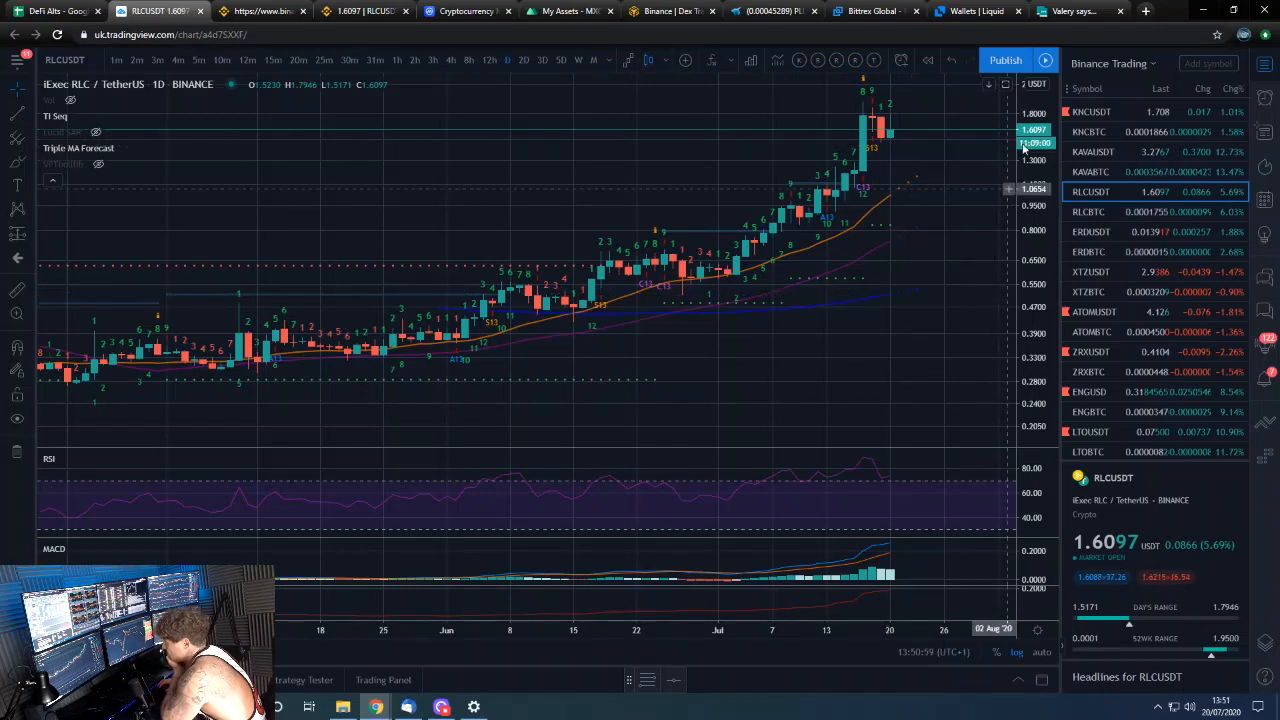
{"action": "left_click", "coordinate": [433, 60]}
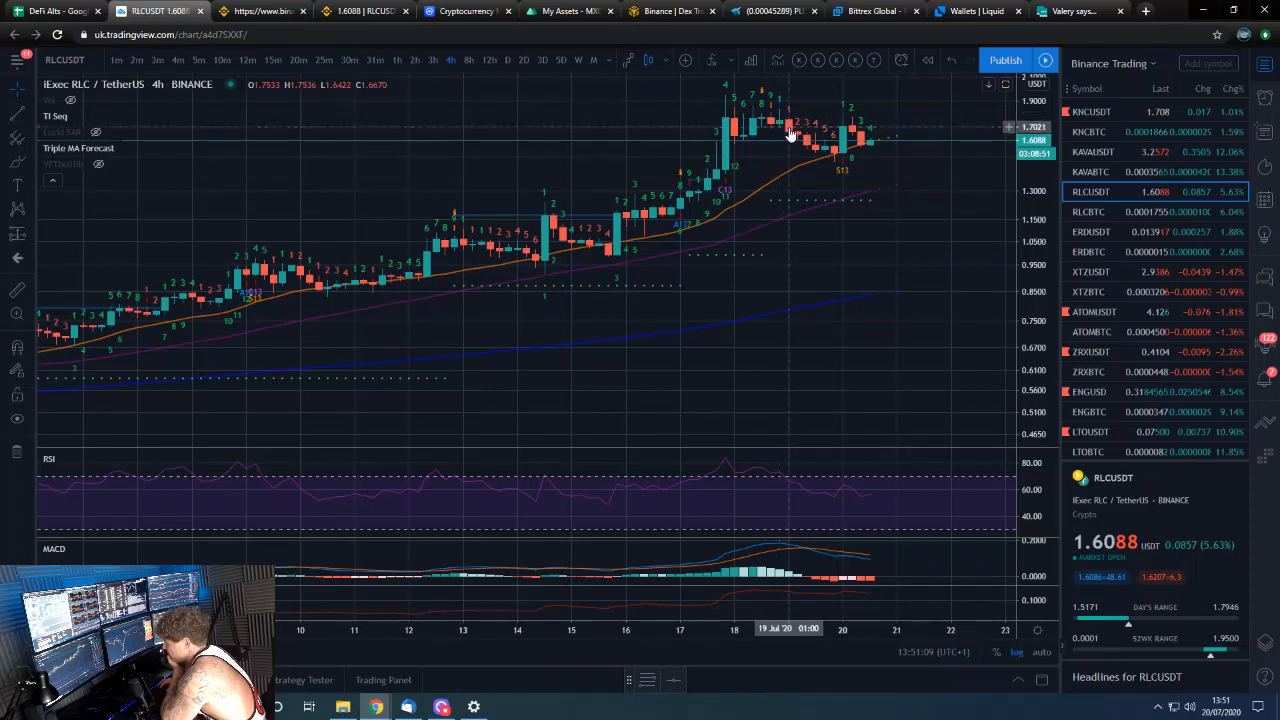
{"action": "mouse_move", "coordinate": [765, 128]}
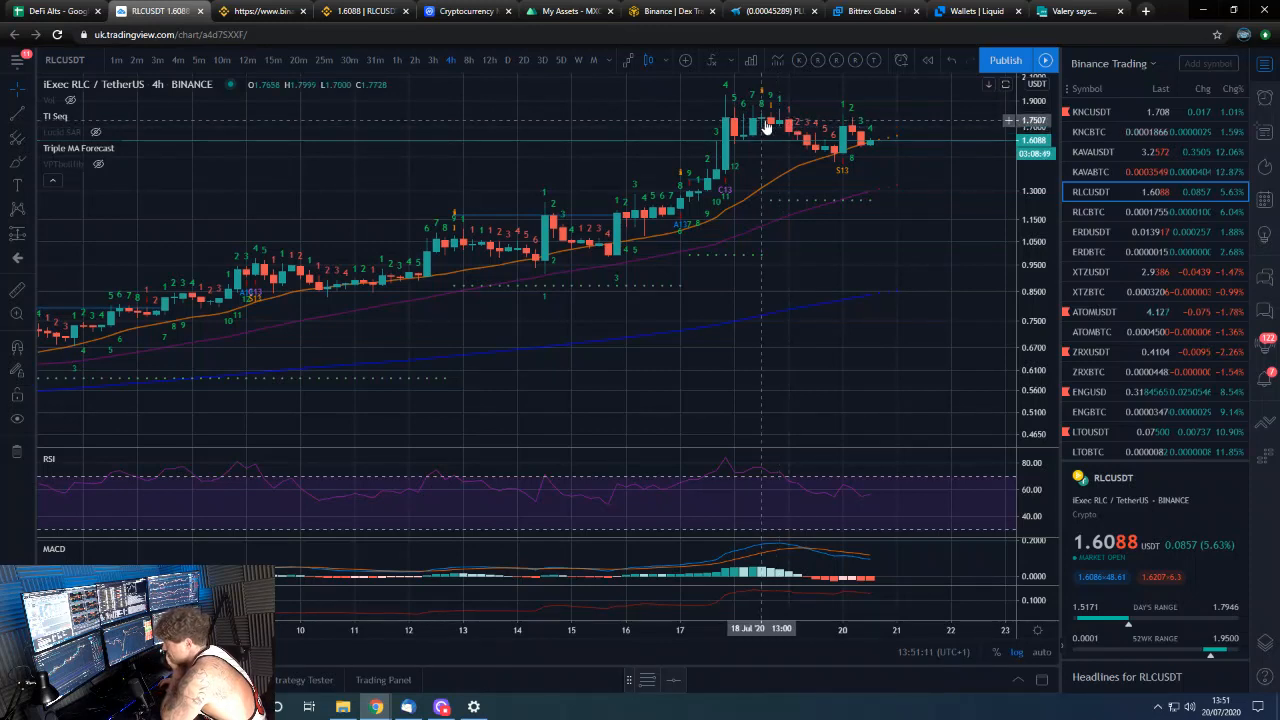
{"action": "mouse_move", "coordinate": [260, 11]}
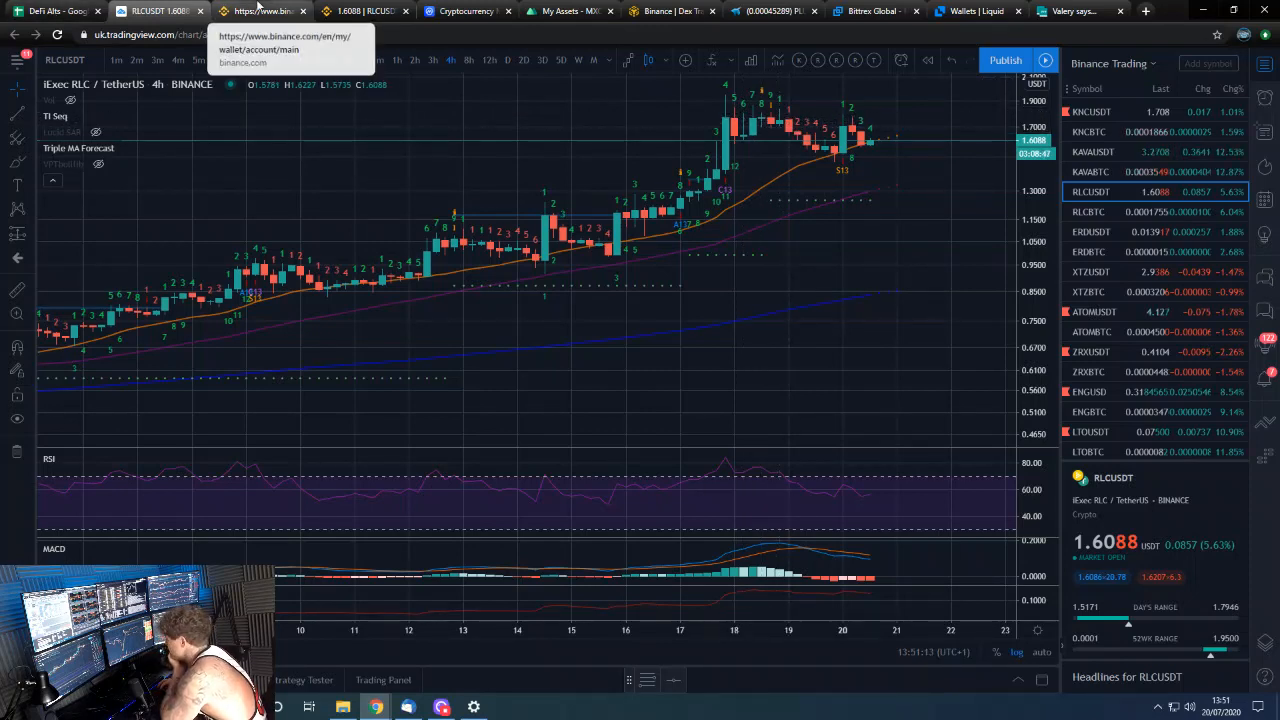
Review spot coin balances with small balances hidden, then bring up the DeFi Alts sheet
{"action": "left_click", "coordinate": [262, 11]}
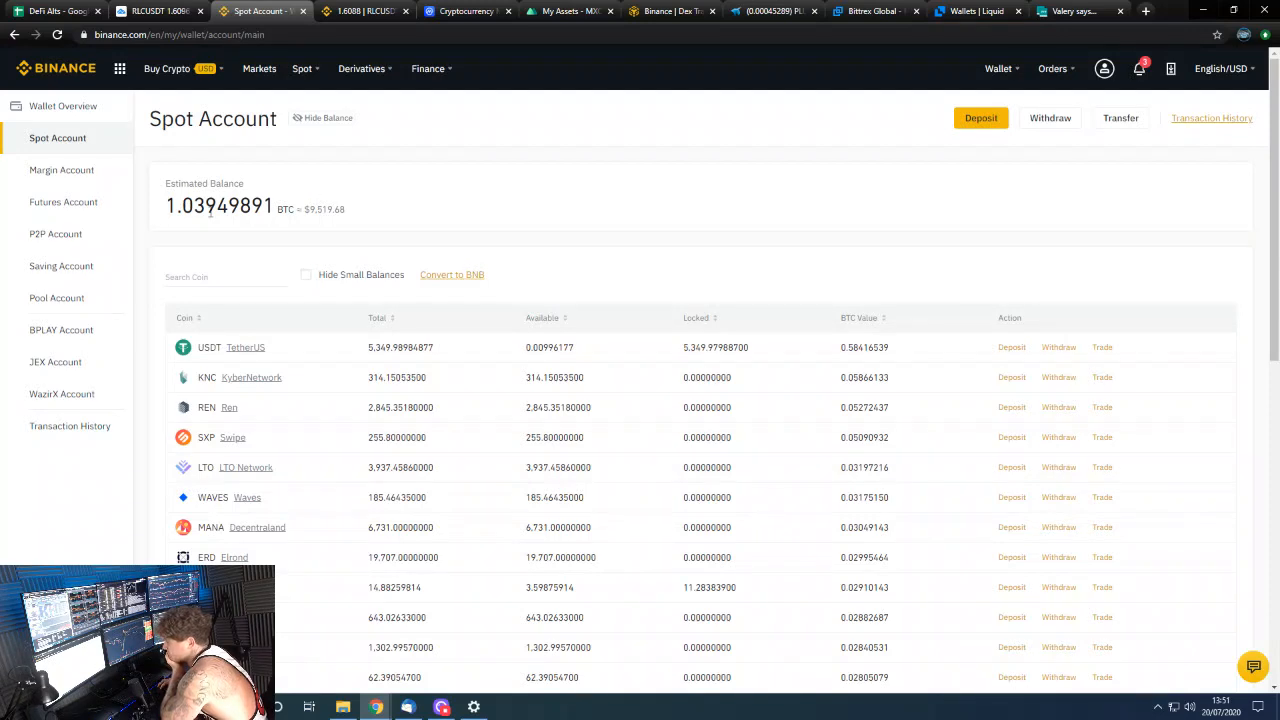
{"action": "mouse_move", "coordinate": [210, 238]}
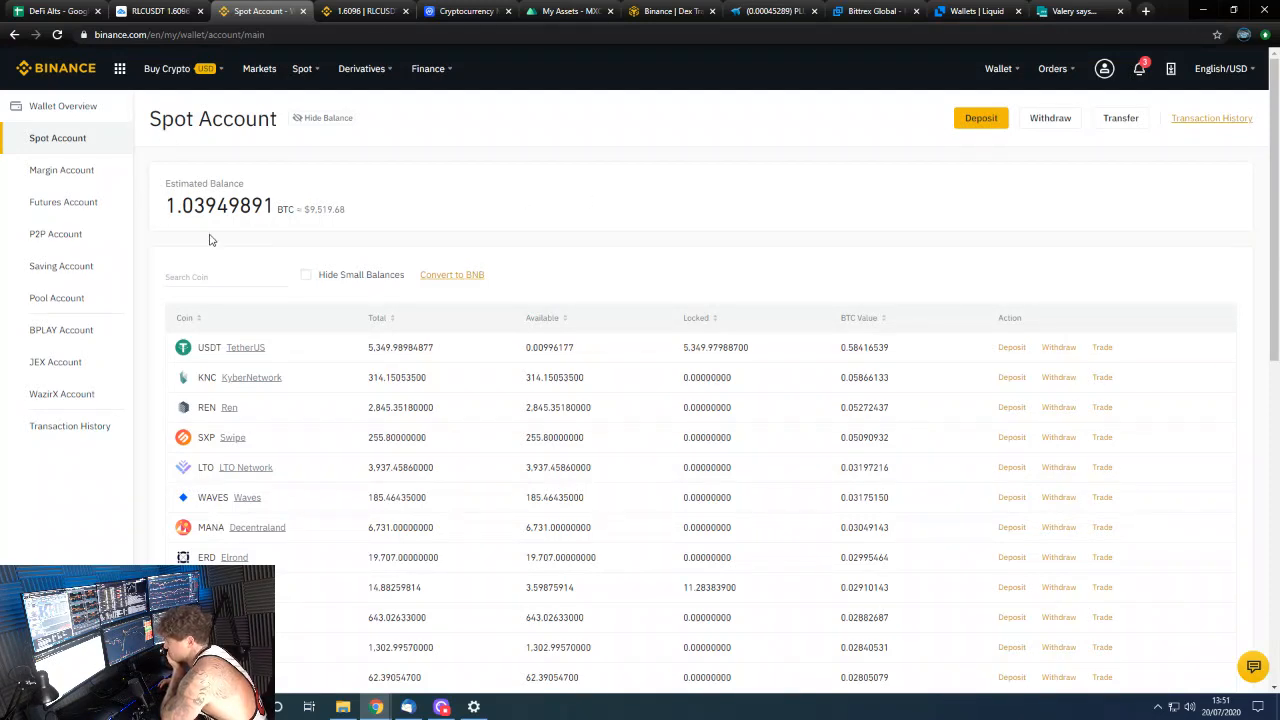
{"action": "scroll", "scroll_direction": "down", "scroll_amount": 3}
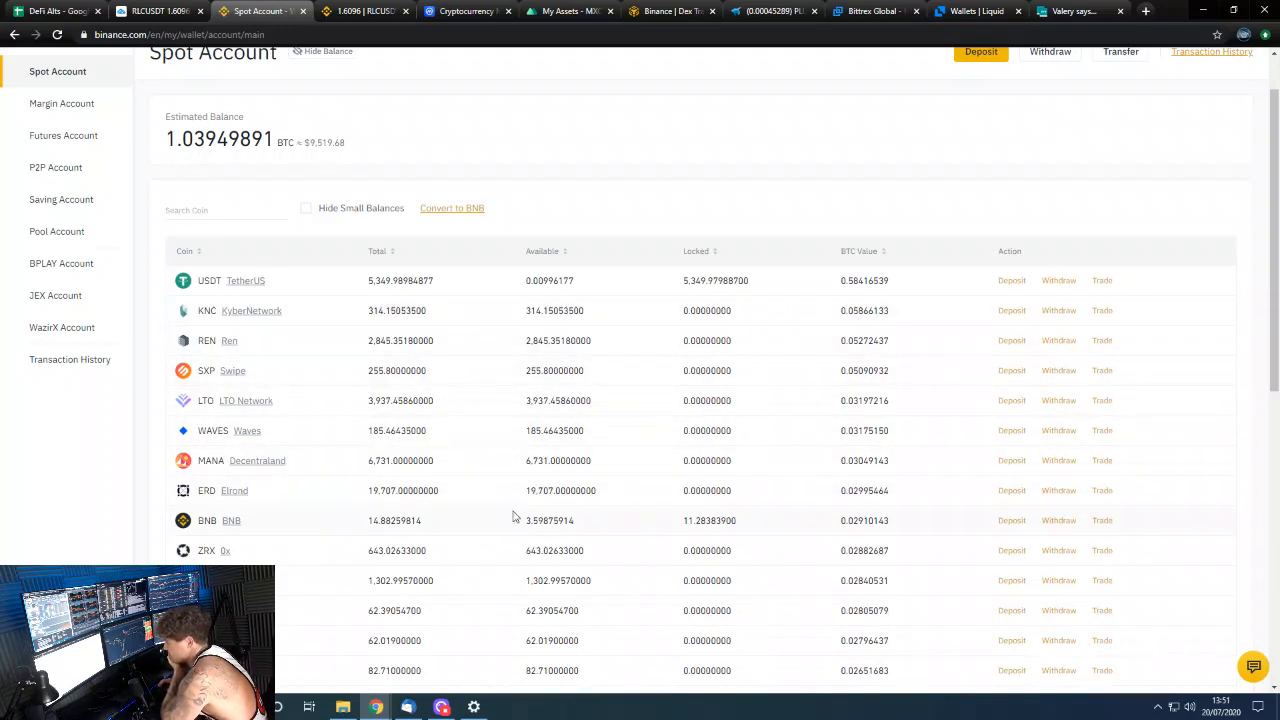
{"action": "mouse_move", "coordinate": [533, 520]}
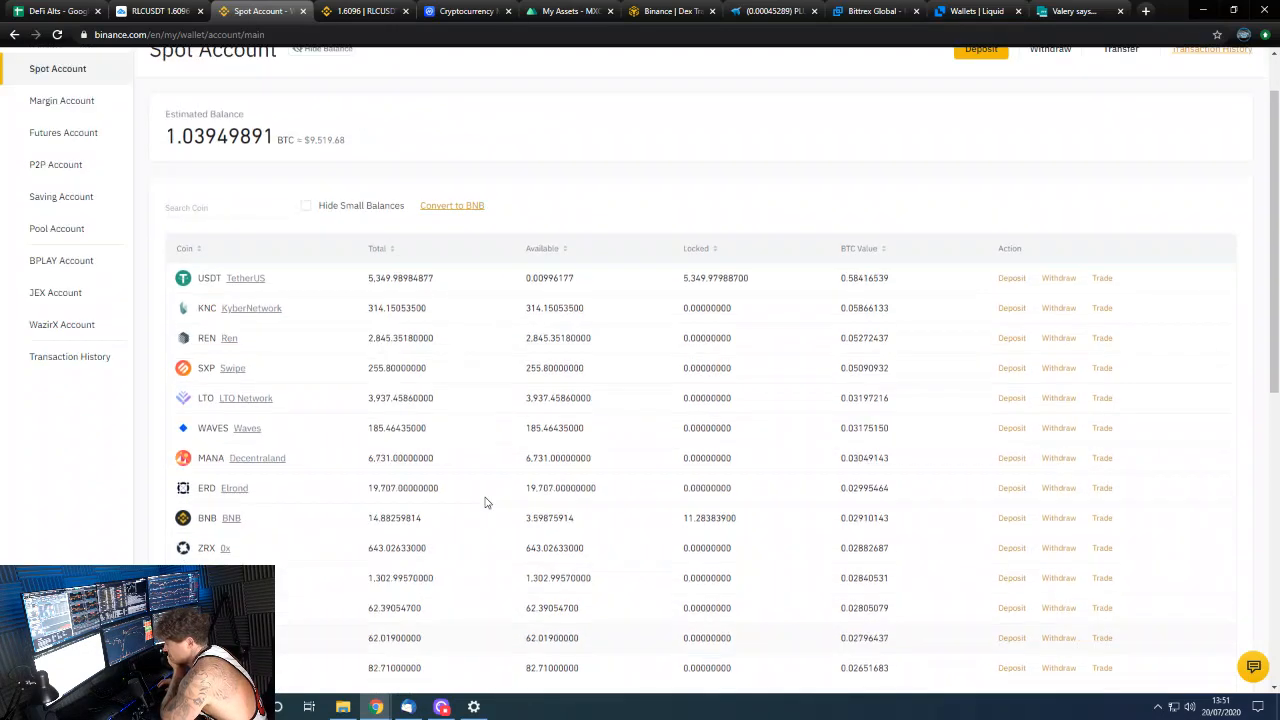
{"action": "scroll", "scroll_direction": "up", "scroll_amount": 3}
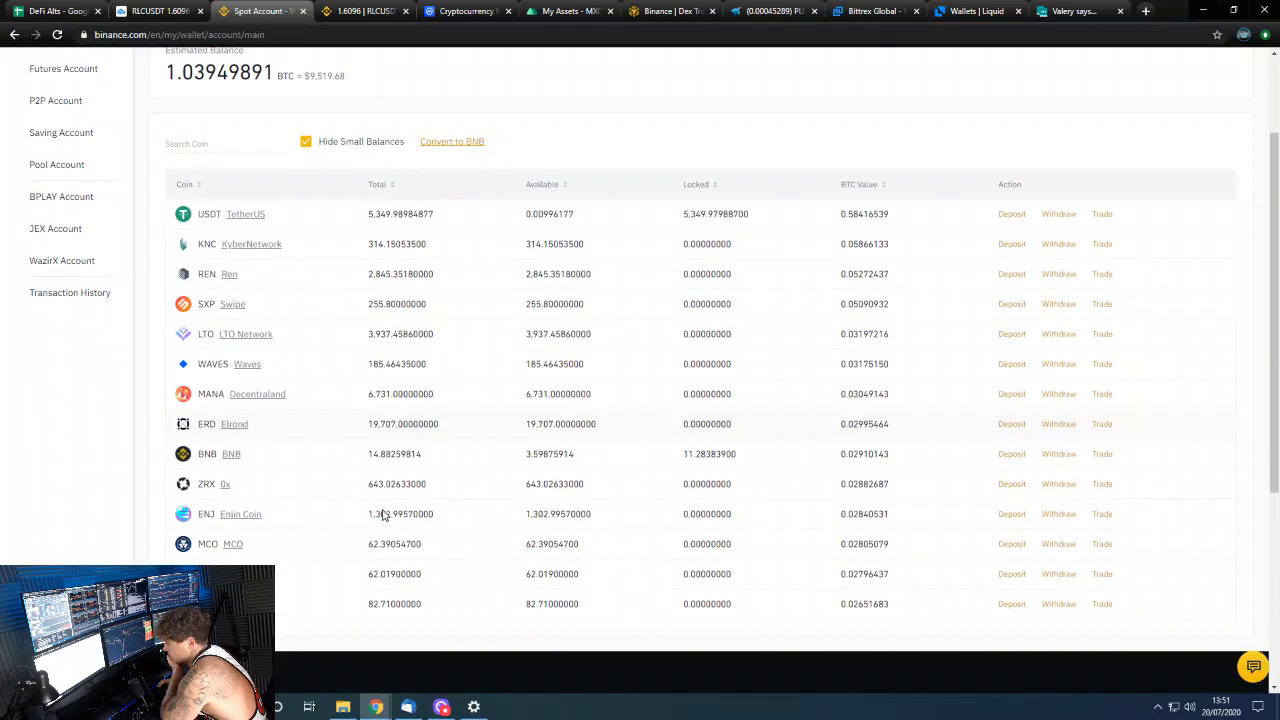
{"action": "left_click", "coordinate": [55, 11]}
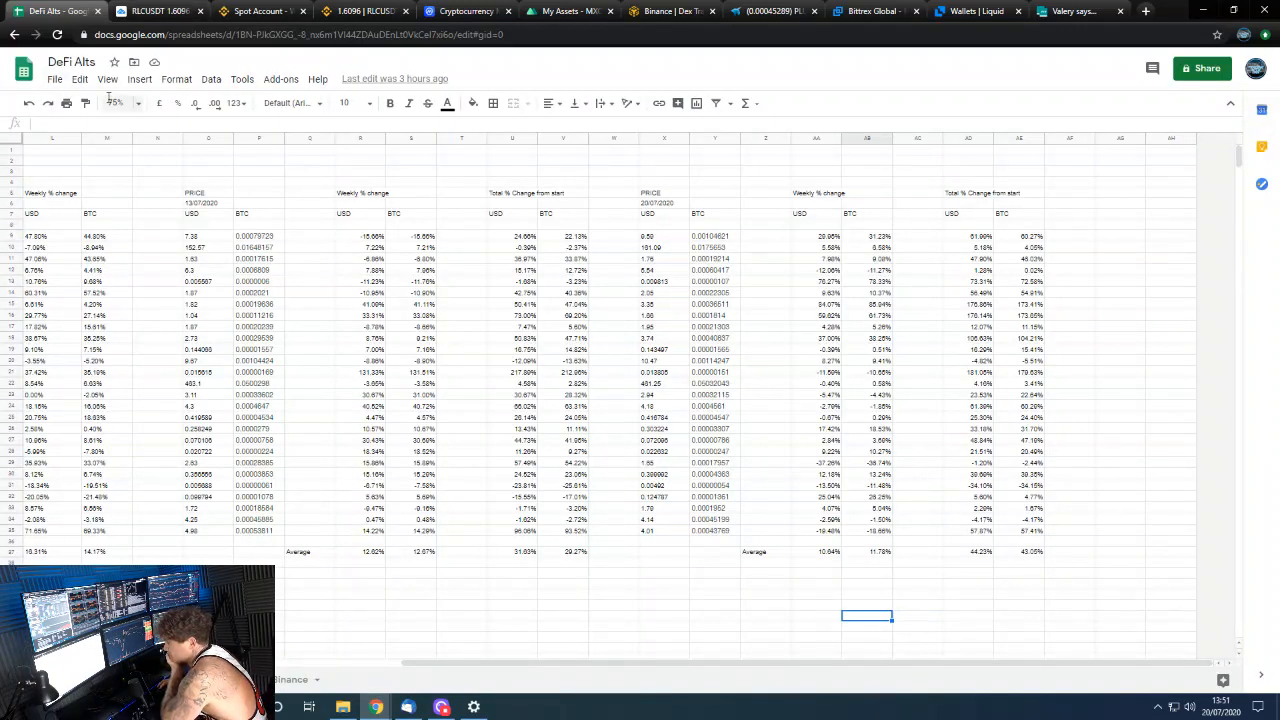
Zoom the sheet to 100%, review % returns, and inspect the coin-list cells beside Enigma and Algorand
{"action": "left_click", "coordinate": [116, 103]}
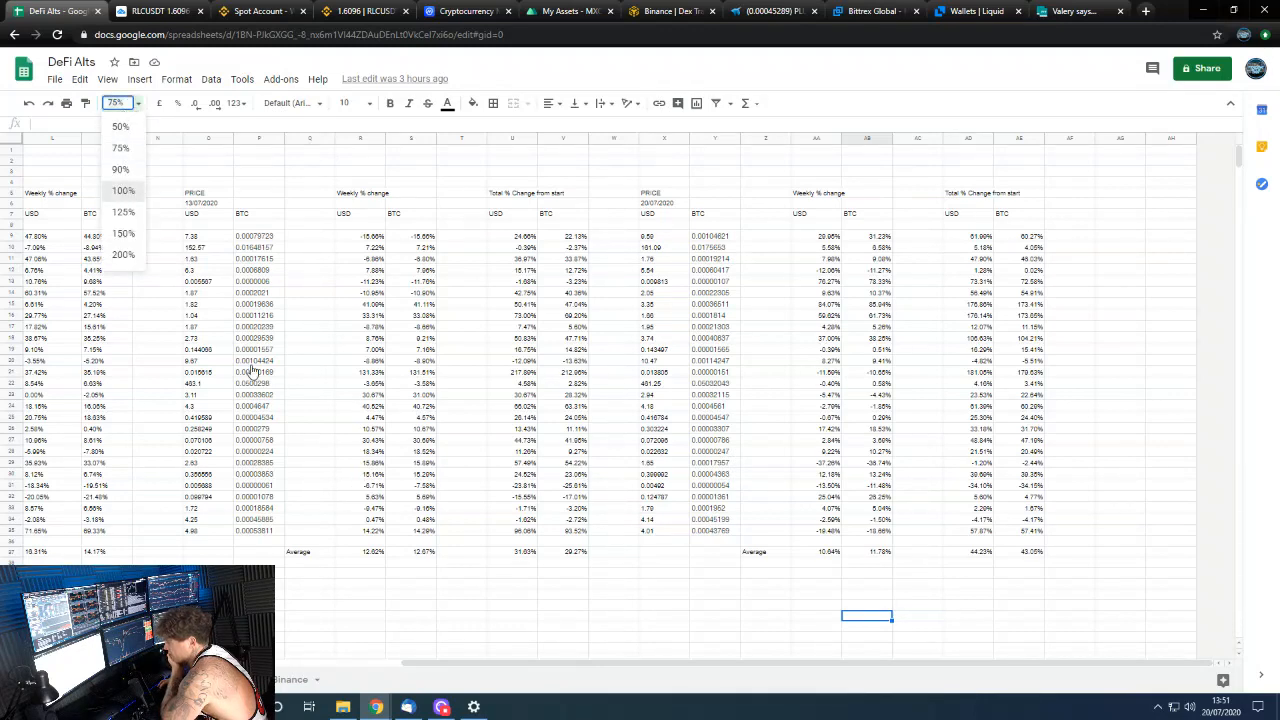
{"action": "left_click", "coordinate": [120, 190]}
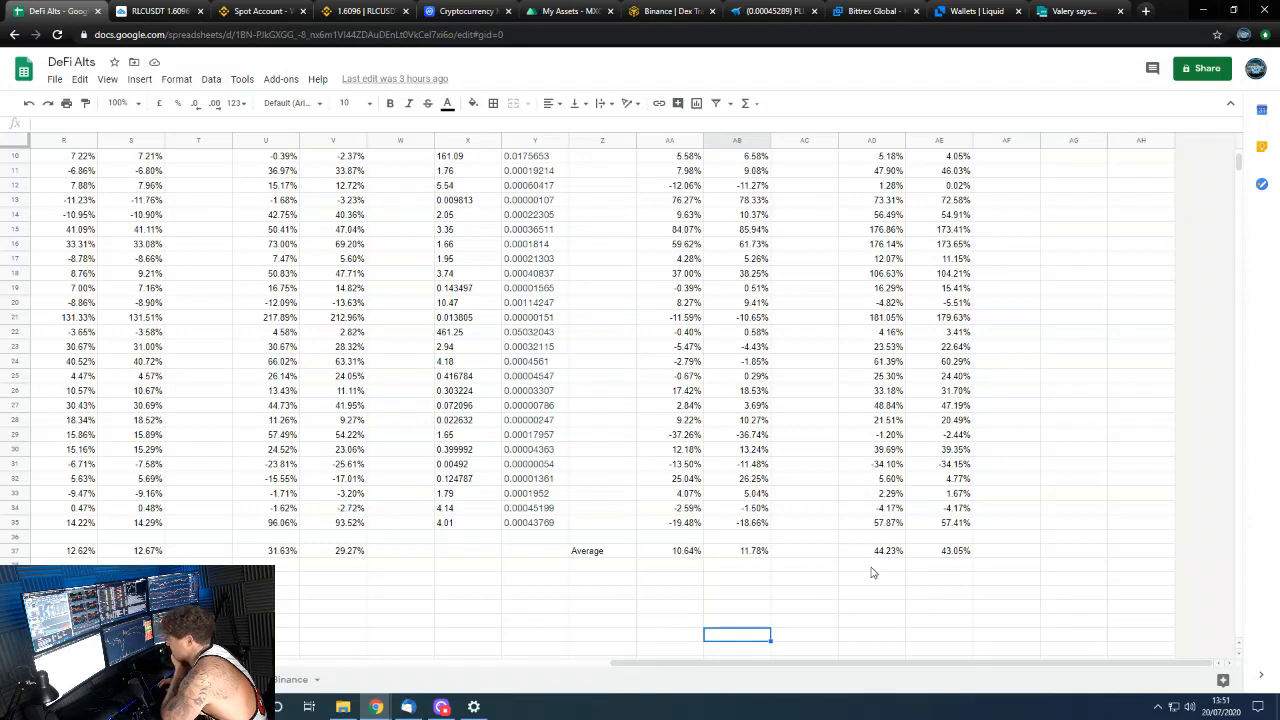
{"action": "scroll", "scroll_direction": "up", "scroll_amount": 3}
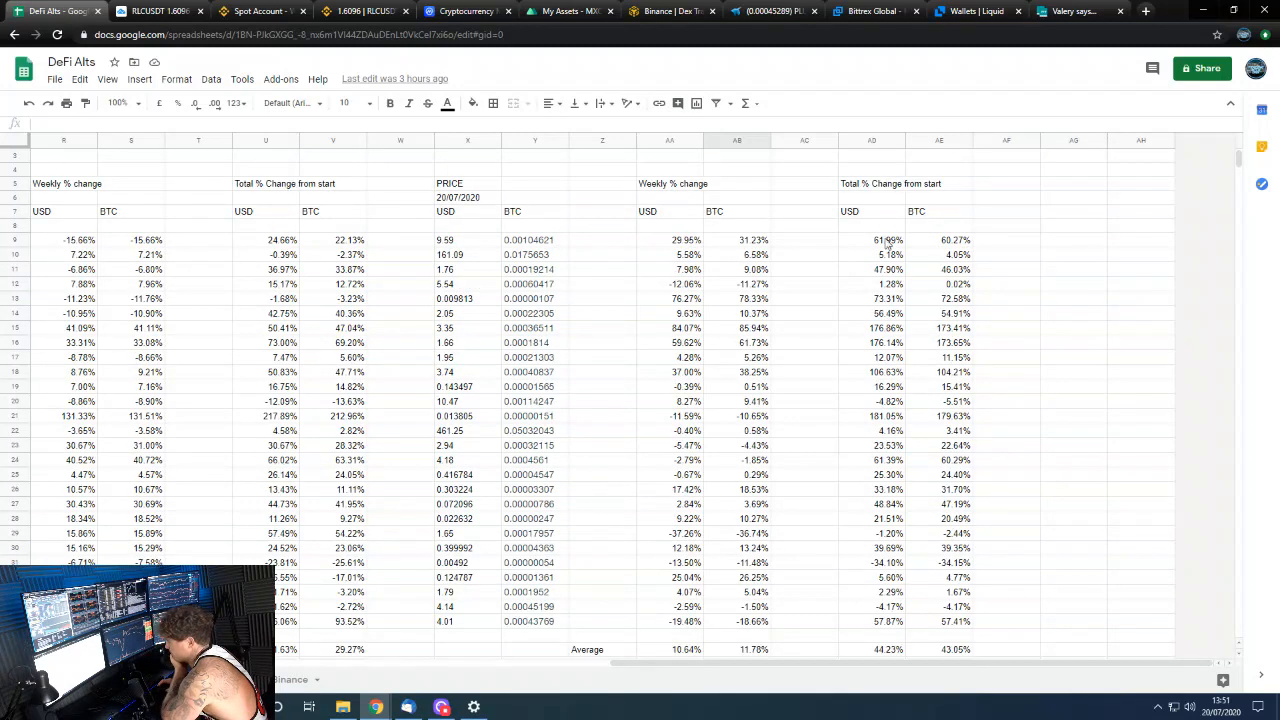
{"action": "mouse_move", "coordinate": [910, 374]}
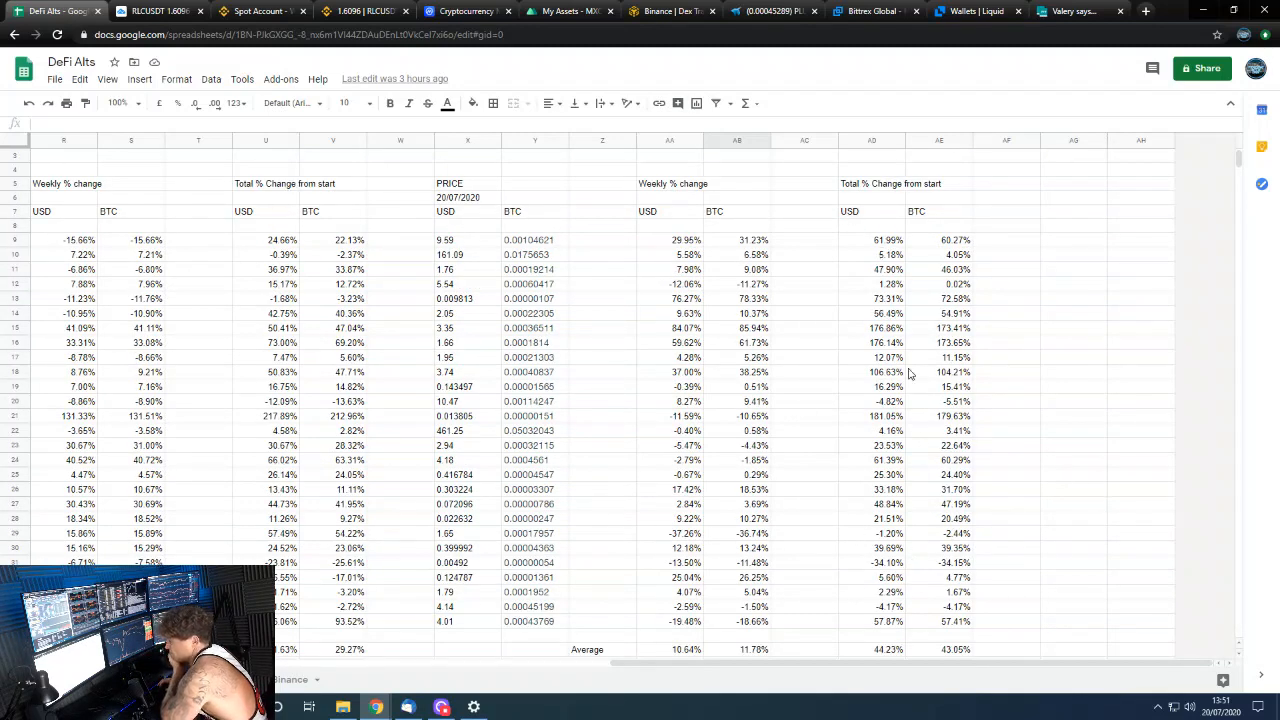
{"action": "mouse_move", "coordinate": [715, 422]}
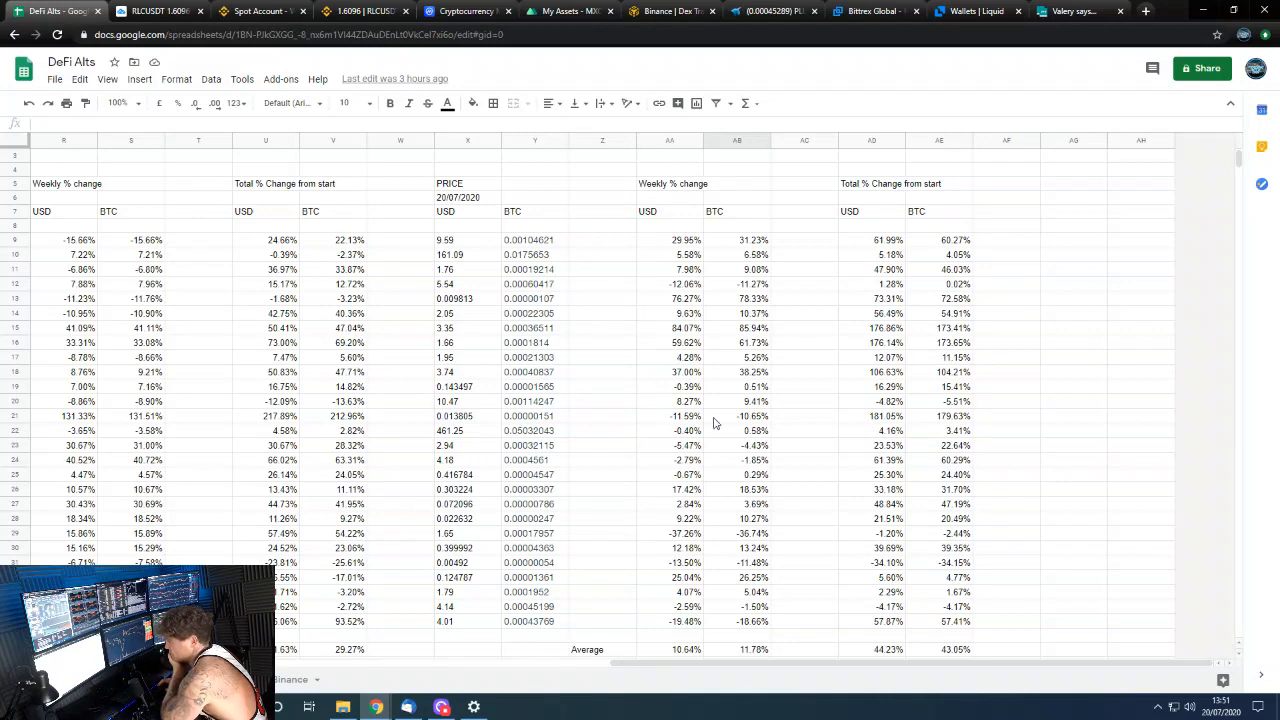
{"action": "mouse_move", "coordinate": [379, 170]}
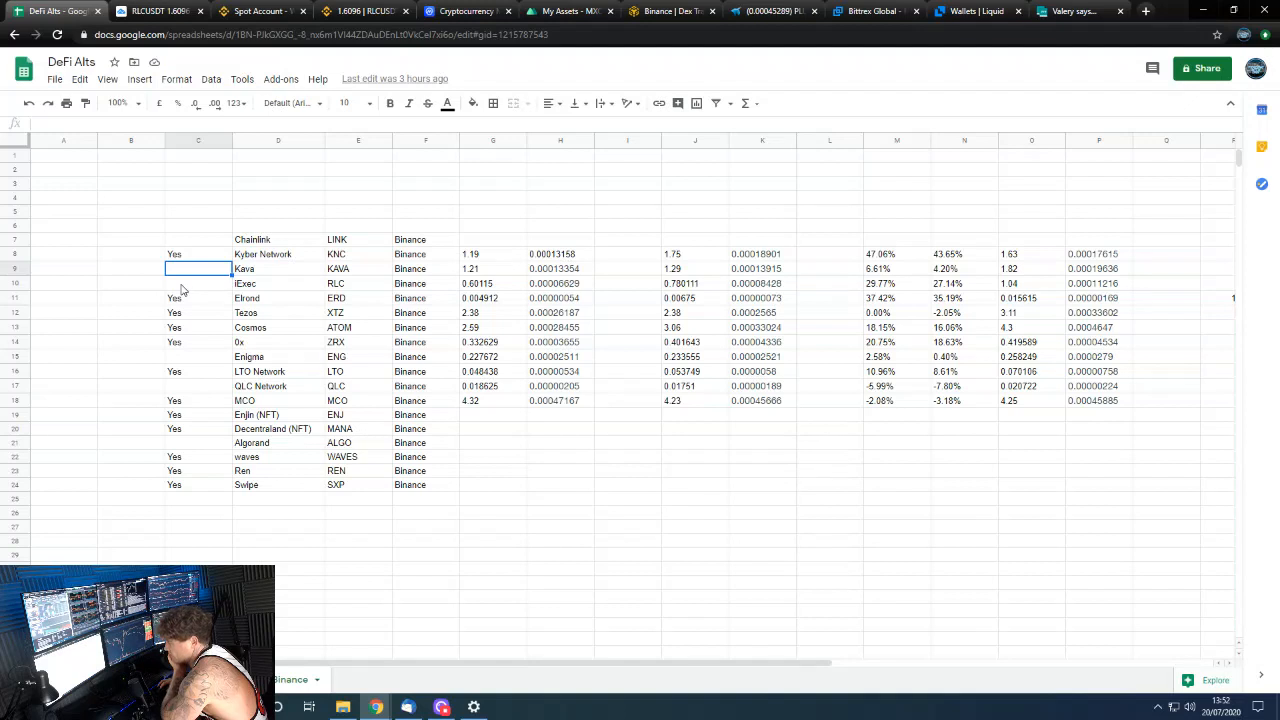
{"action": "left_click", "coordinate": [197, 356]}
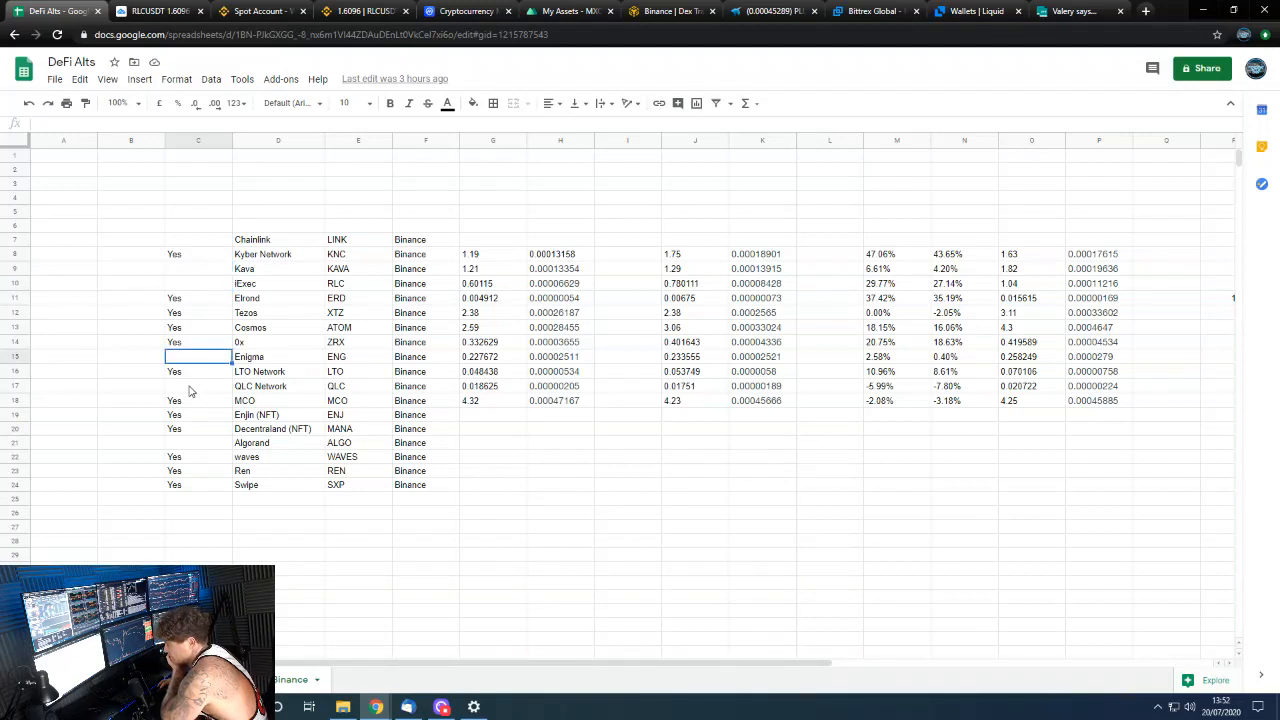
{"action": "left_click", "coordinate": [197, 442]}
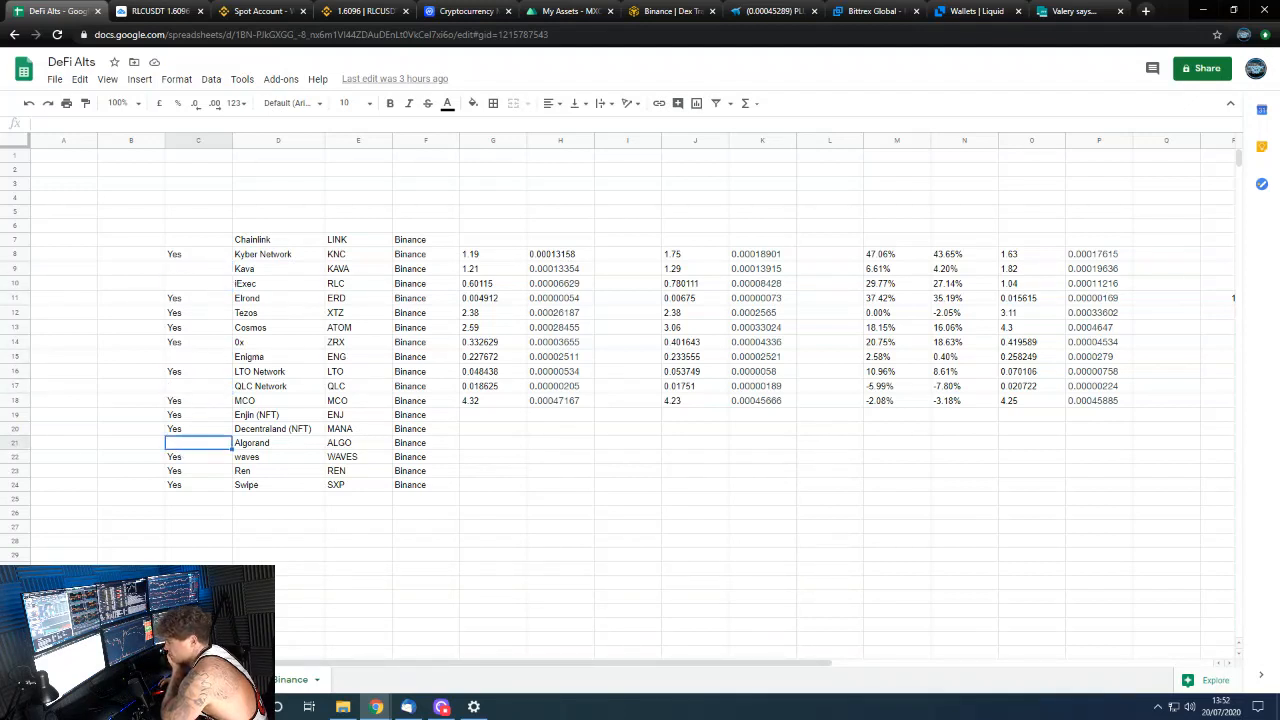
{"action": "mouse_move", "coordinate": [260, 11]}
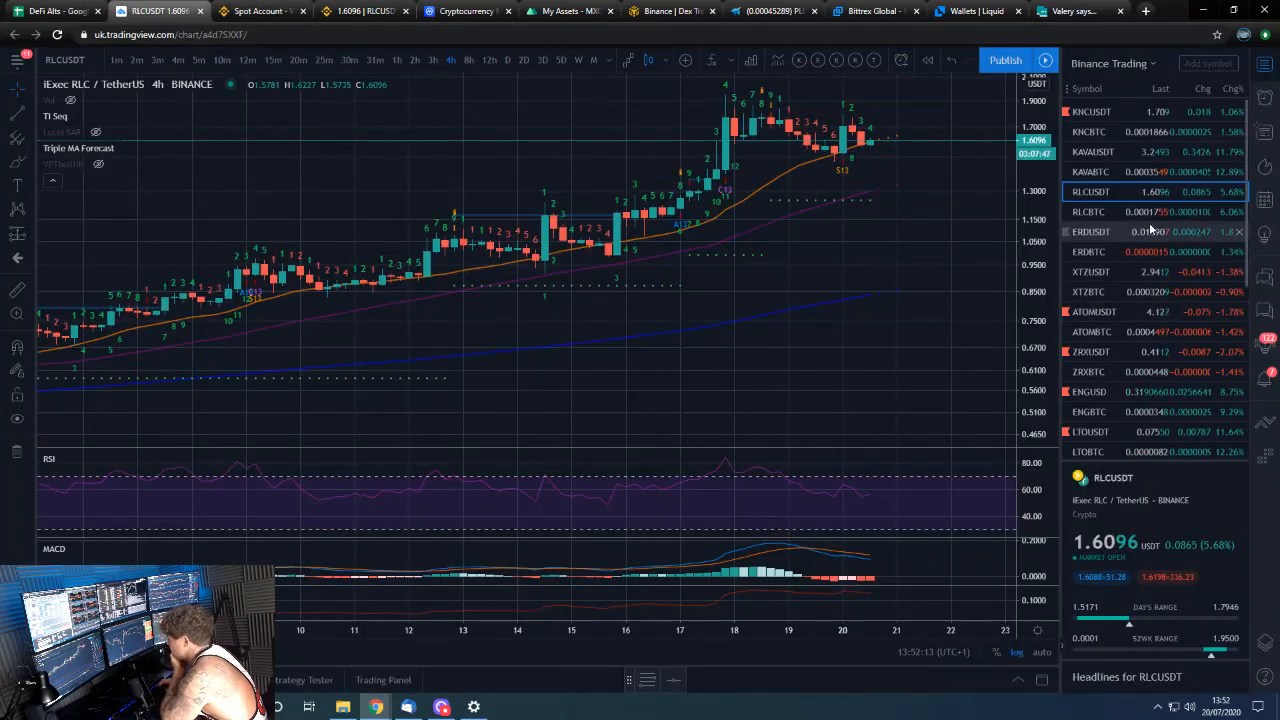
View the KAVABTC and KAVAUSDT charts, then open the daily QLCUSD chart
{"action": "left_click", "coordinate": [1090, 171]}
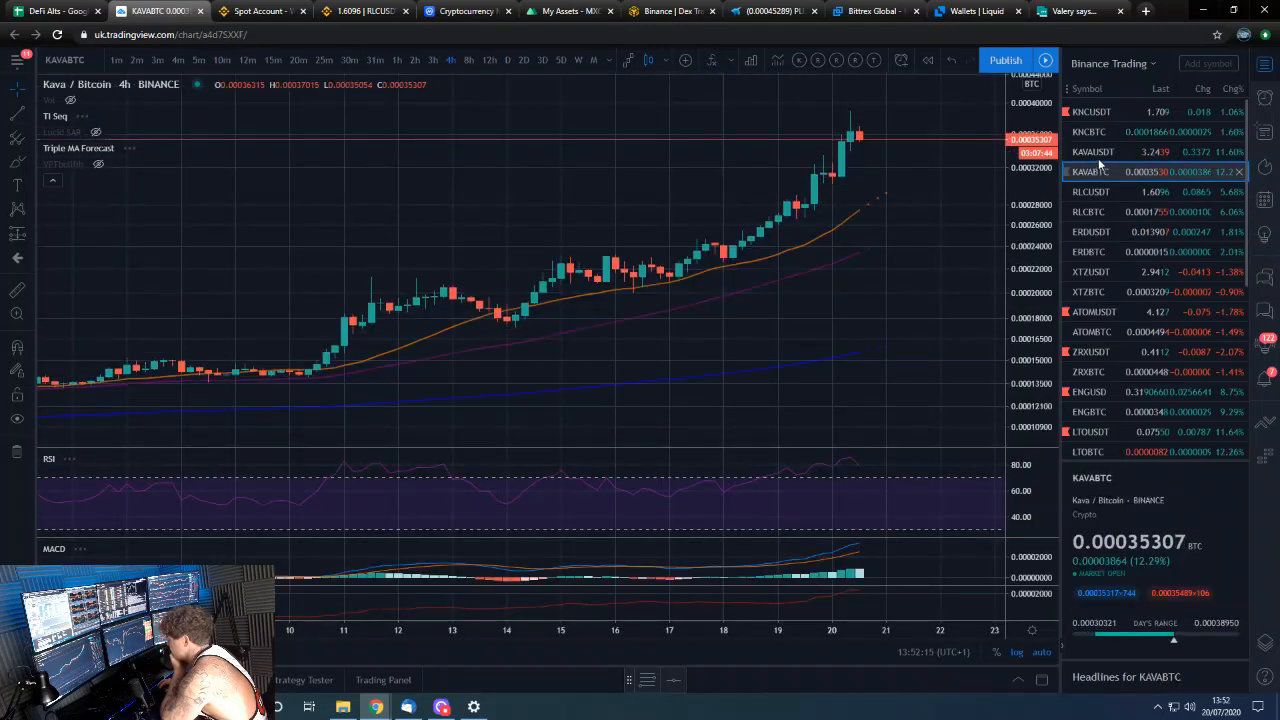
{"action": "left_click", "coordinate": [1092, 151]}
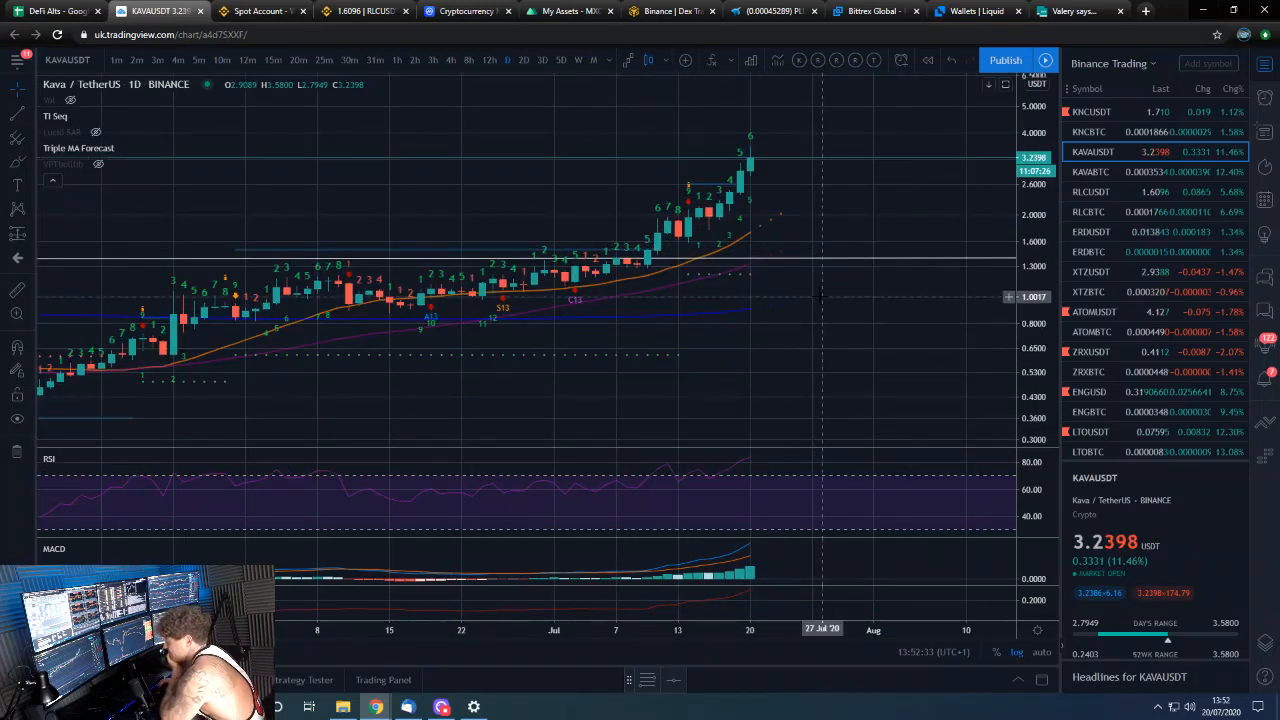
{"action": "mouse_move", "coordinate": [815, 215]}
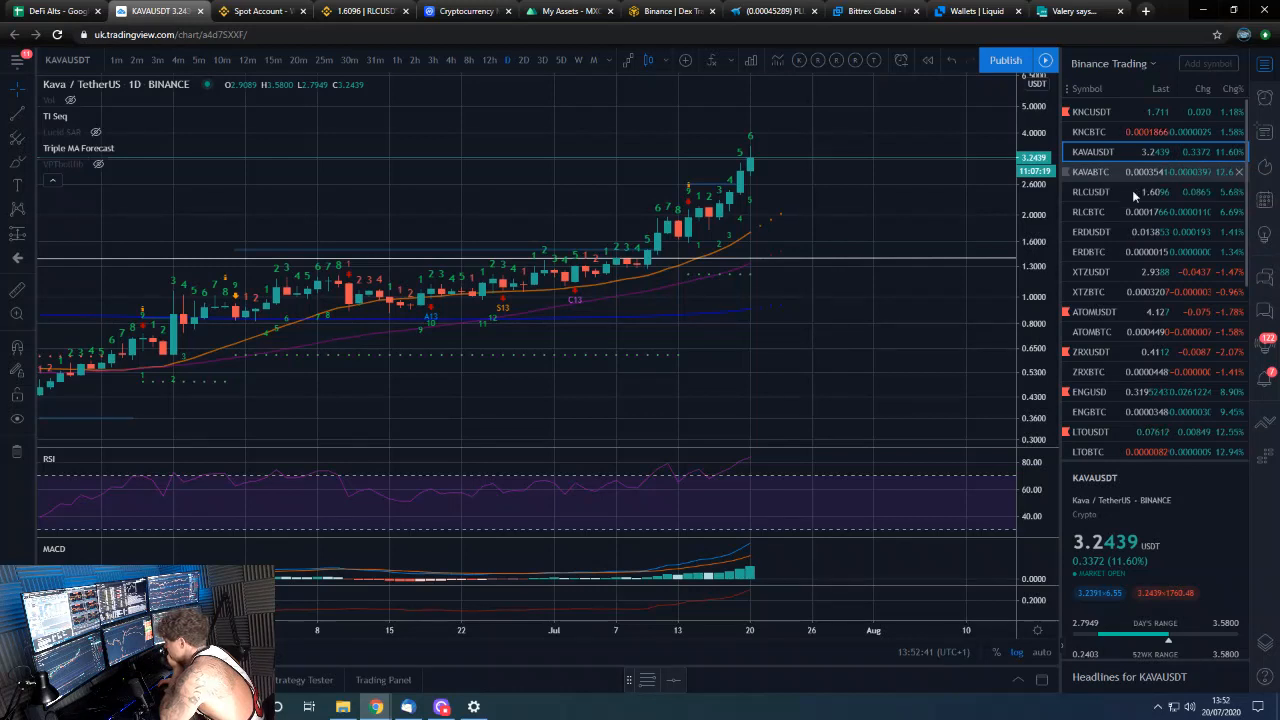
{"action": "scroll", "scroll_direction": "down", "scroll_amount": 3}
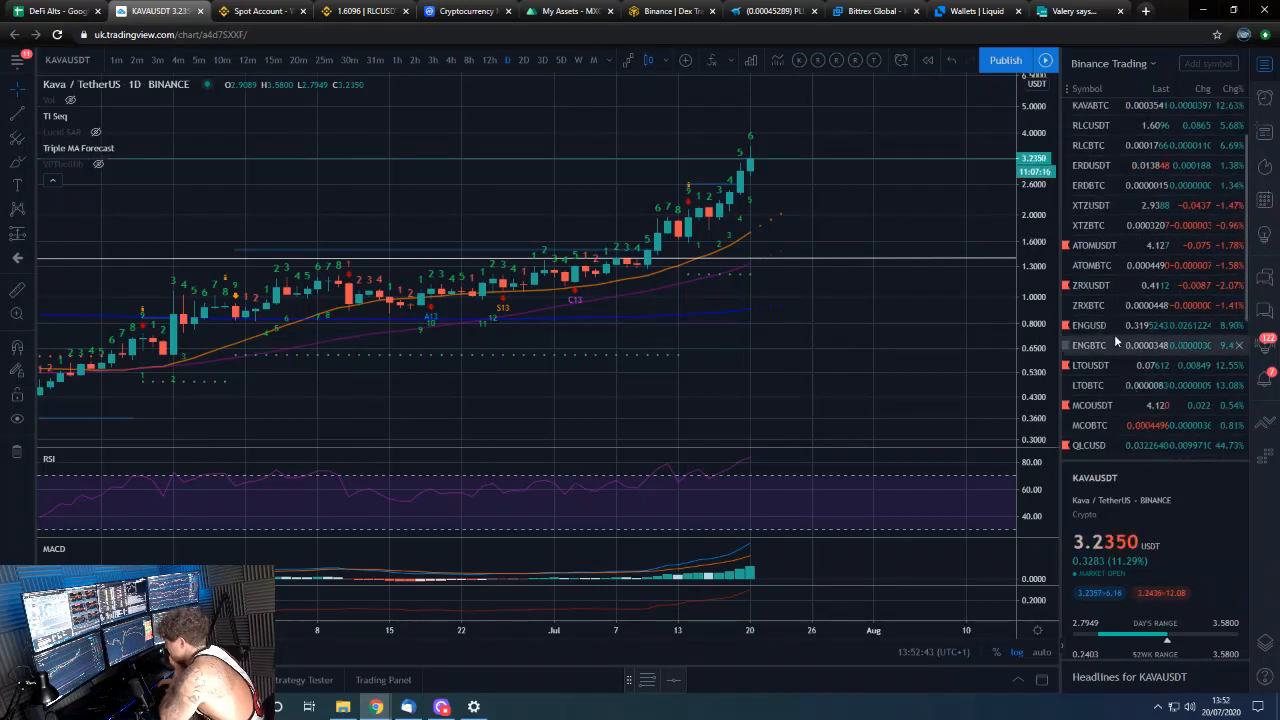
{"action": "scroll", "scroll_direction": "down", "scroll_amount": 3}
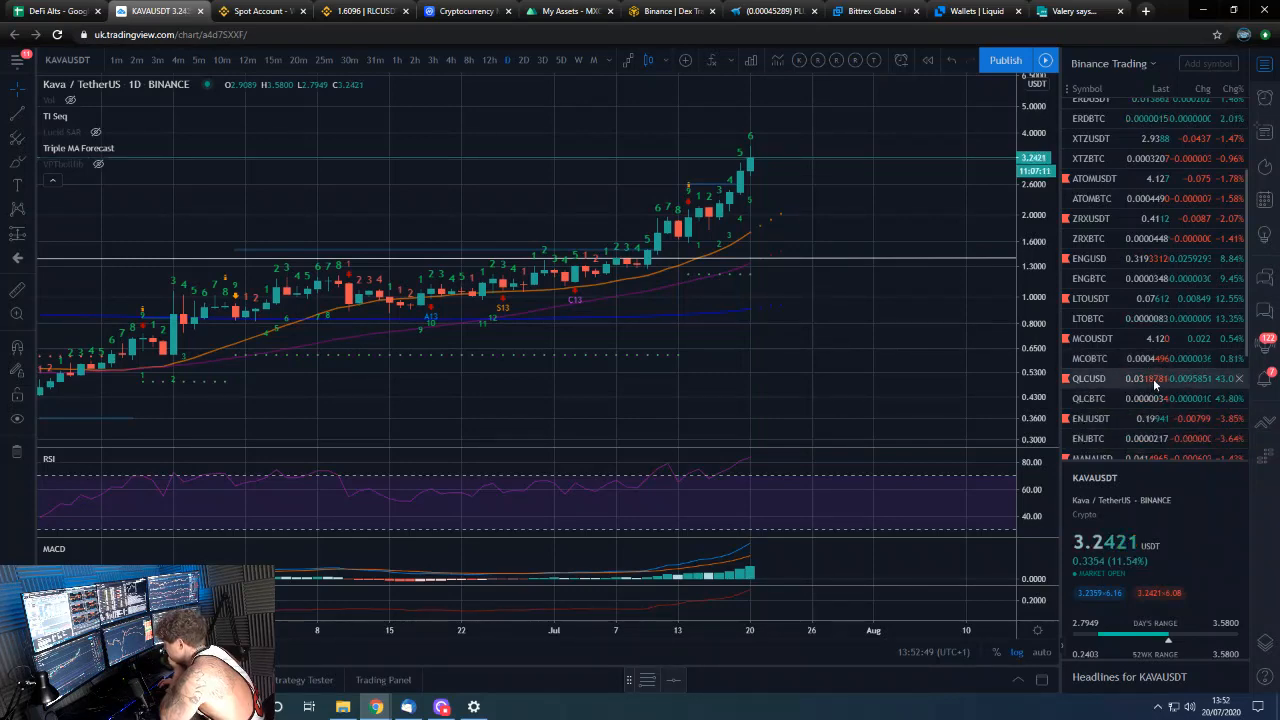
{"action": "left_click", "coordinate": [1089, 378]}
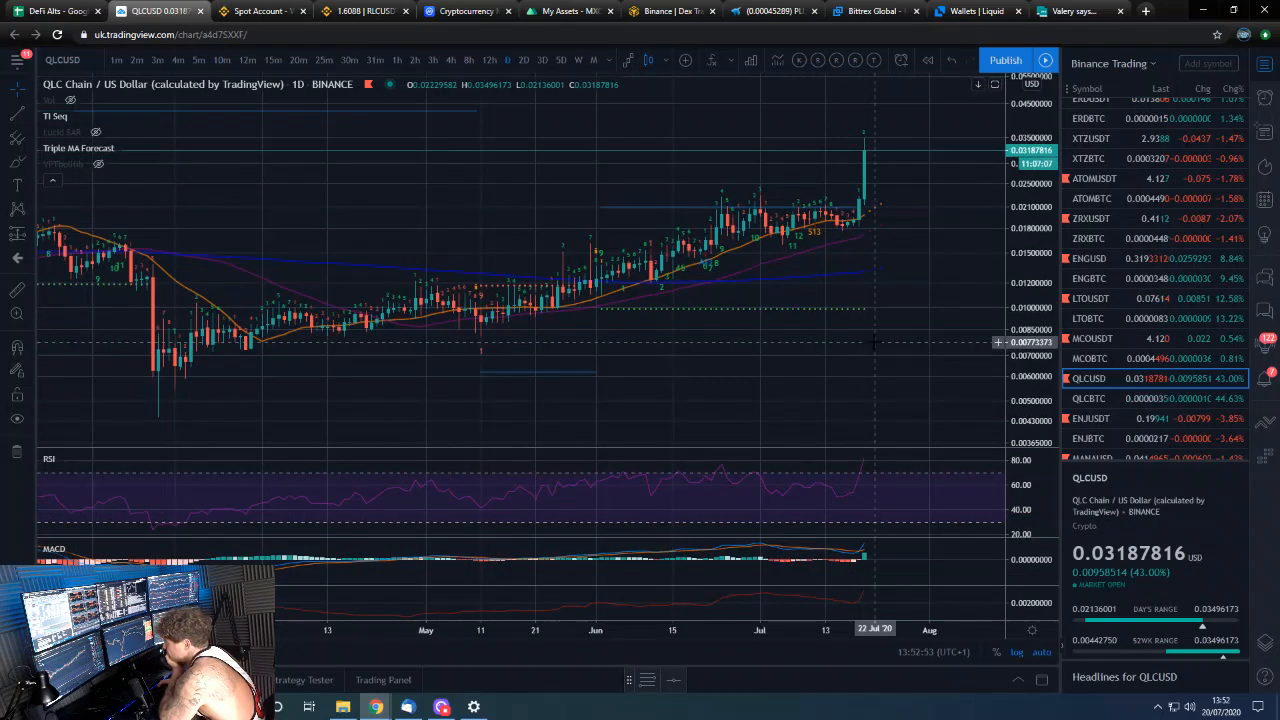
{"action": "mouse_move", "coordinate": [753, 217]}
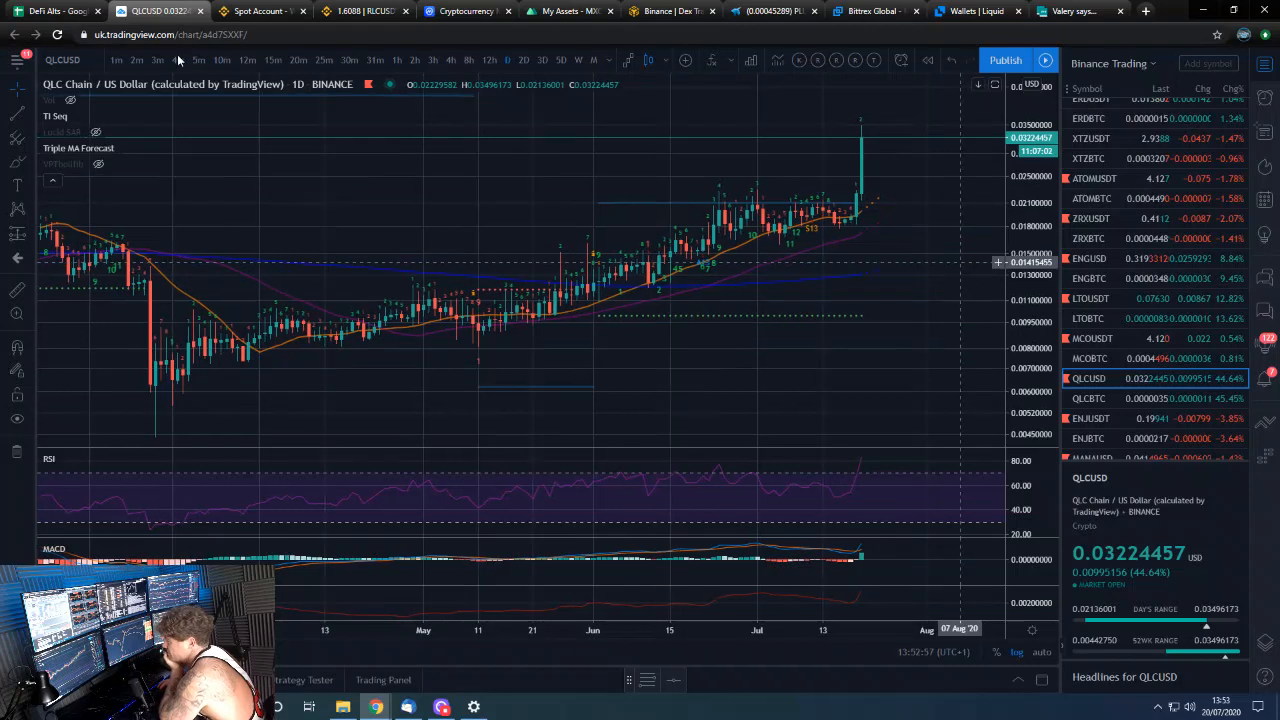
Scroll the spot wallet, then review the pending limit buys in Orders > Open Orders
{"action": "left_click", "coordinate": [260, 11]}
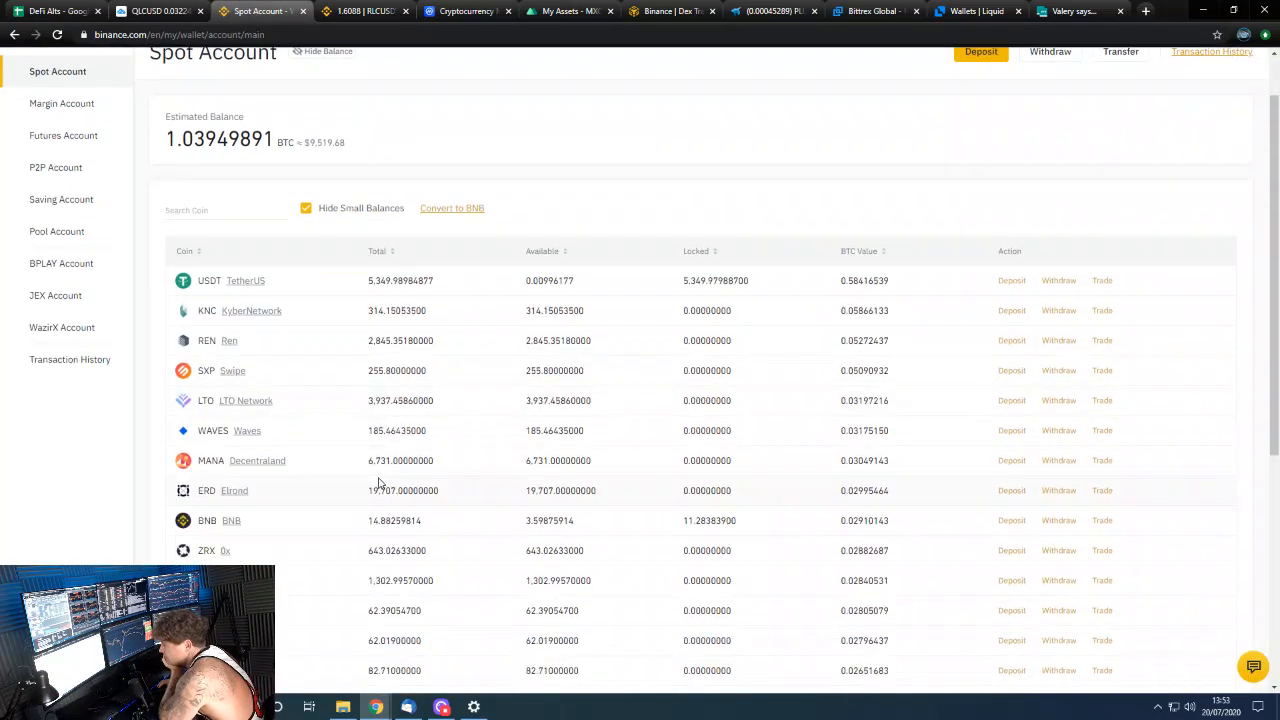
{"action": "scroll", "scroll_direction": "down", "scroll_amount": 3}
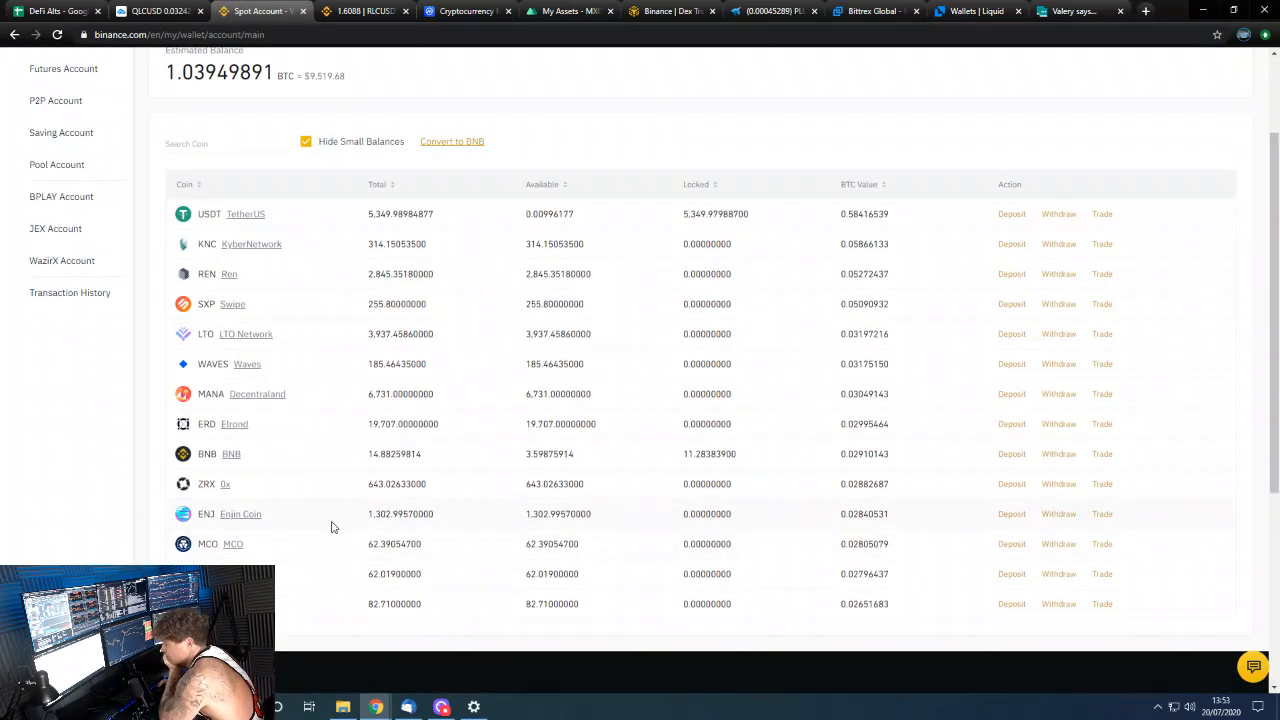
{"action": "scroll", "scroll_direction": "up", "scroll_amount": 3}
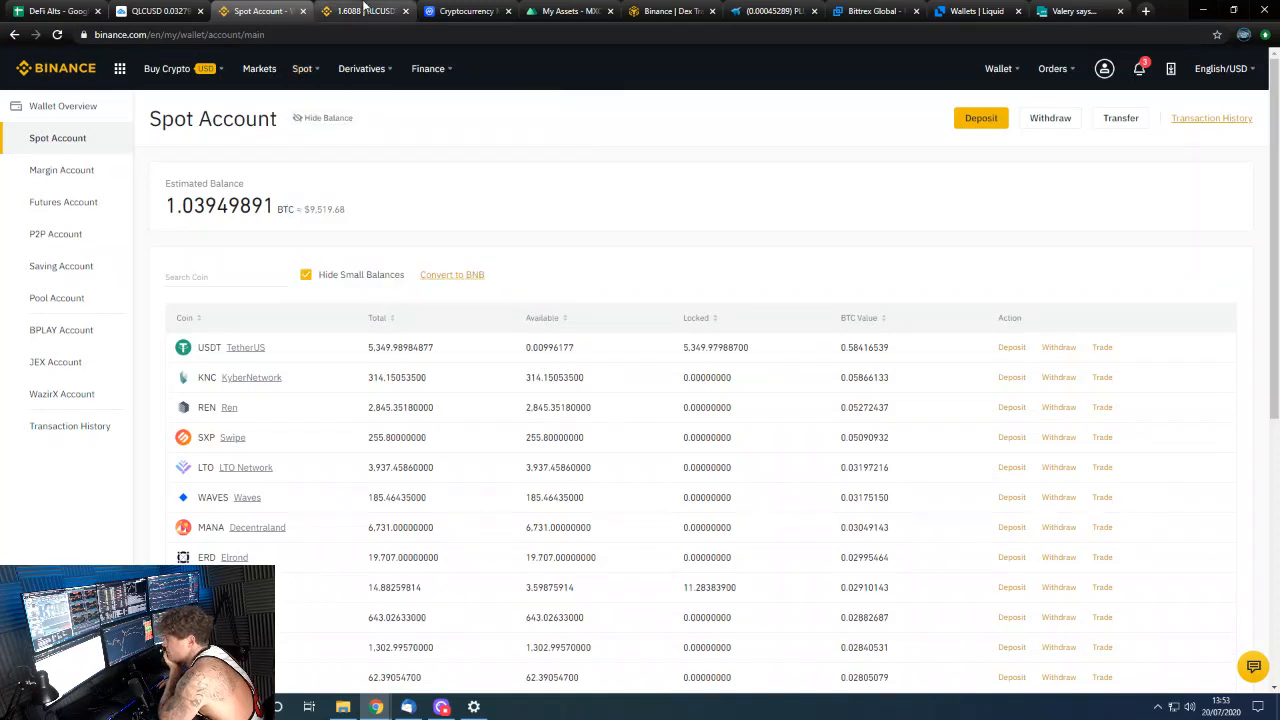
{"action": "left_click", "coordinate": [1052, 68]}
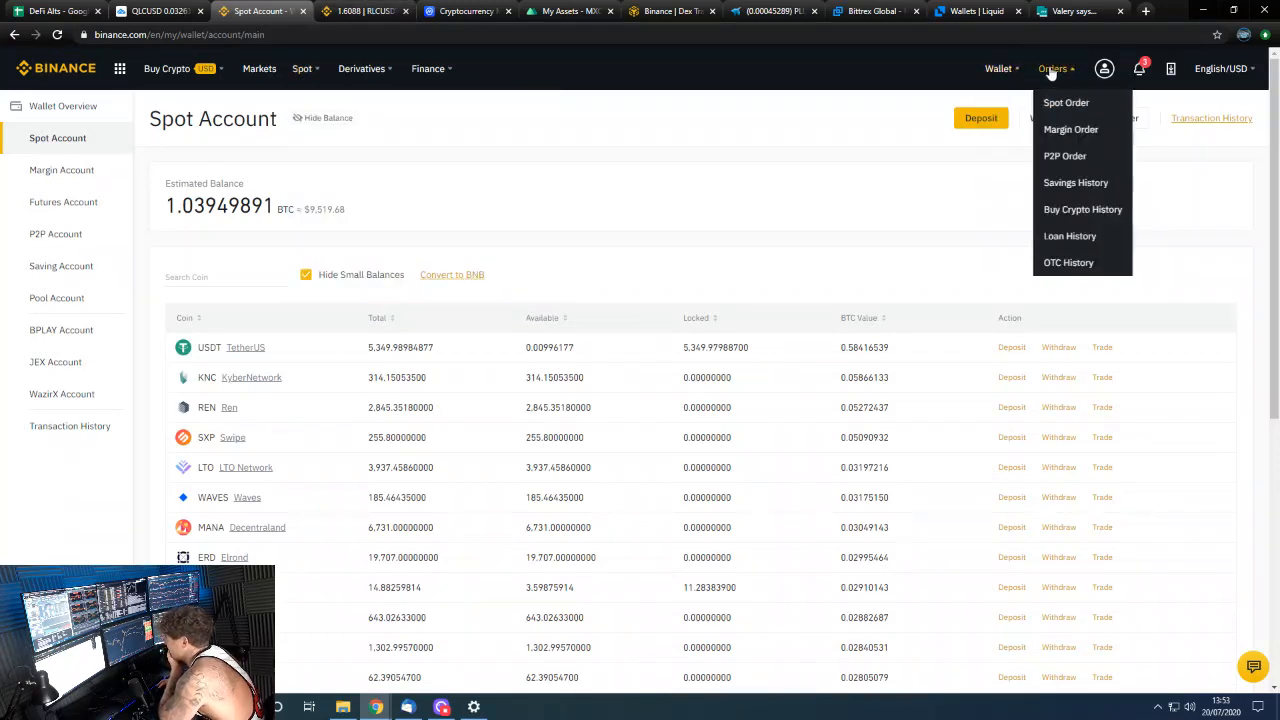
{"action": "mouse_move", "coordinate": [1066, 102]}
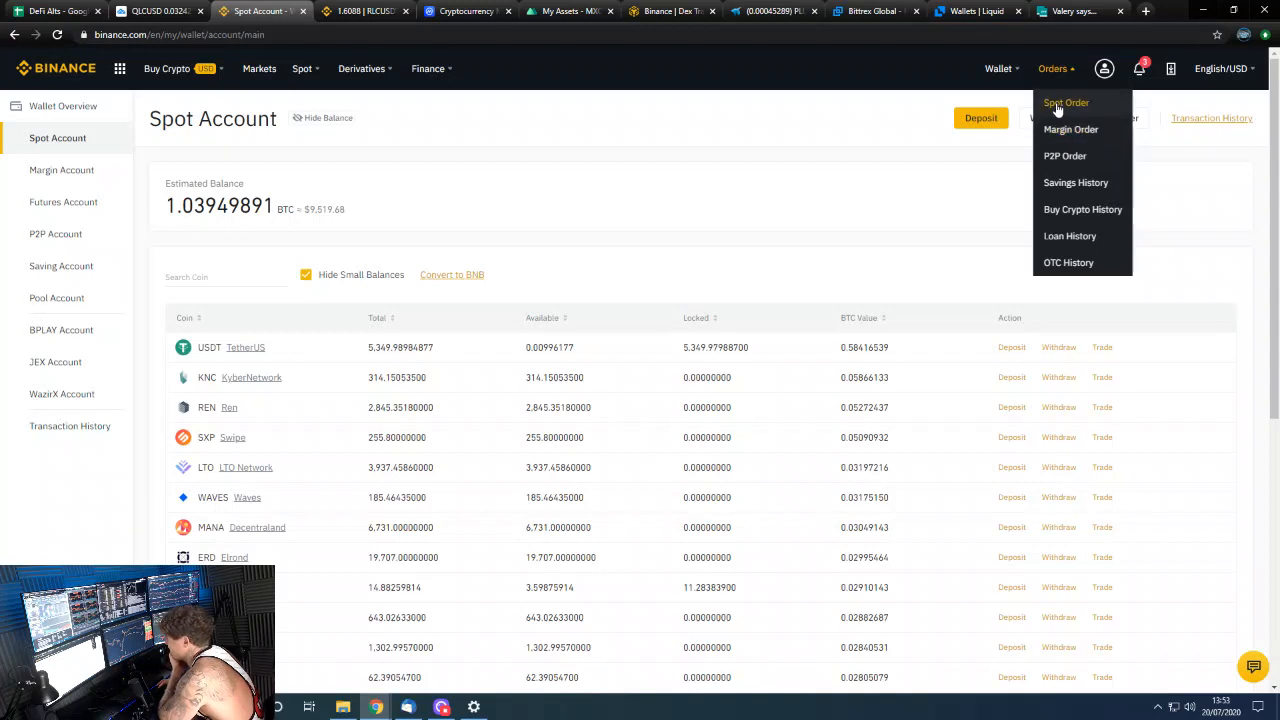
{"action": "left_click", "coordinate": [1066, 102]}
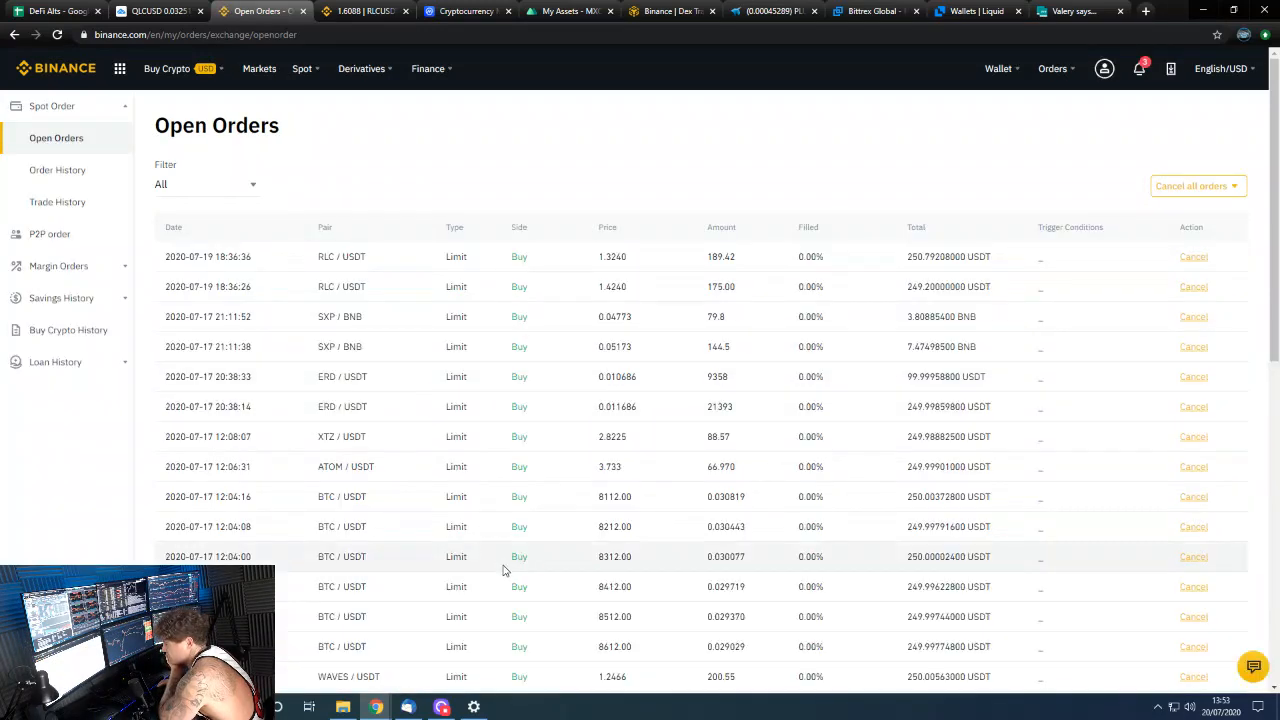
{"action": "scroll", "scroll_direction": "down", "scroll_amount": 3}
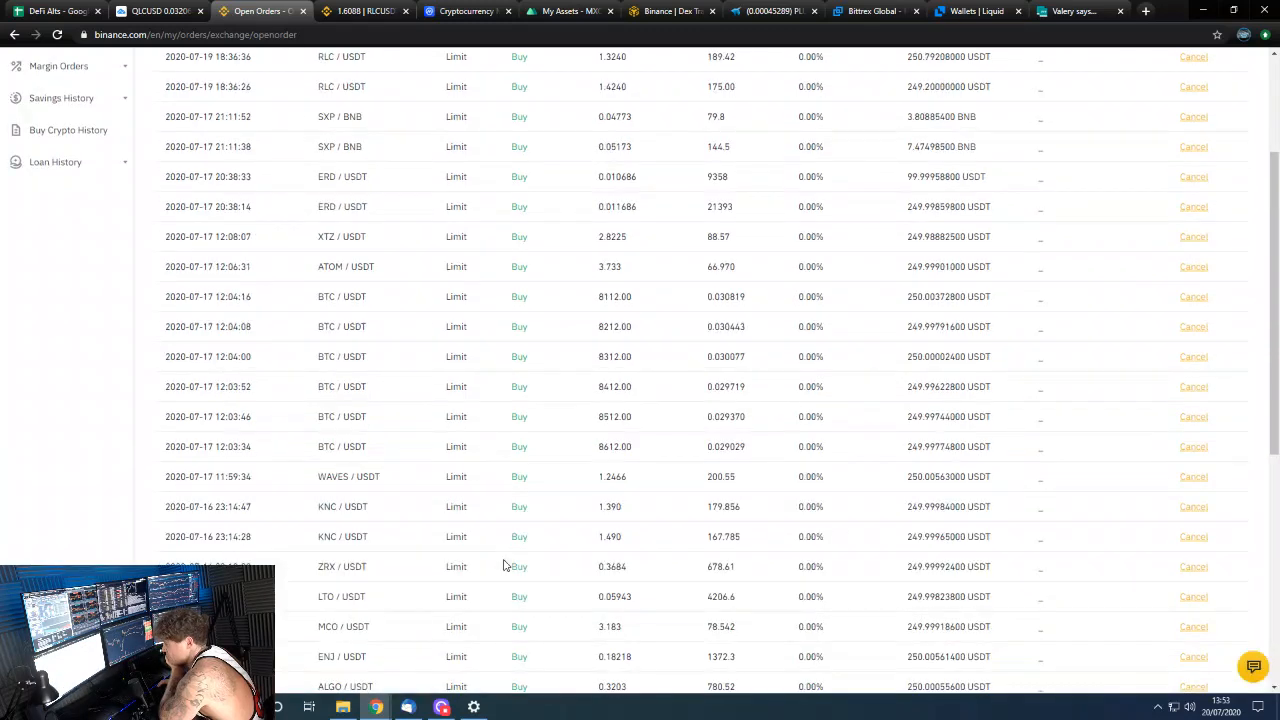
{"action": "scroll", "scroll_direction": "up", "scroll_amount": 3}
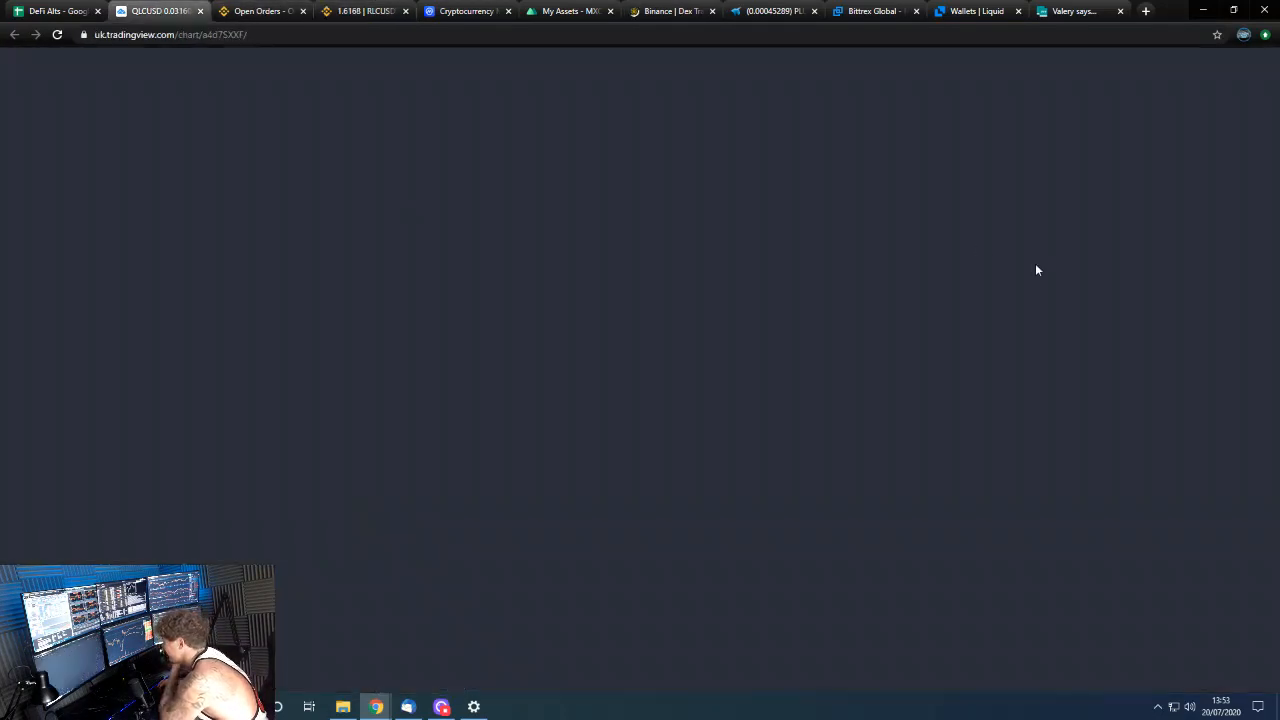
{"action": "mouse_move", "coordinate": [889, 389]}
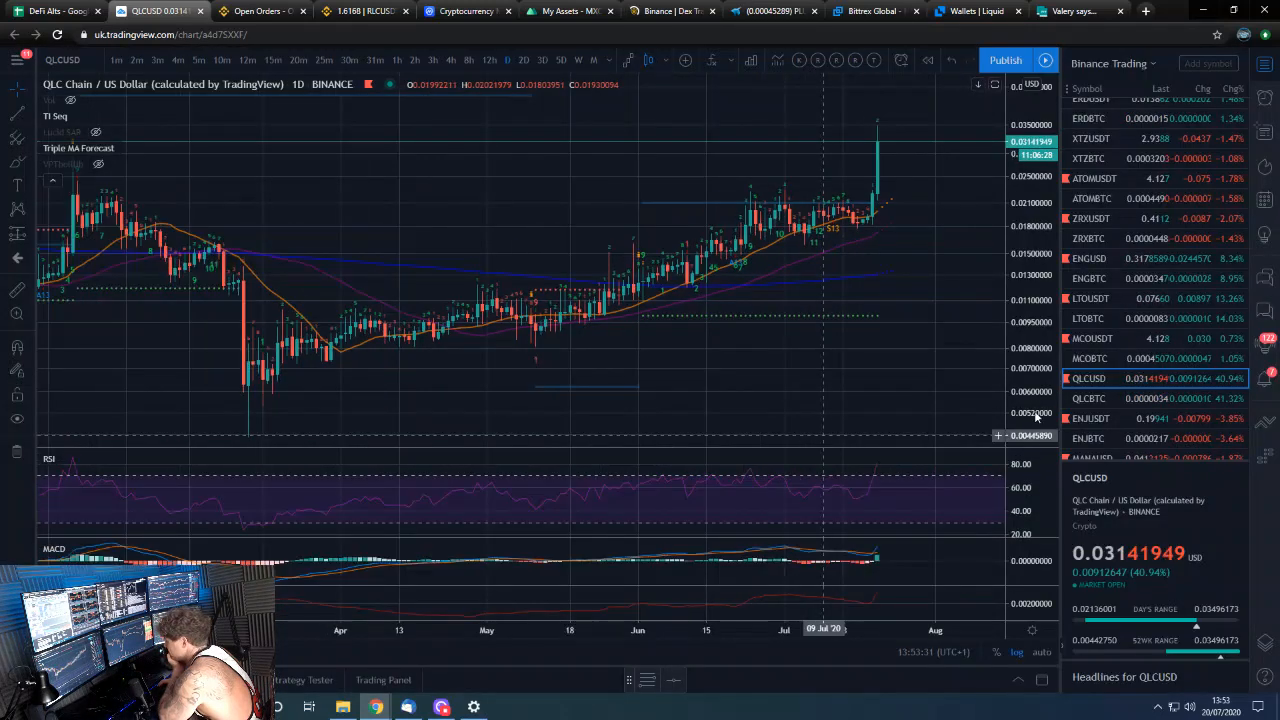
Glance at the DeFi Alts sheet, then return to the QLCUSD daily chart
{"action": "left_click", "coordinate": [55, 11]}
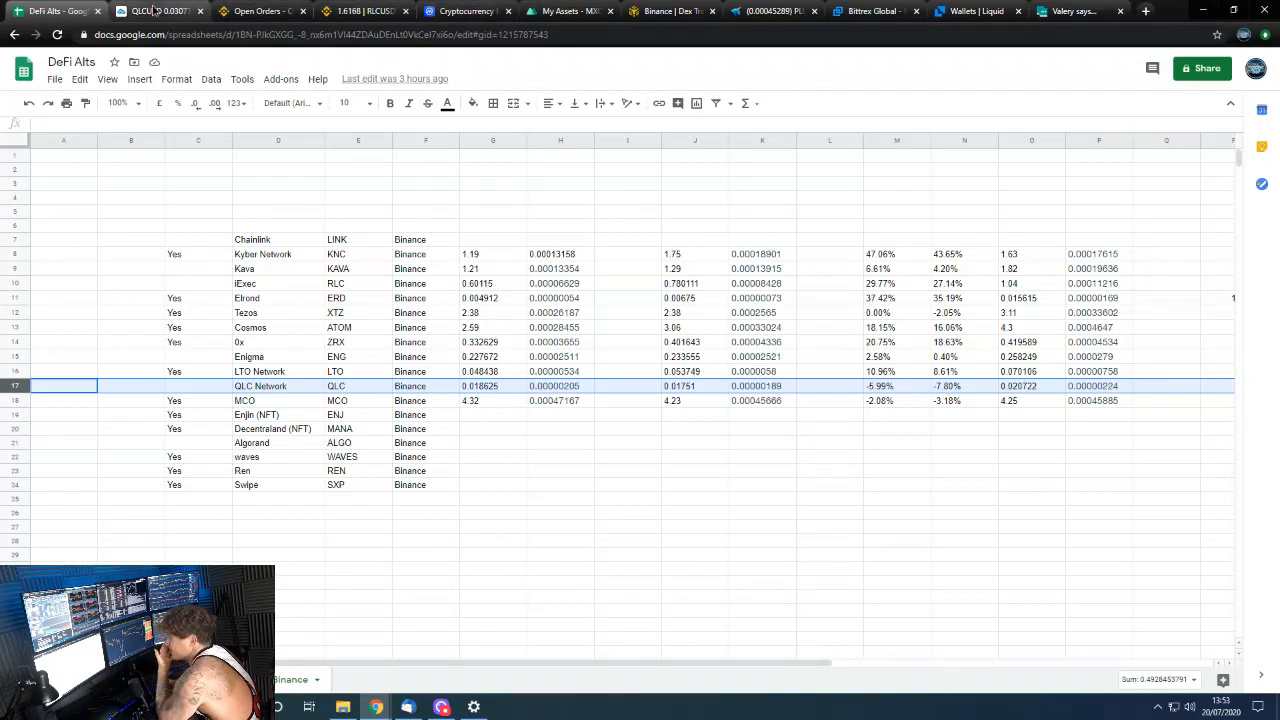
{"action": "left_click", "coordinate": [160, 11]}
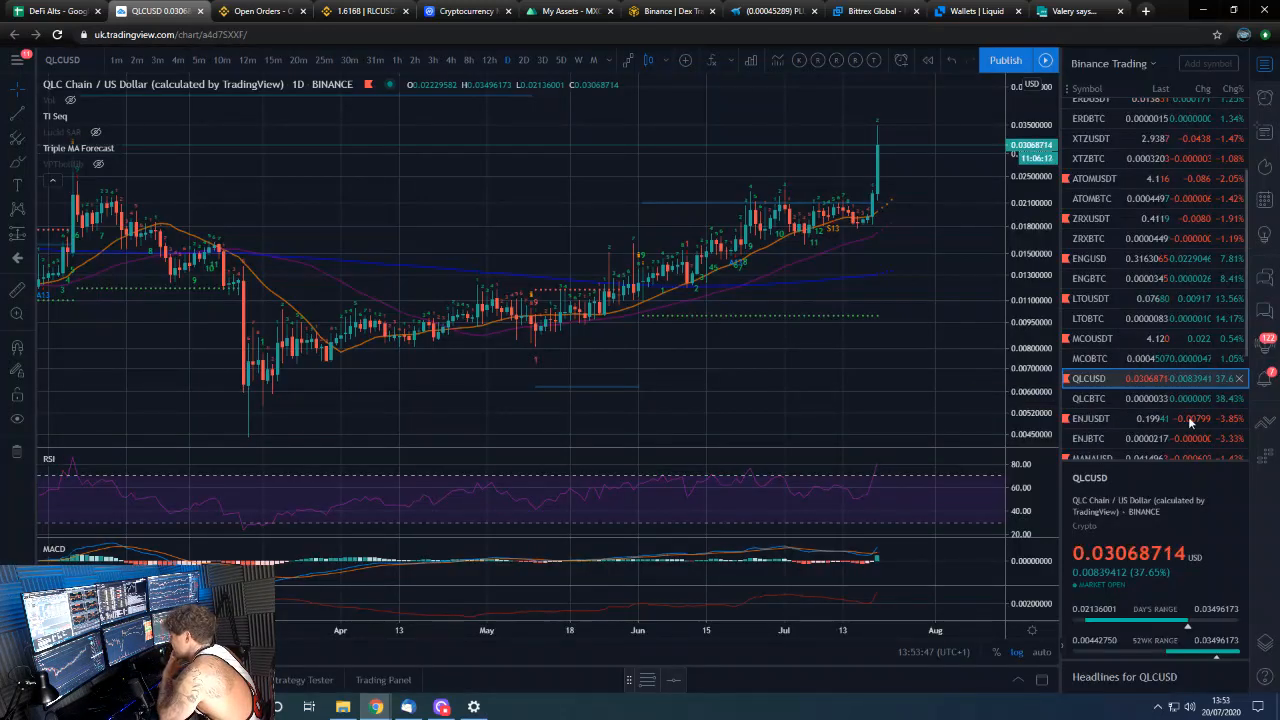
{"action": "mouse_move", "coordinate": [996, 322]}
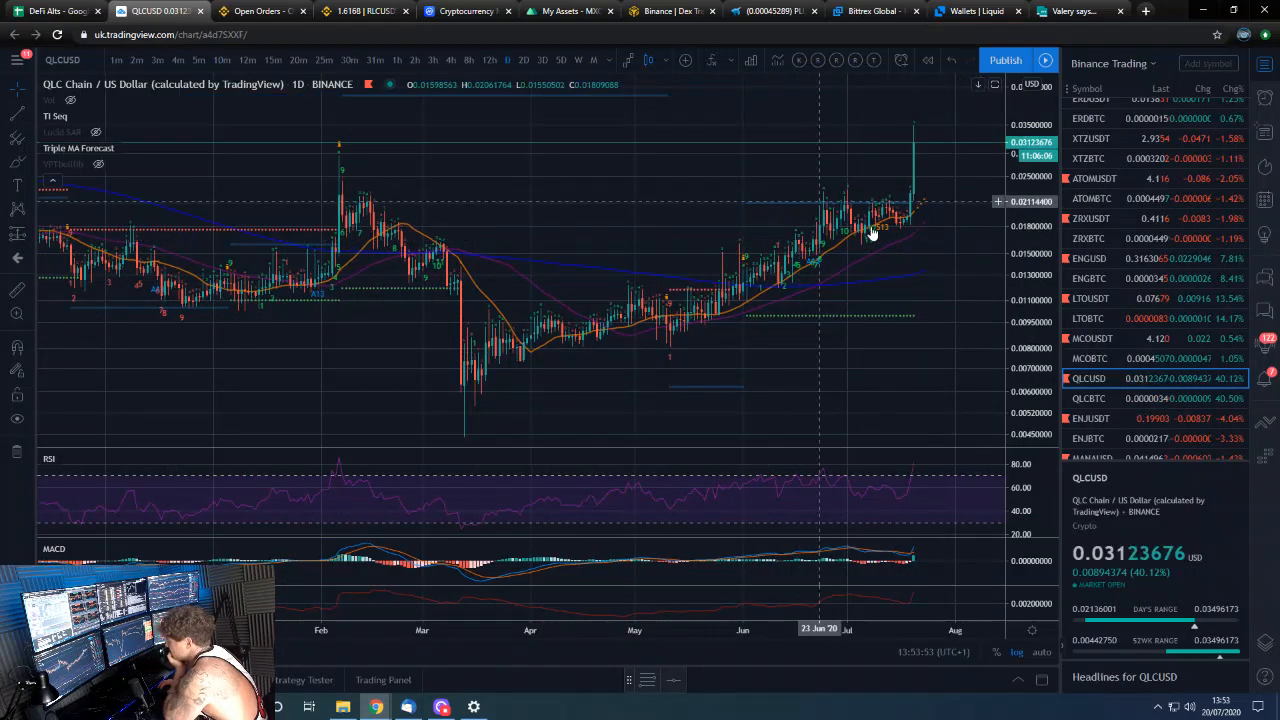
{"action": "mouse_move", "coordinate": [830, 210]}
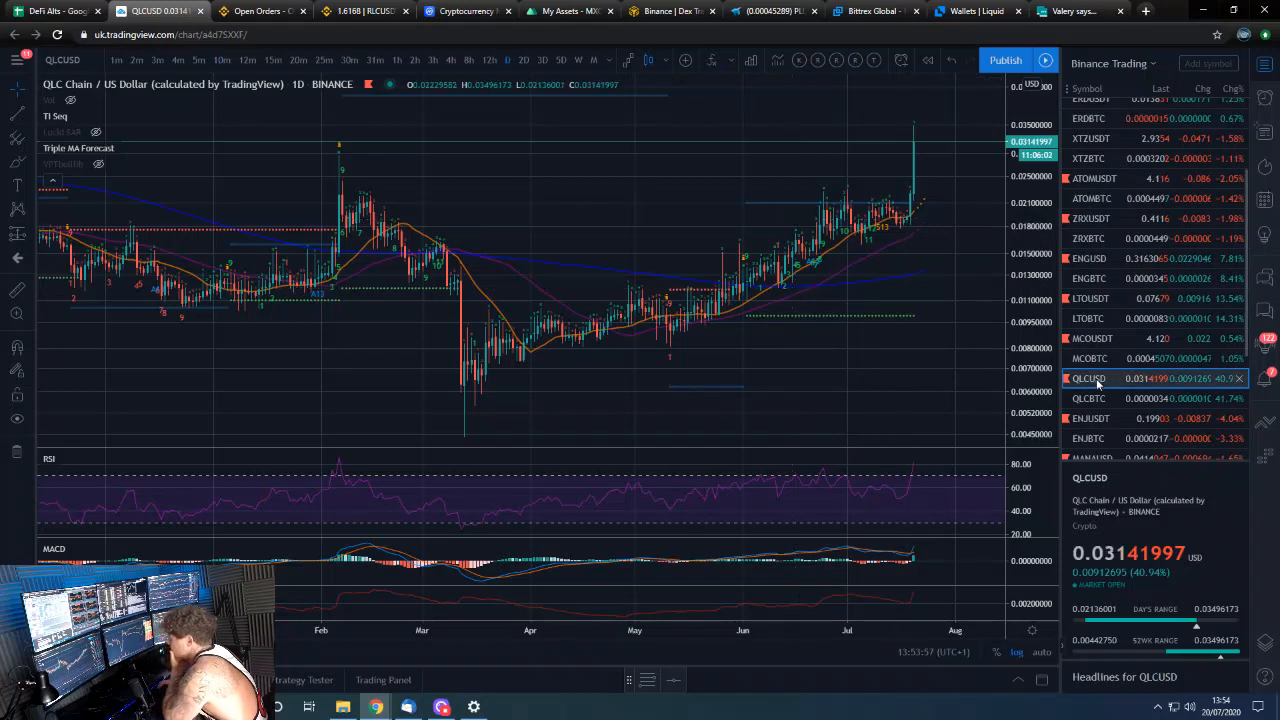
{"action": "mouse_move", "coordinate": [908, 232]}
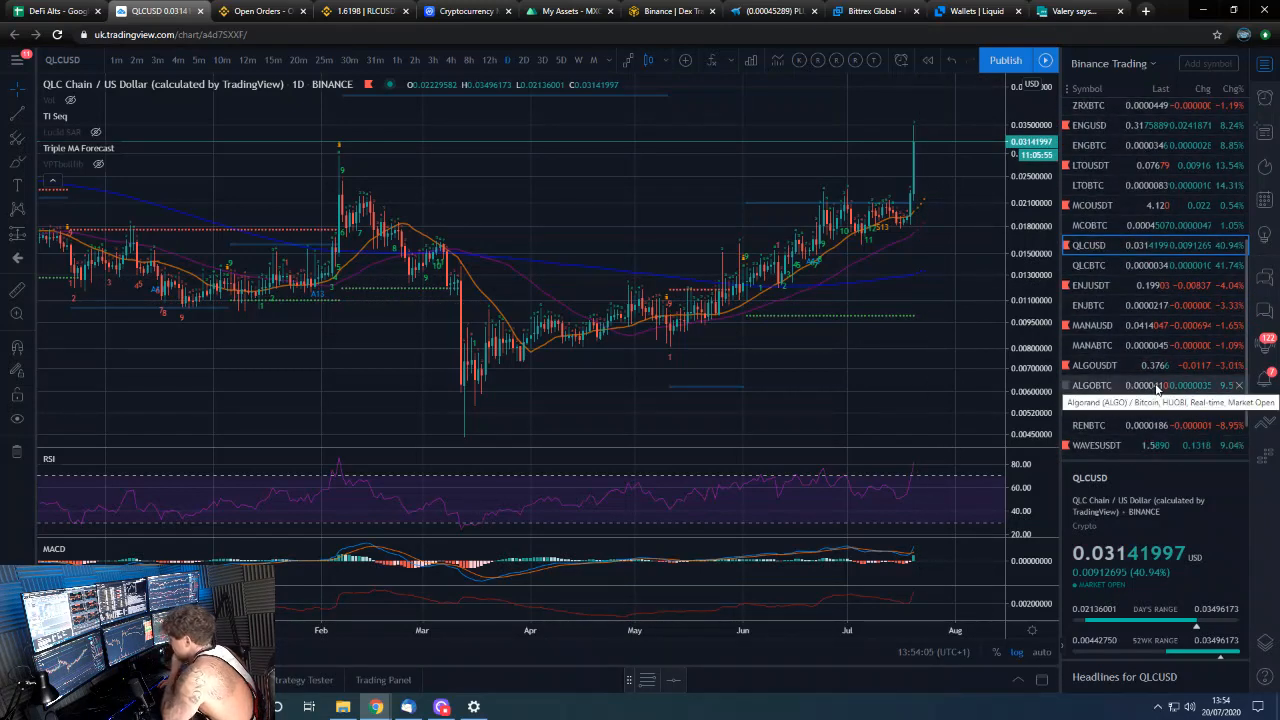
Review the ALGOUSDT chart, then open the WAVESBTC daily chart
{"action": "left_click", "coordinate": [1094, 385]}
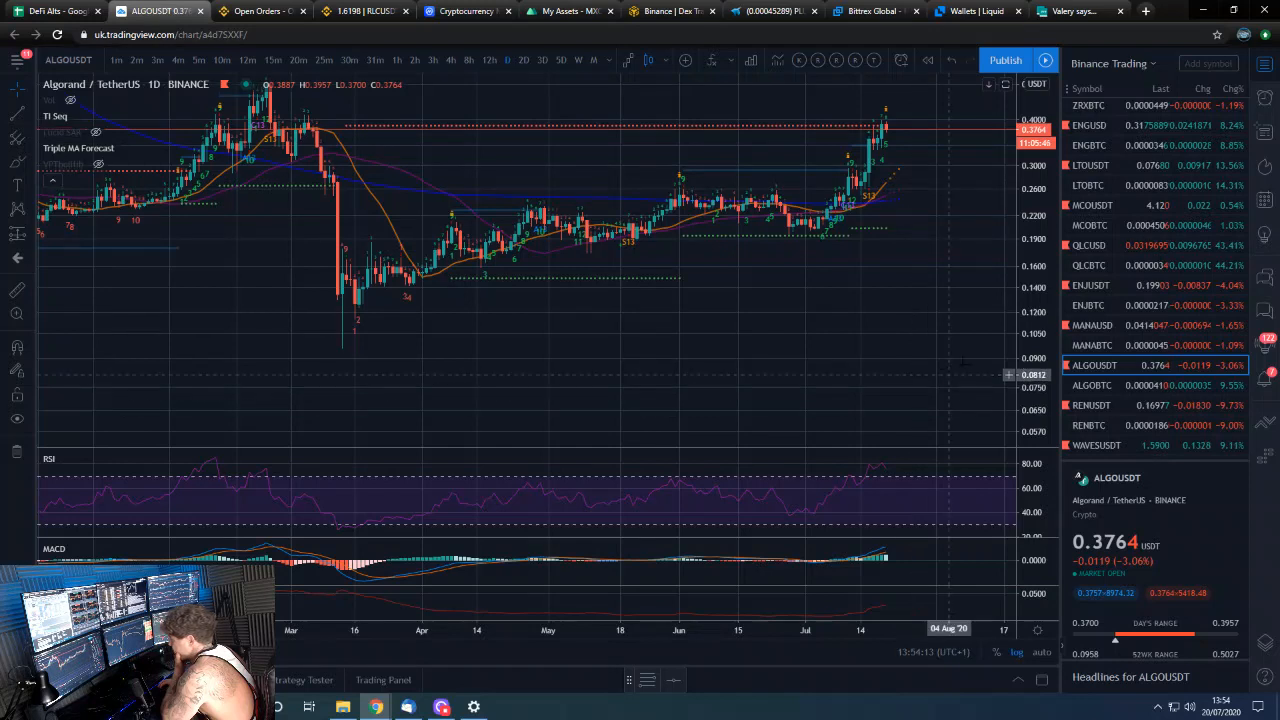
{"action": "scroll", "scroll_direction": "down", "scroll_amount": 3}
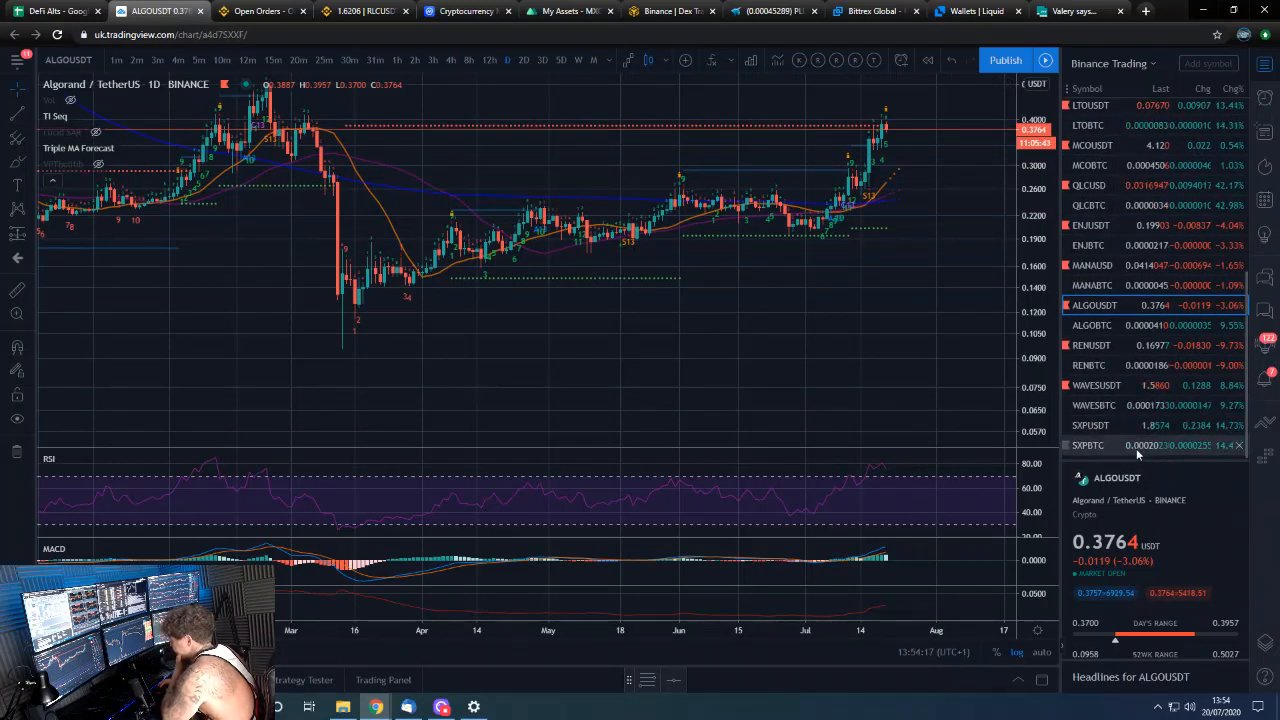
{"action": "mouse_move", "coordinate": [1140, 405]}
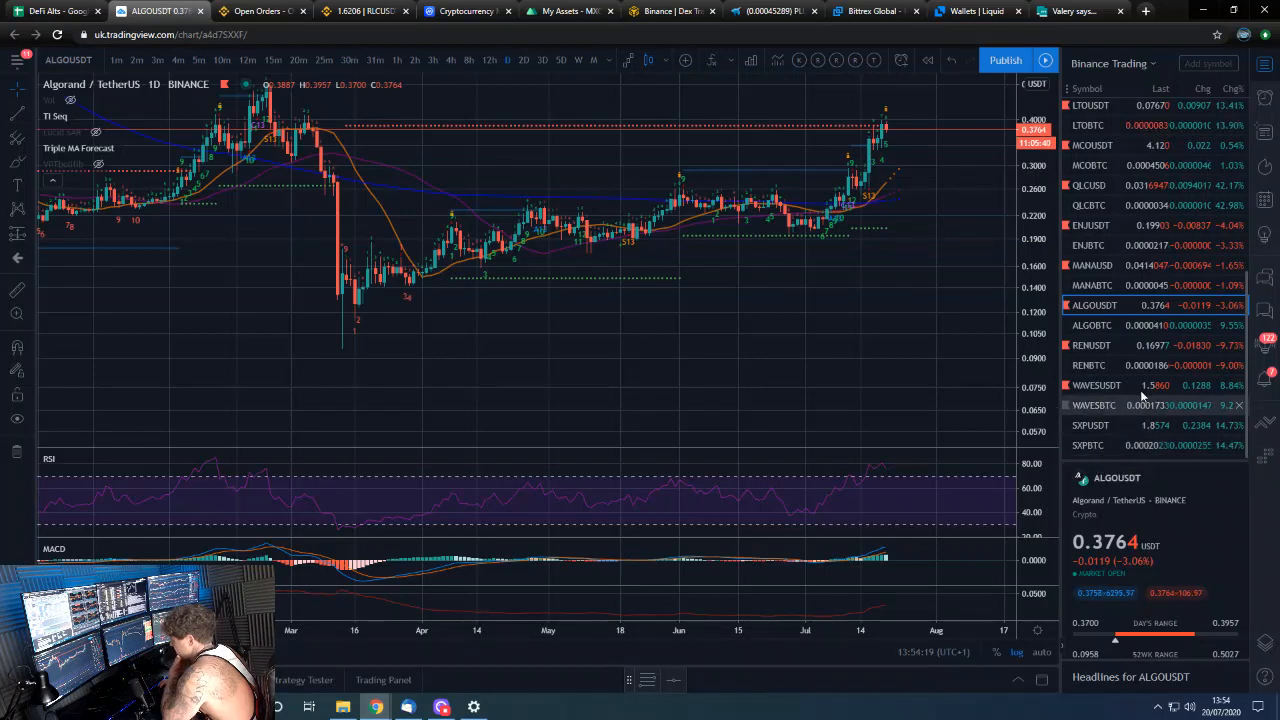
{"action": "left_click", "coordinate": [1140, 405]}
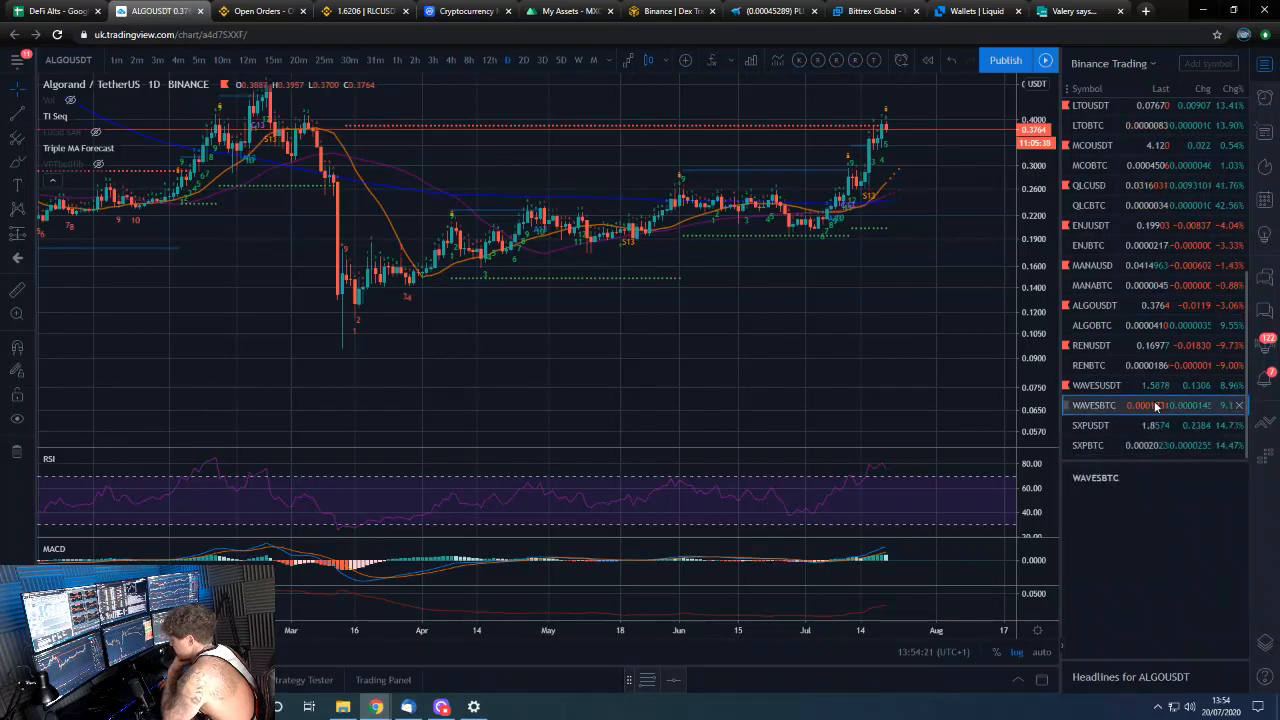
{"action": "left_click", "coordinate": [1093, 405]}
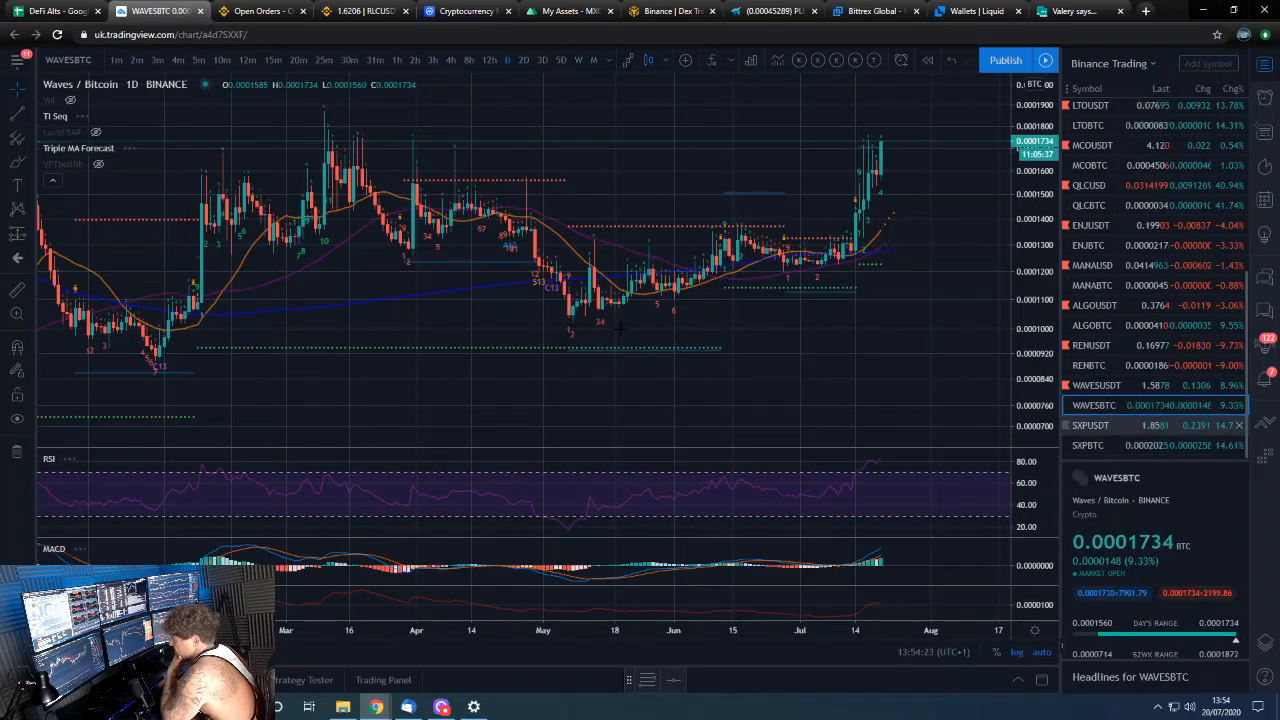
{"action": "mouse_move", "coordinate": [50, 11]}
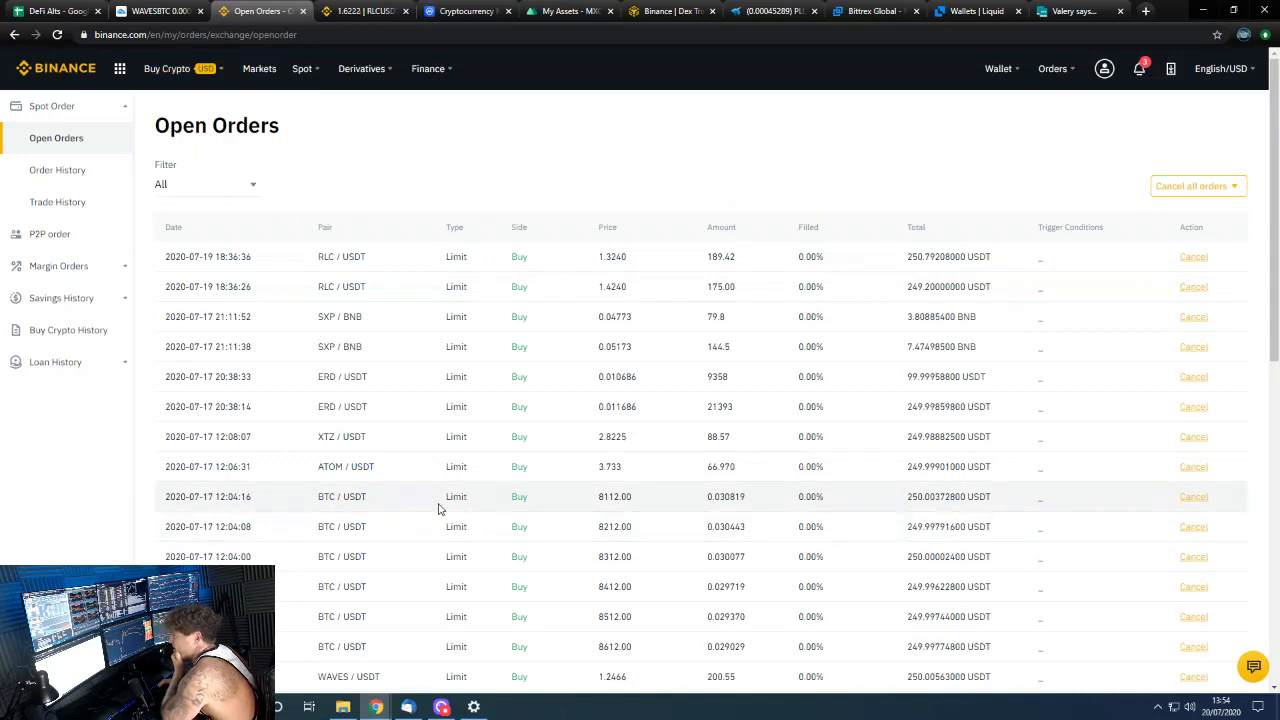
{"action": "mouse_move", "coordinate": [1040, 482]}
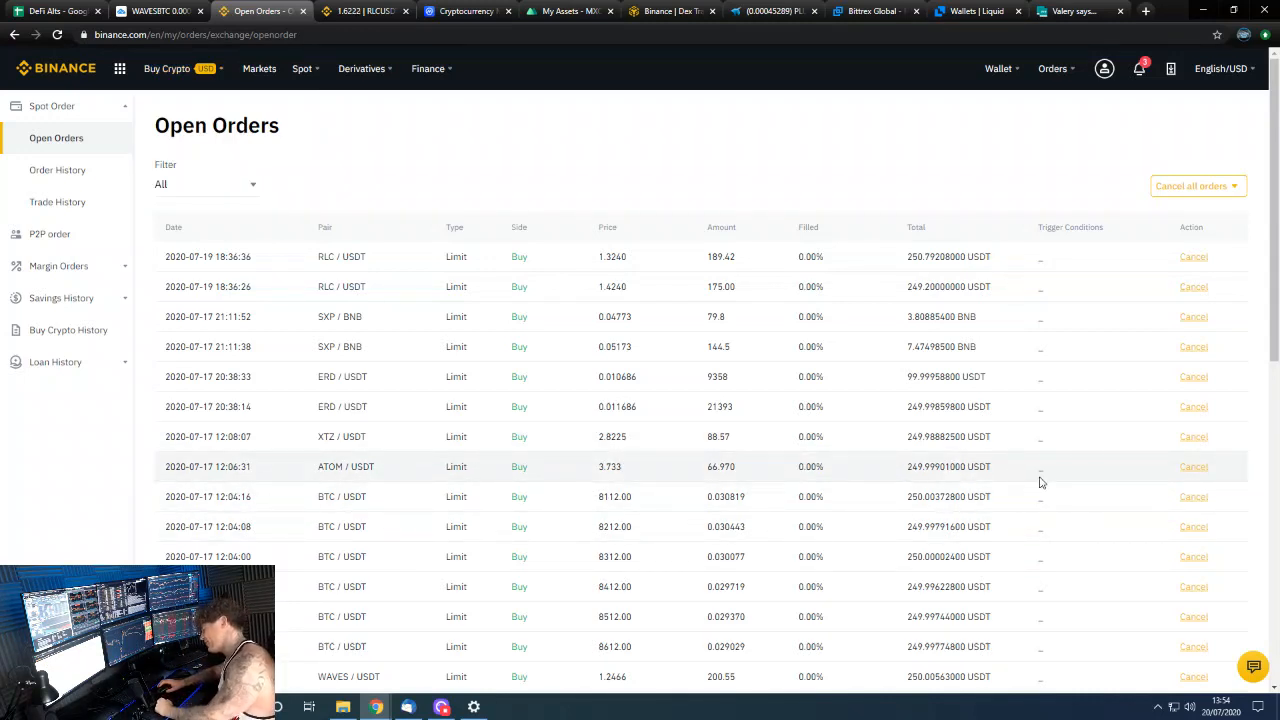
Open Wallet > Spot Account and scroll the balances, about 1.04 BTC estimated
{"action": "left_click", "coordinate": [167, 68]}
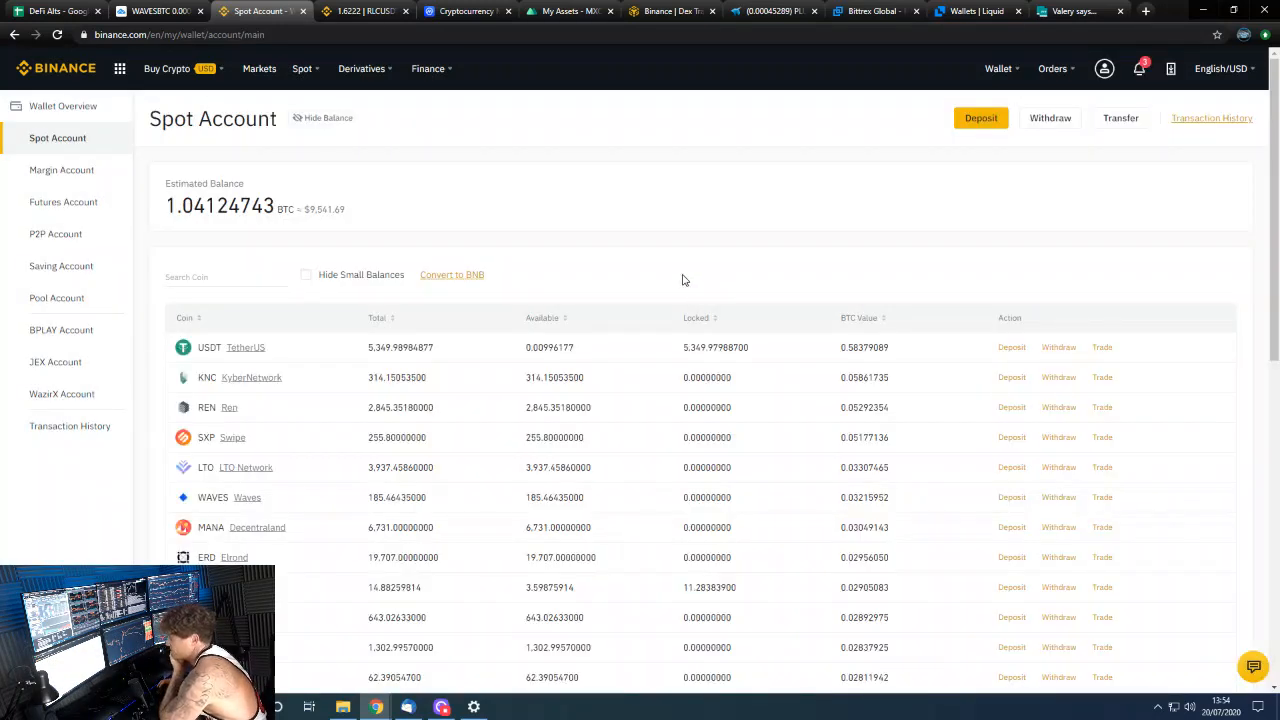
{"action": "mouse_move", "coordinate": [701, 253]}
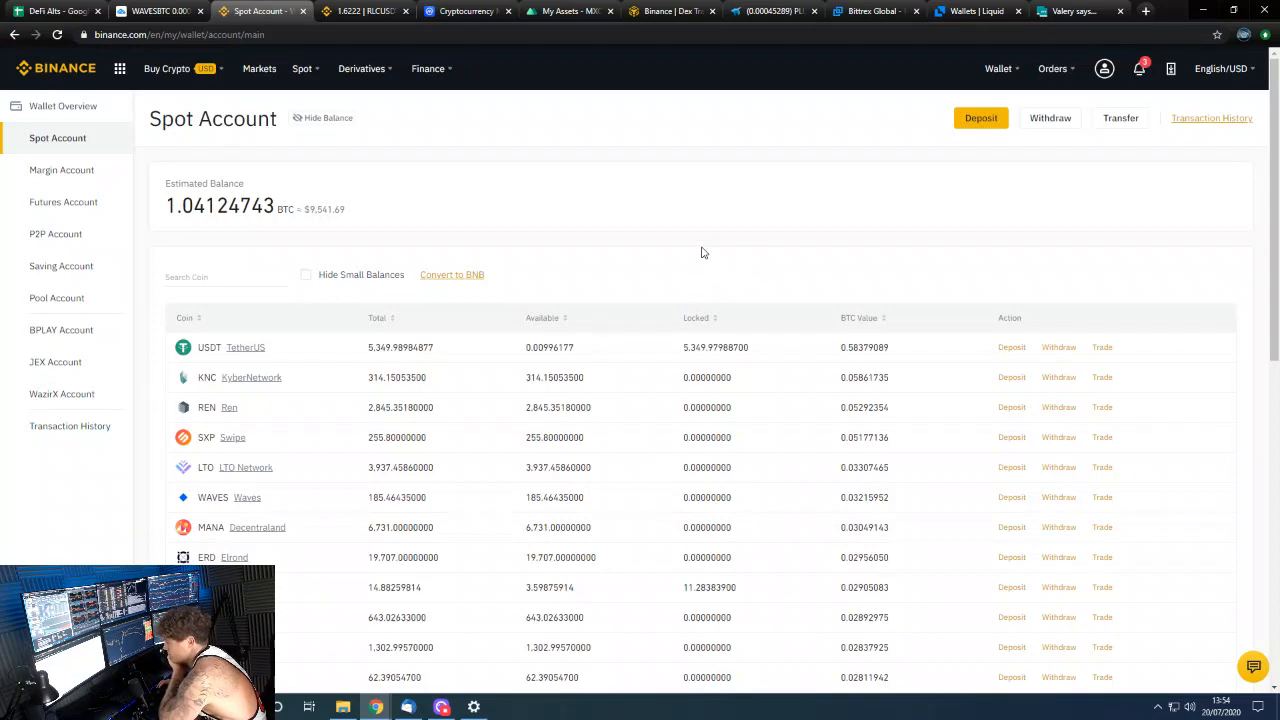
{"action": "scroll", "scroll_direction": "down", "scroll_amount": 3}
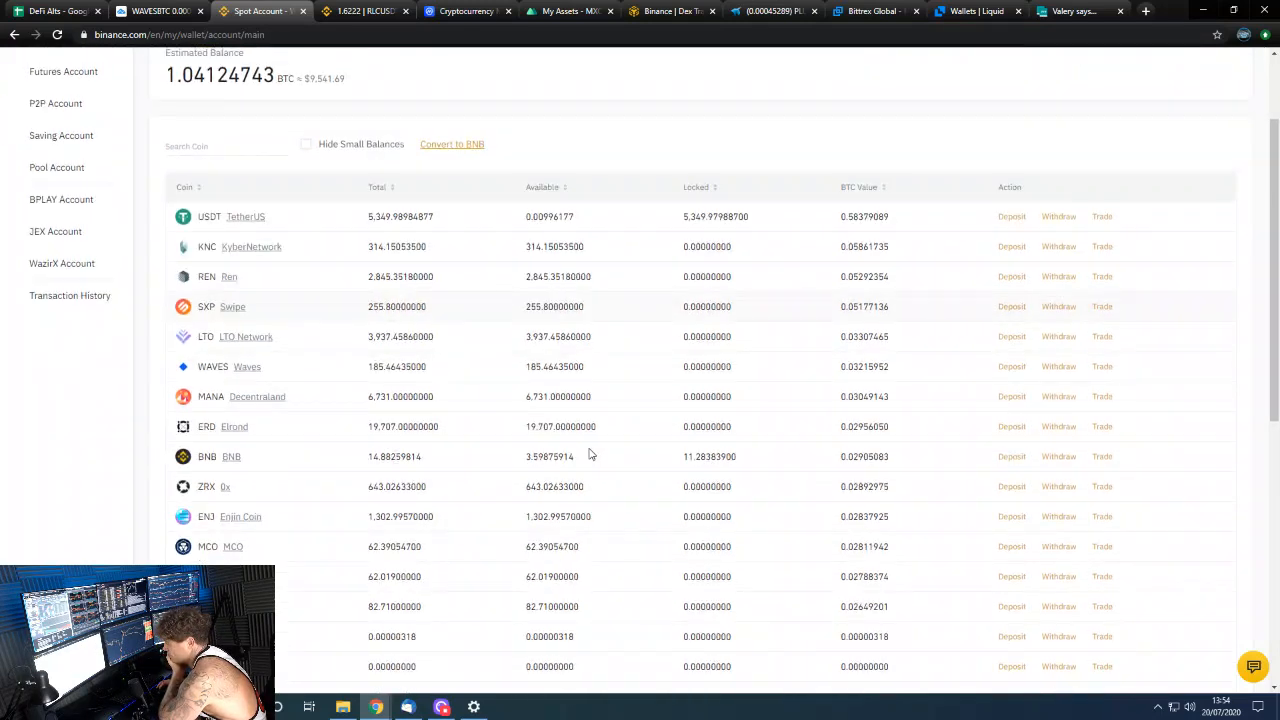
{"action": "scroll", "scroll_direction": "up", "scroll_amount": 3}
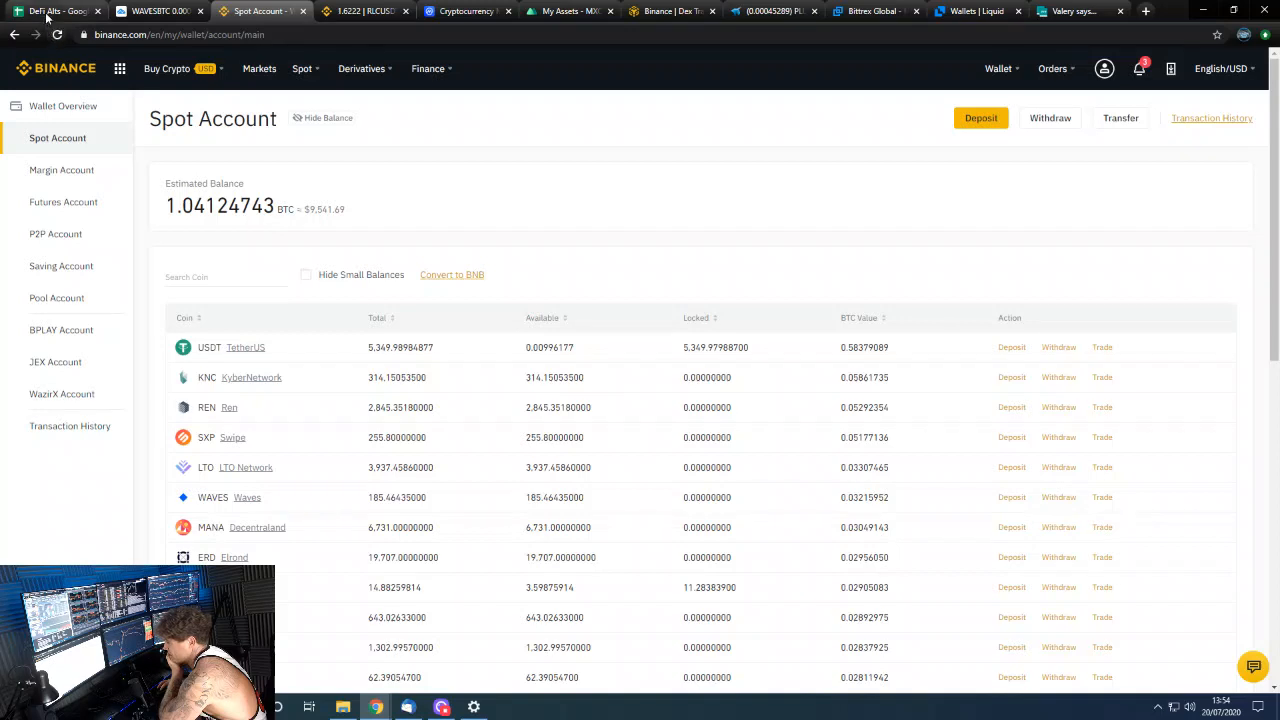
Review the DeFi Alts sheet's weekly and total % changes, then return to Binance spot balances
{"action": "left_click", "coordinate": [55, 11]}
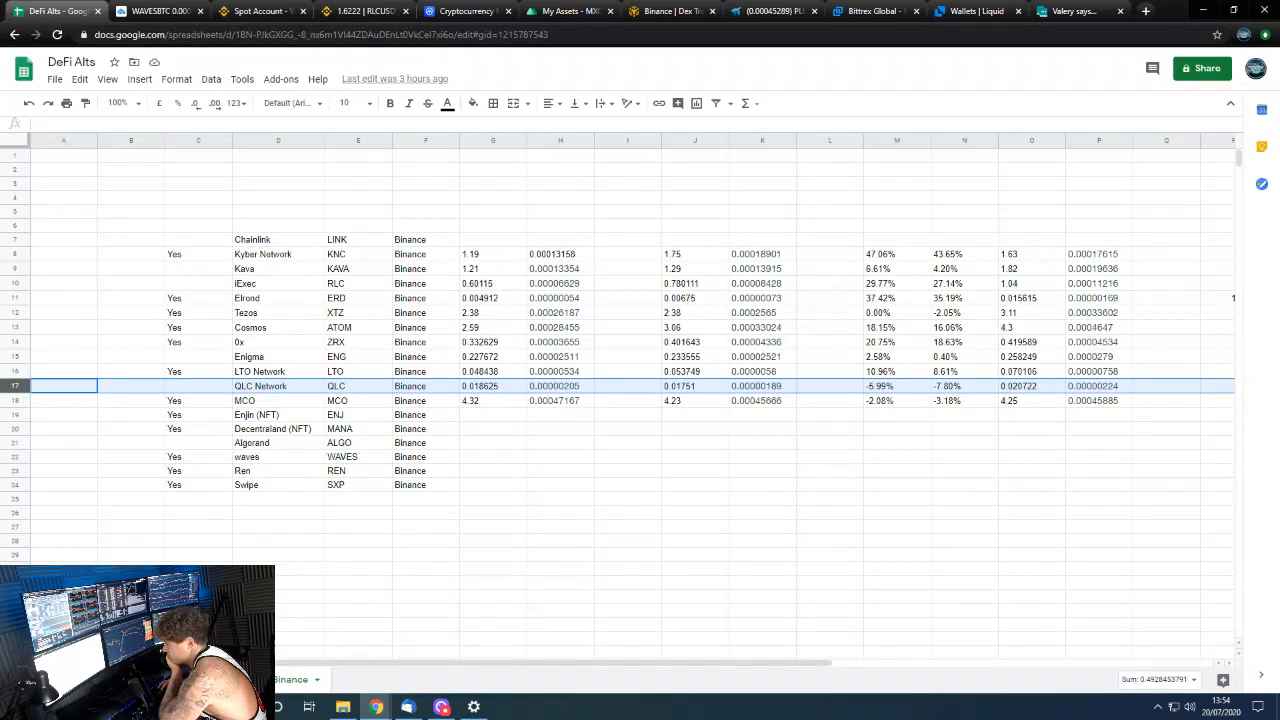
{"action": "scroll", "scroll_direction": "right", "scroll_amount": 3}
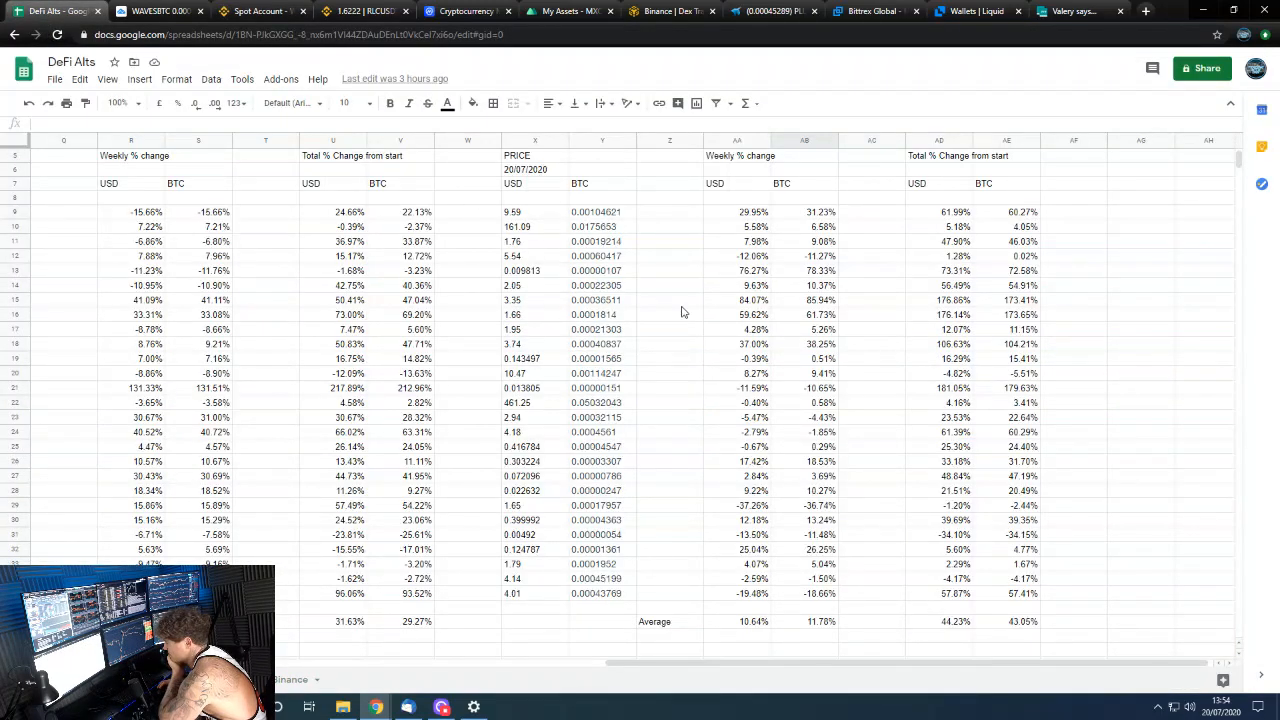
{"action": "mouse_move", "coordinate": [1046, 356]}
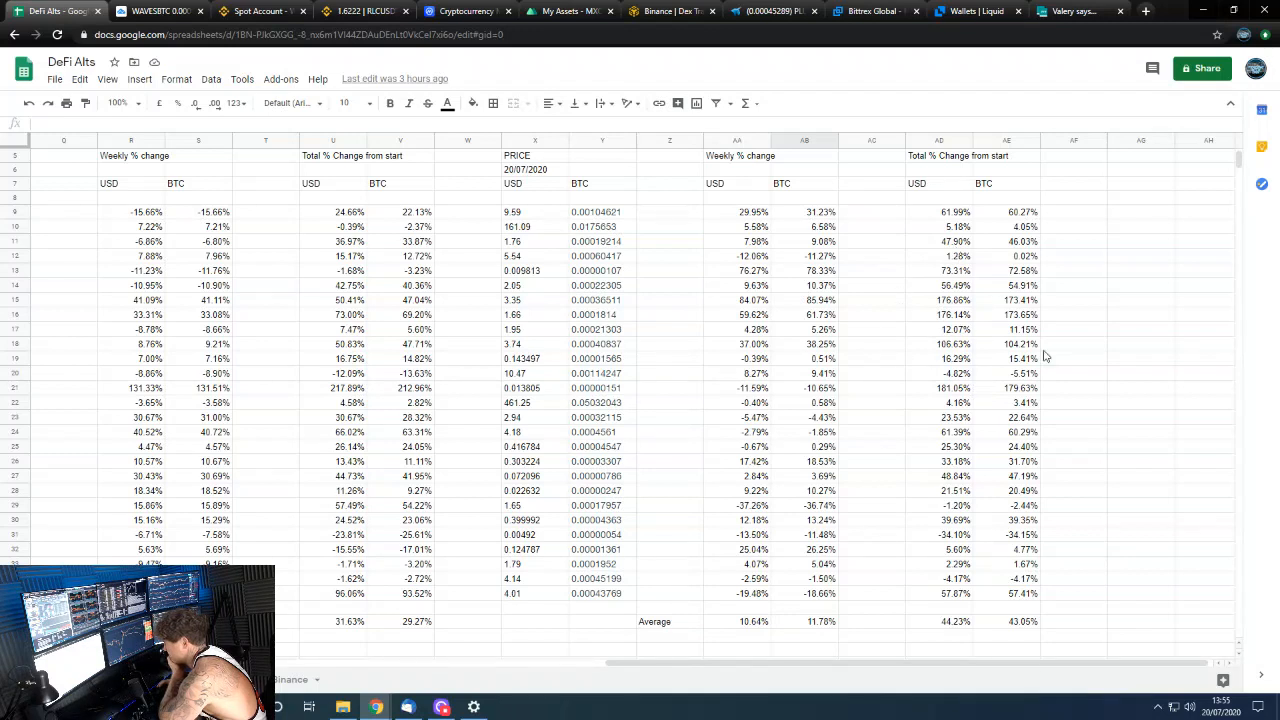
{"action": "mouse_move", "coordinate": [995, 234]}
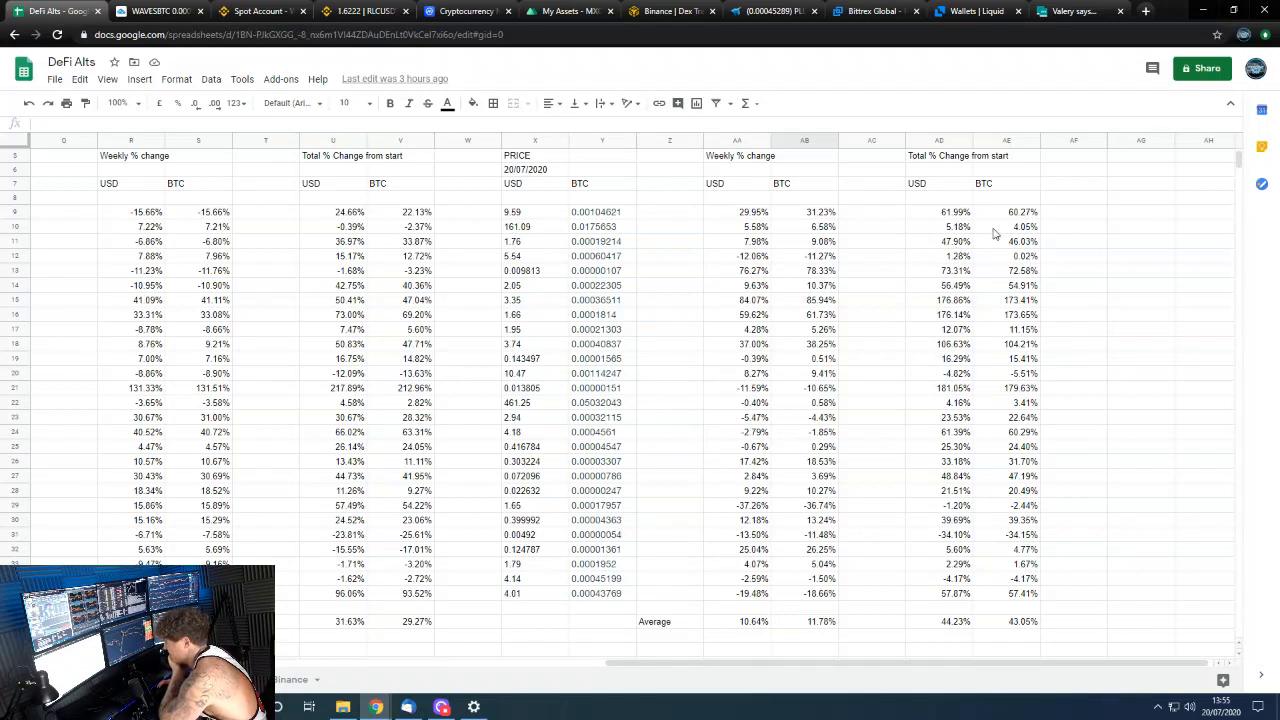
{"action": "mouse_move", "coordinate": [1024, 368]}
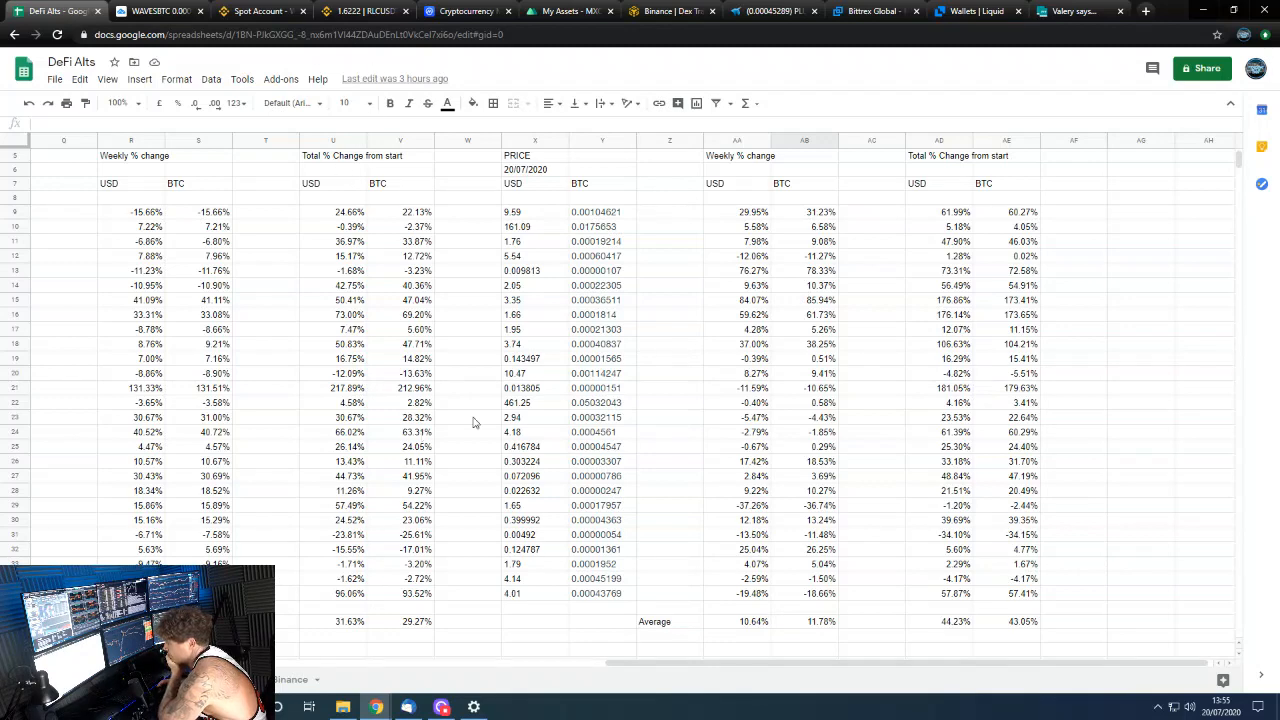
{"action": "left_click", "coordinate": [262, 11]}
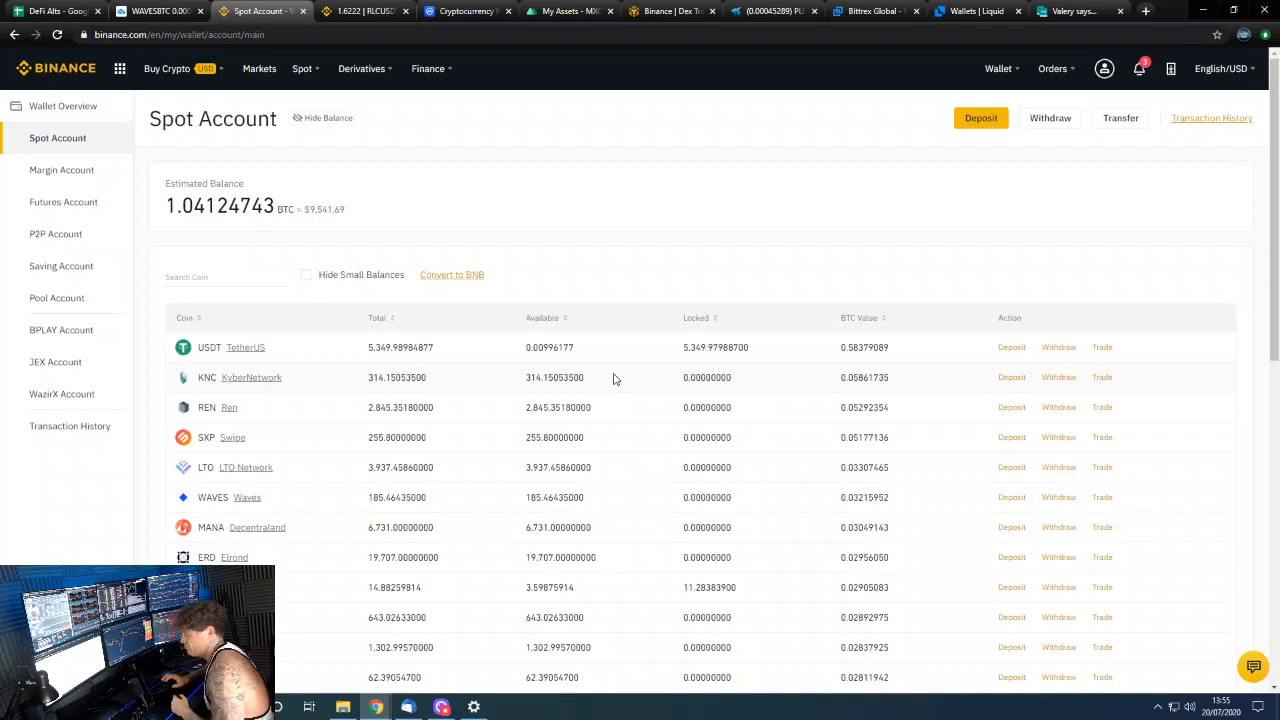
{"action": "mouse_move", "coordinate": [490, 323]}
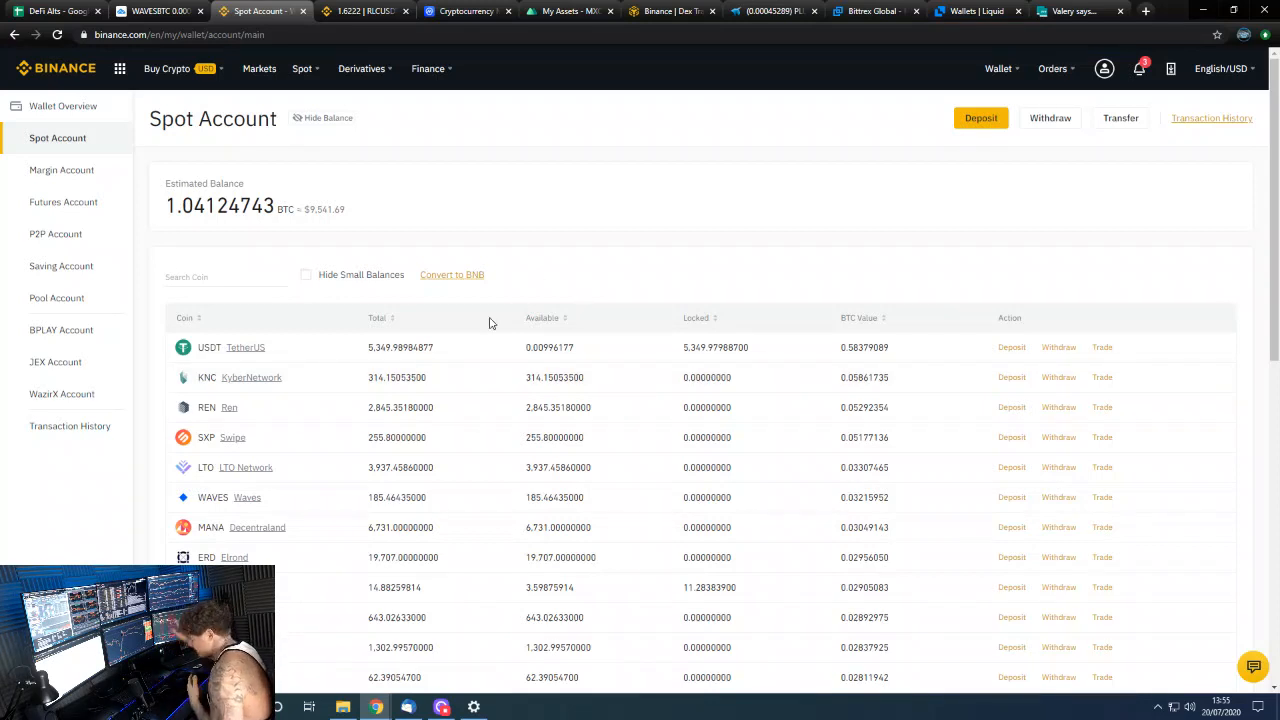
{"action": "mouse_move", "coordinate": [680, 417]}
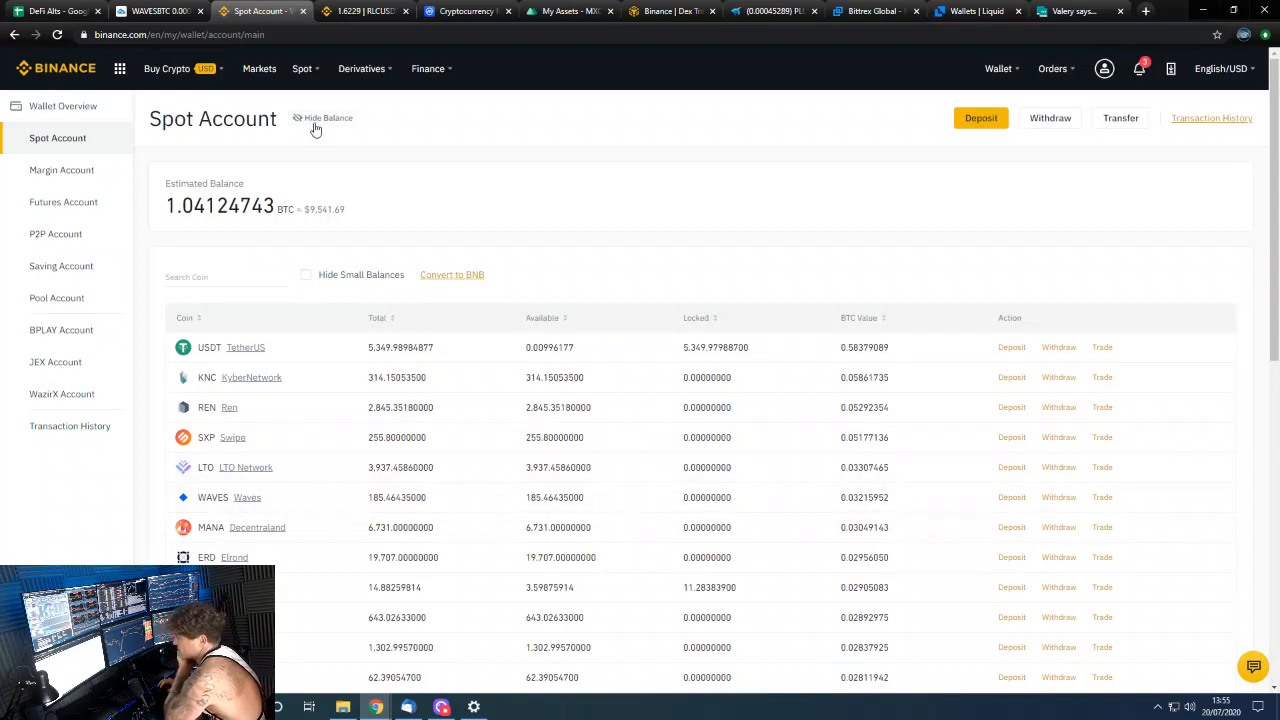
{"action": "scroll", "scroll_direction": "down", "scroll_amount": 3}
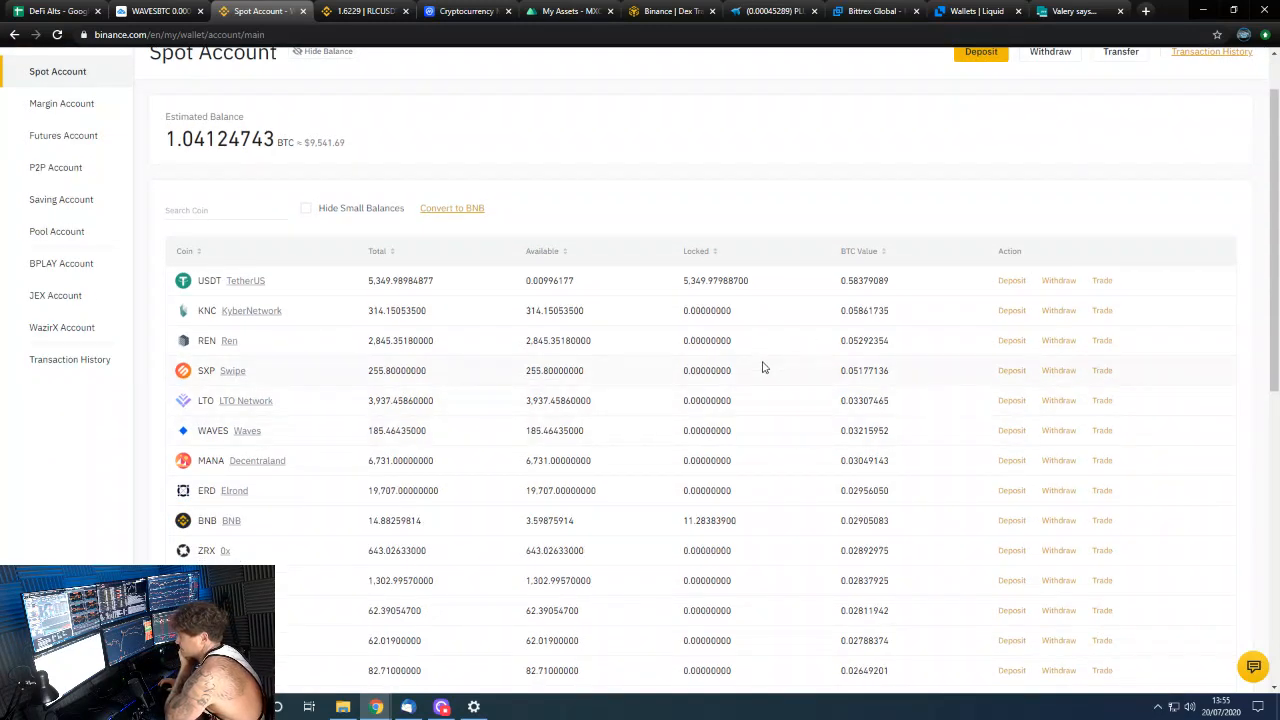
{"action": "scroll", "scroll_direction": "up", "scroll_amount": 3}
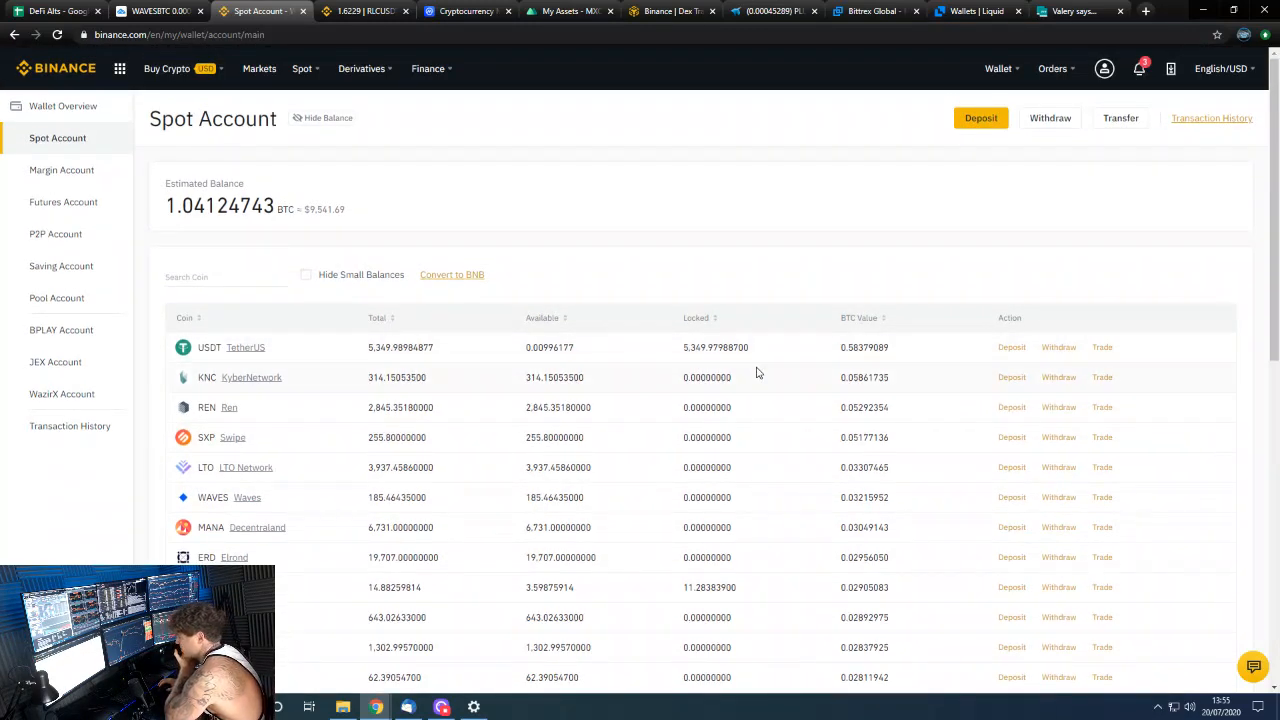
{"action": "mouse_move", "coordinate": [883, 299]}
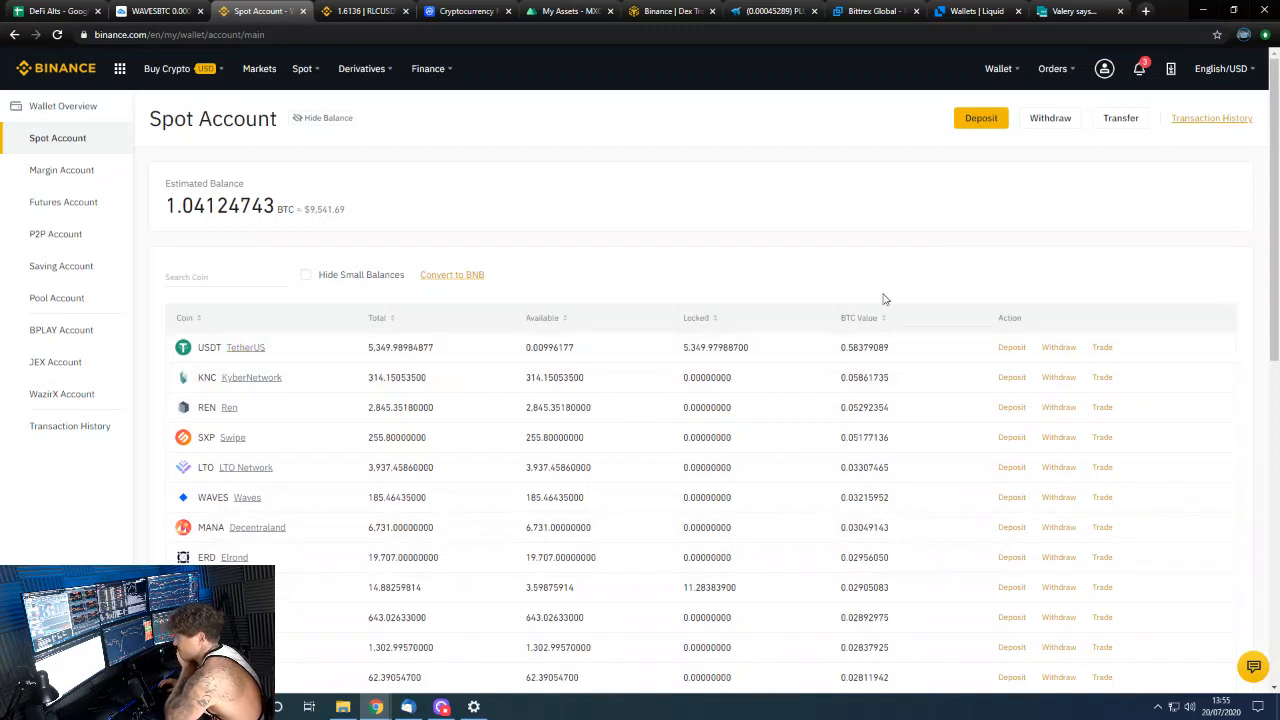
{"action": "mouse_move", "coordinate": [800, 375]}
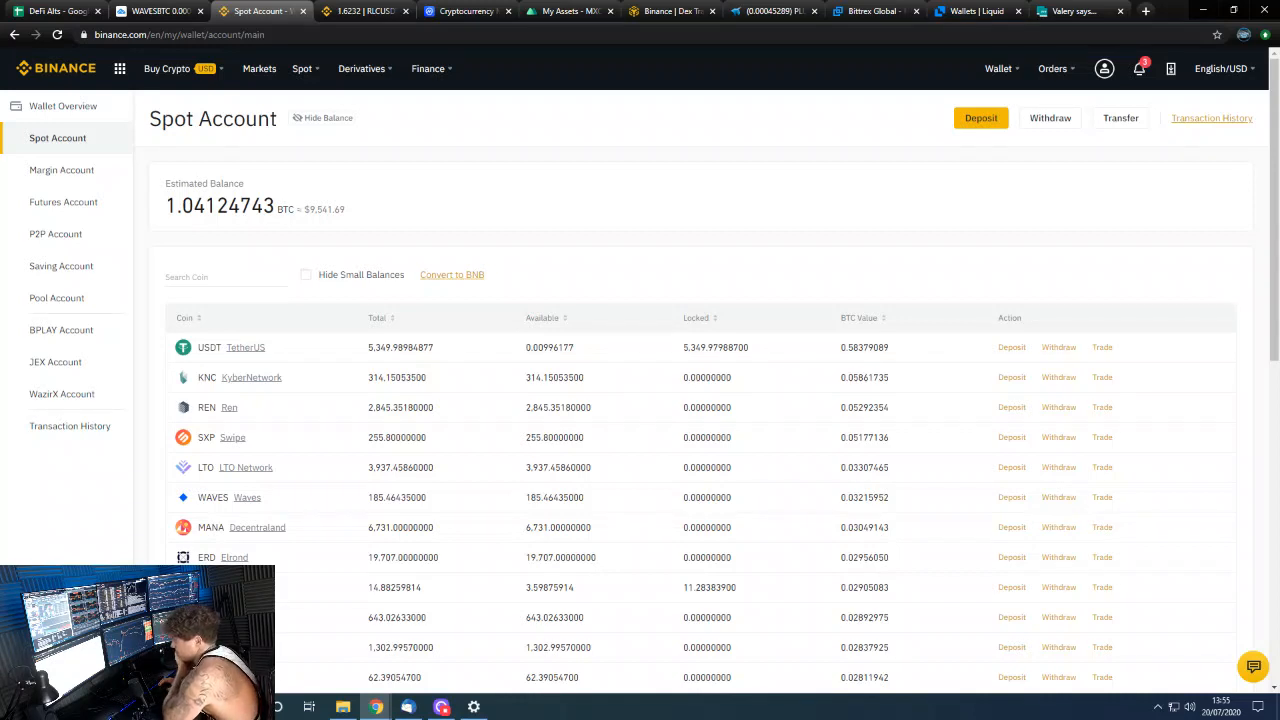
{"action": "mouse_move", "coordinate": [410, 300]}
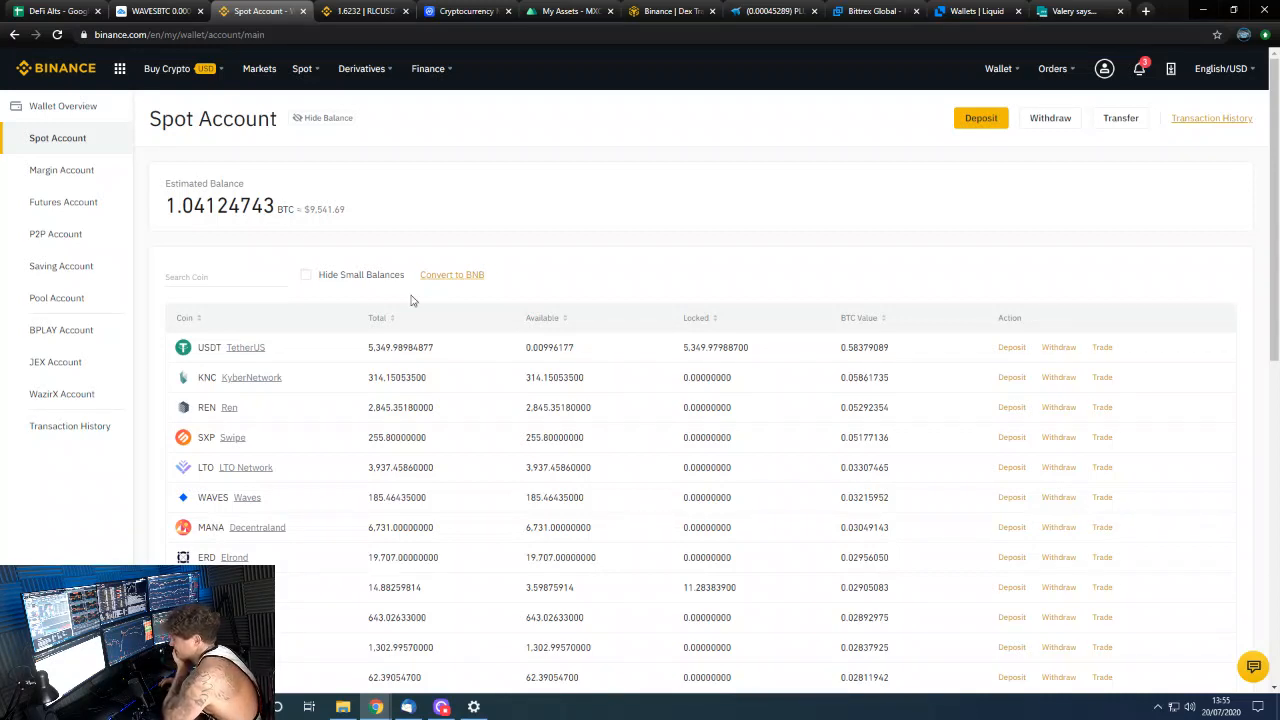